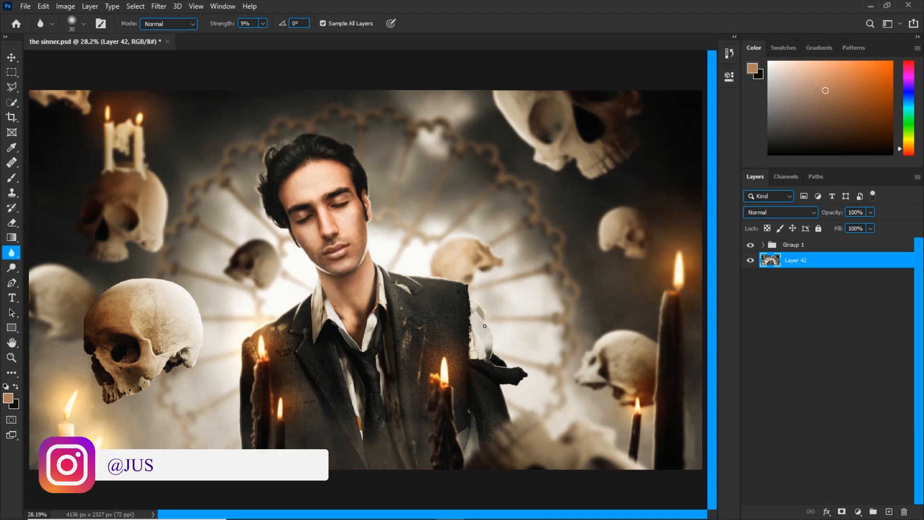
Step: Select Group 1 with Layer 42 and merge them into a single layer
text(TIN_DESIGNS)
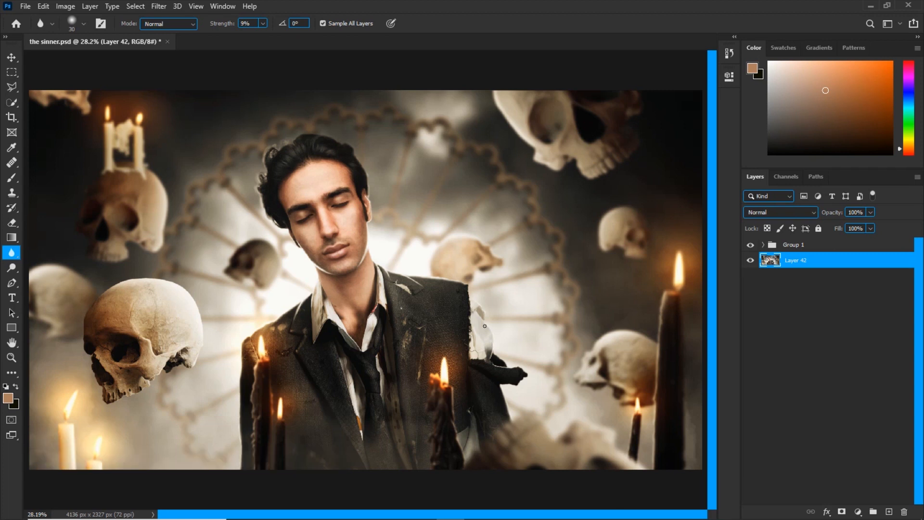
mouse_move(543, 335)
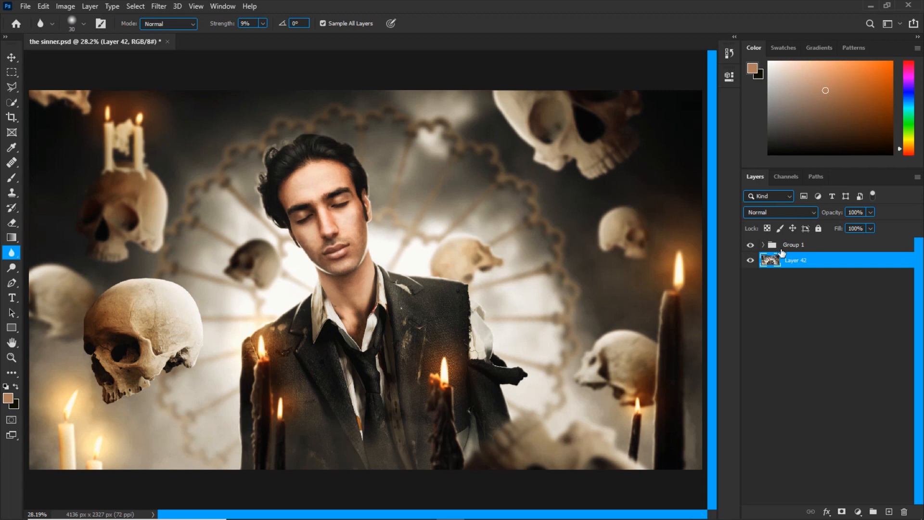
click(793, 245)
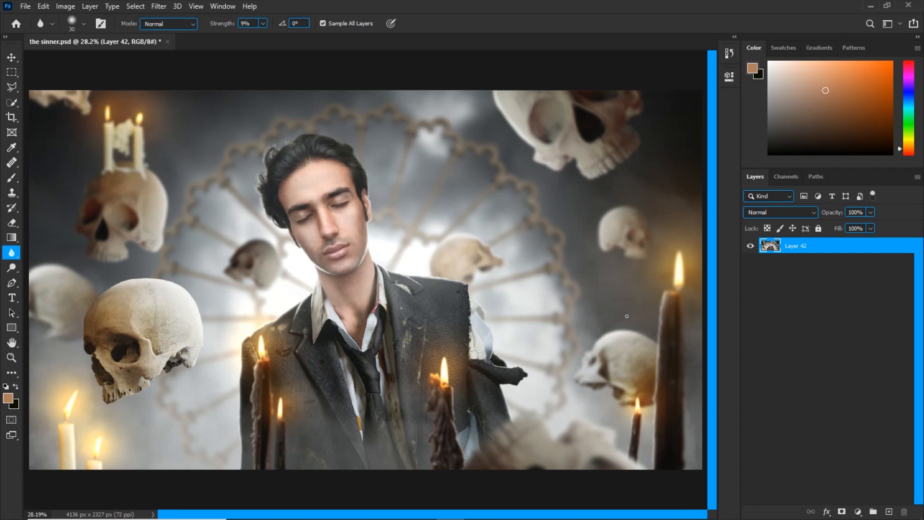
mouse_move(517, 315)
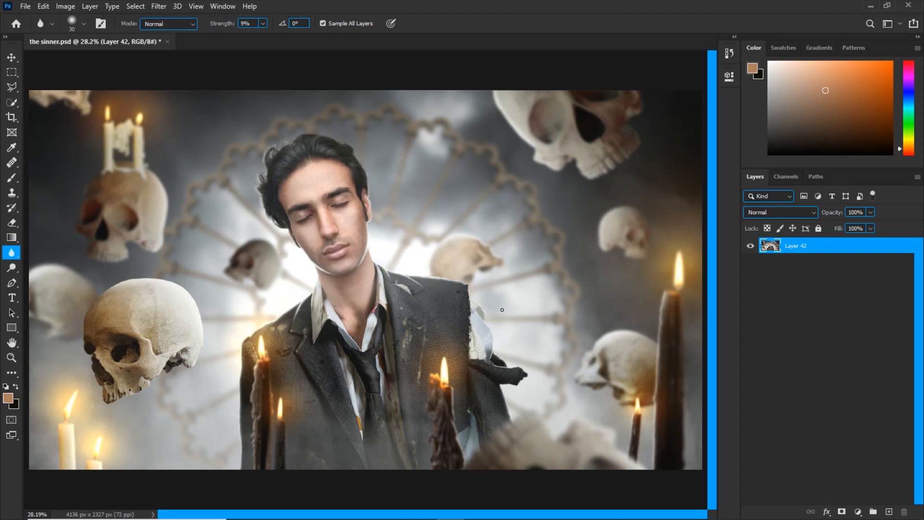
mouse_move(862, 503)
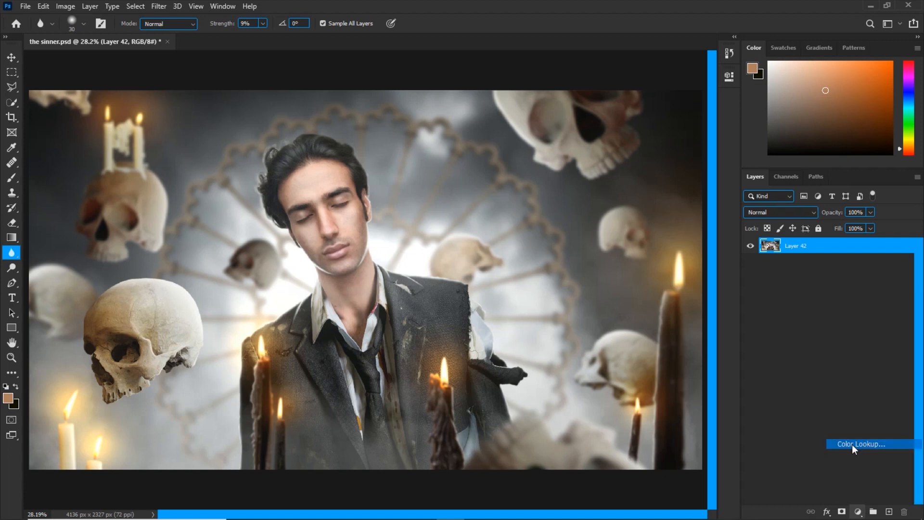
Step: Add a Color Lookup layer using 2Strip.look and set its opacity to 20%
click(861, 444)
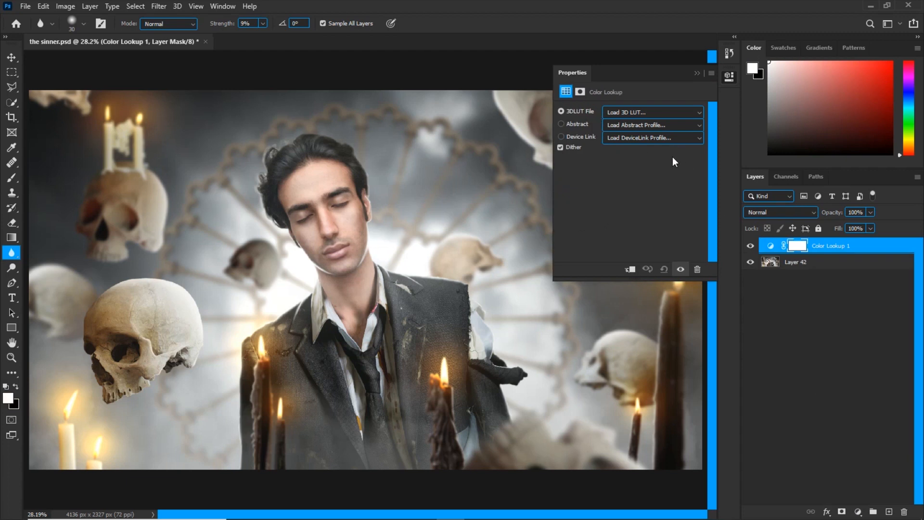
click(652, 112)
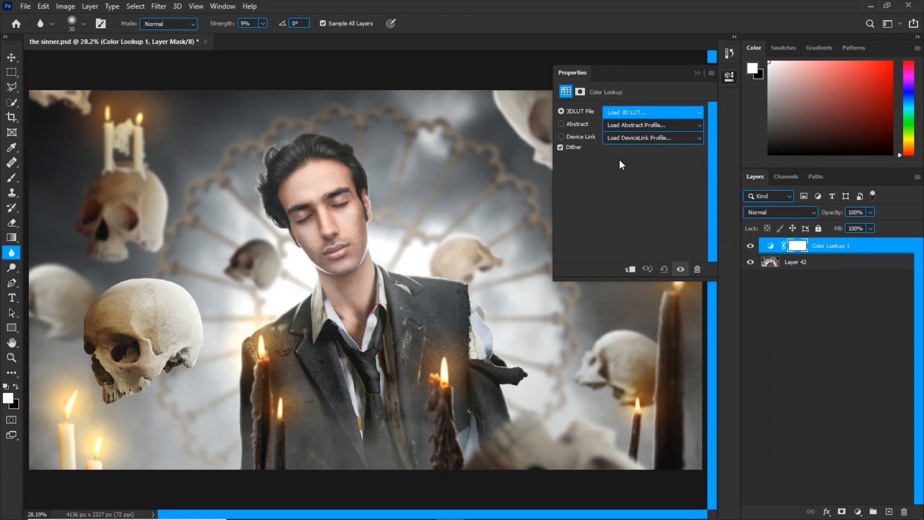
click(652, 112)
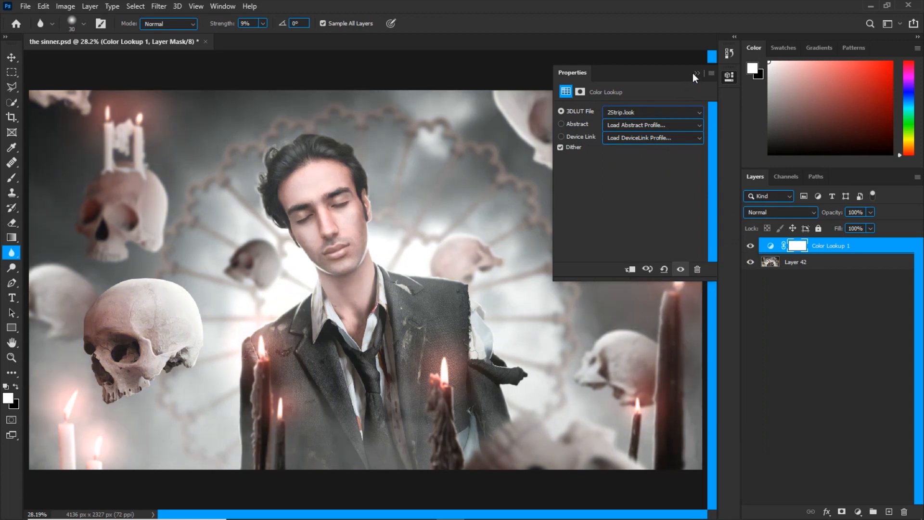
click(698, 73)
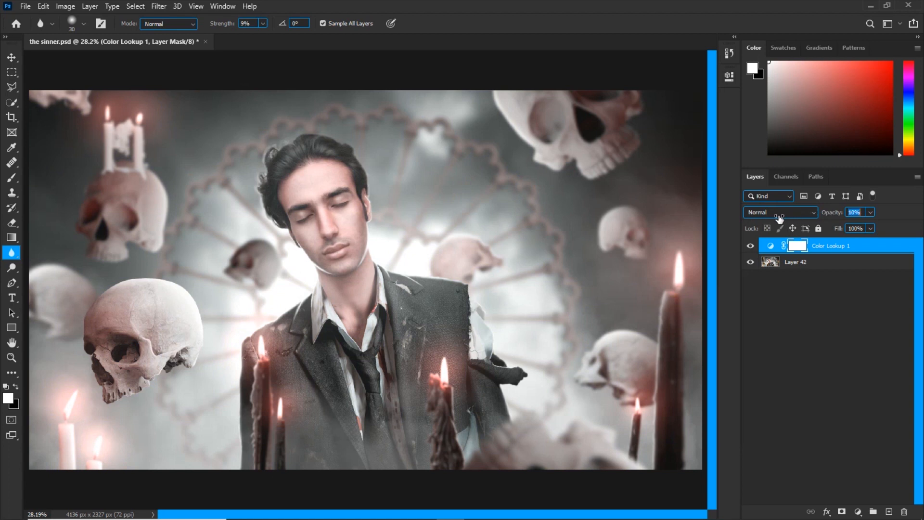
click(854, 212)
text(20)
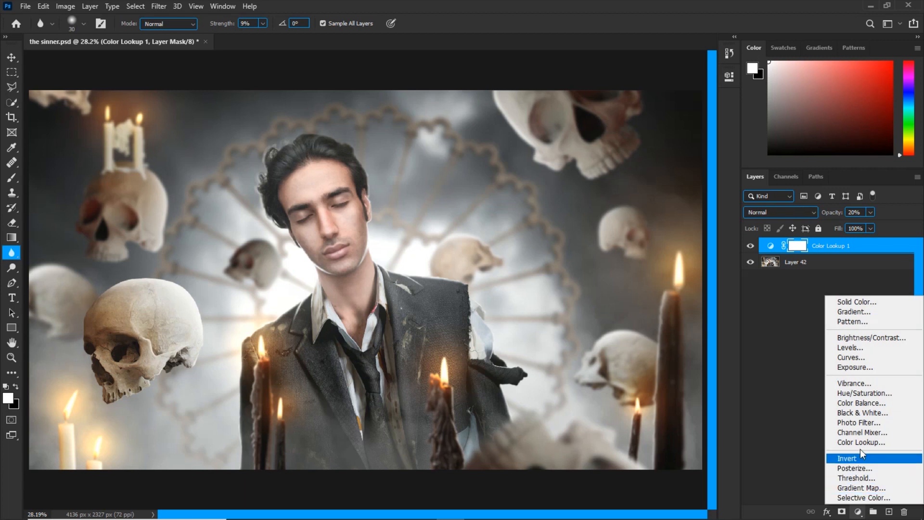
Step: Add a second Color Lookup layer with 3Strip.look at 22% opacity
click(861, 442)
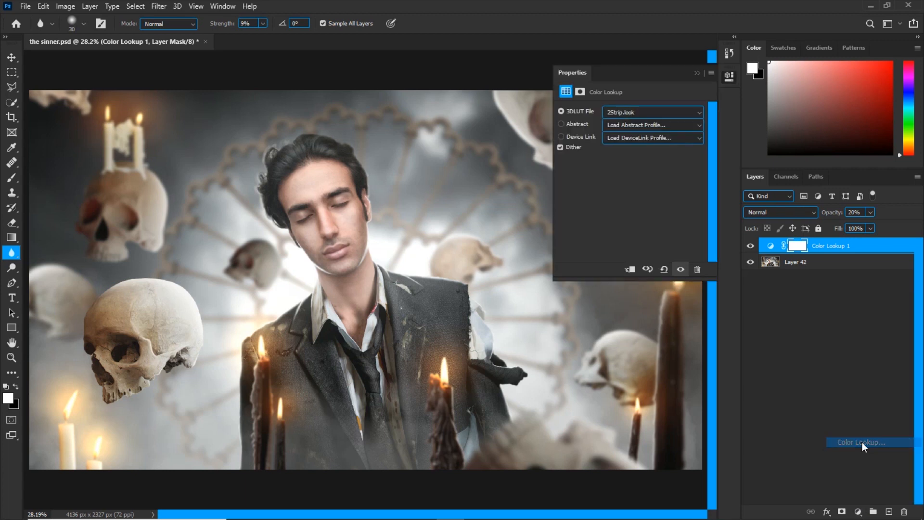
click(865, 442)
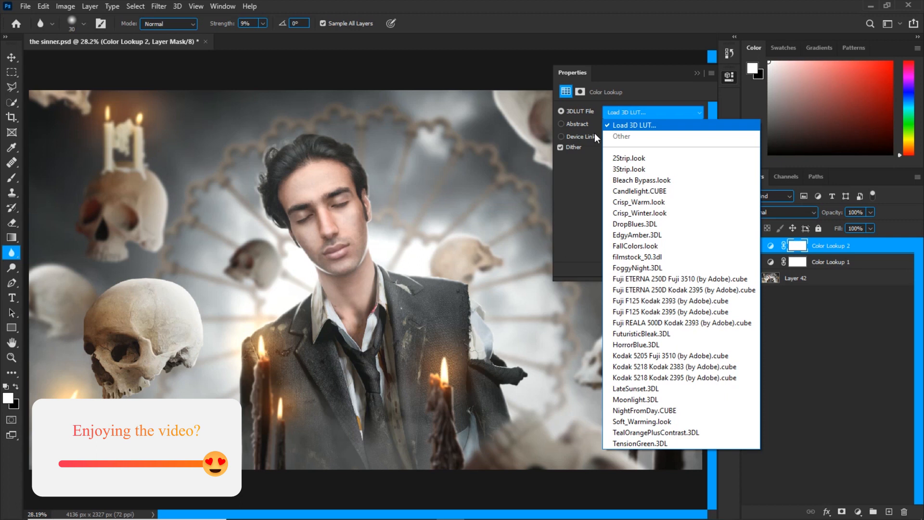
click(628, 169)
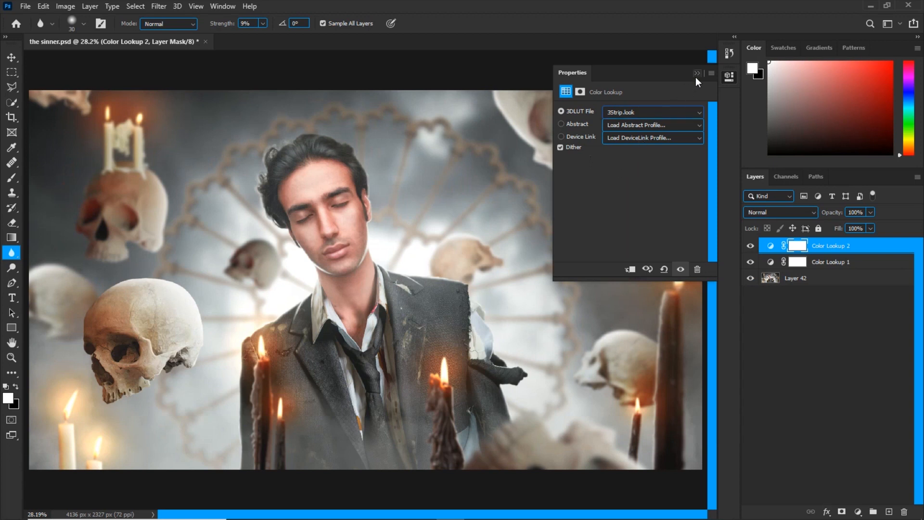
click(697, 73)
text(22)
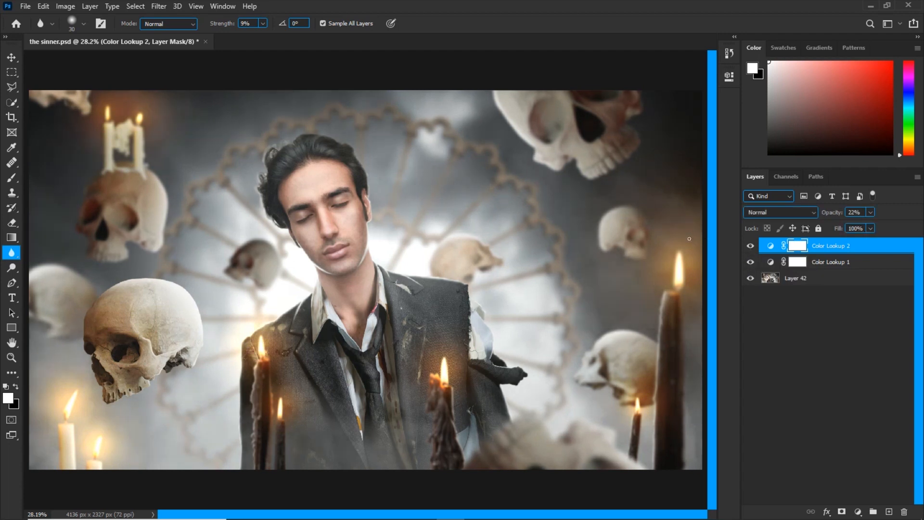
Step: Add a third Color Lookup layer with a bright bleached LUT at 10% opacity
click(858, 511)
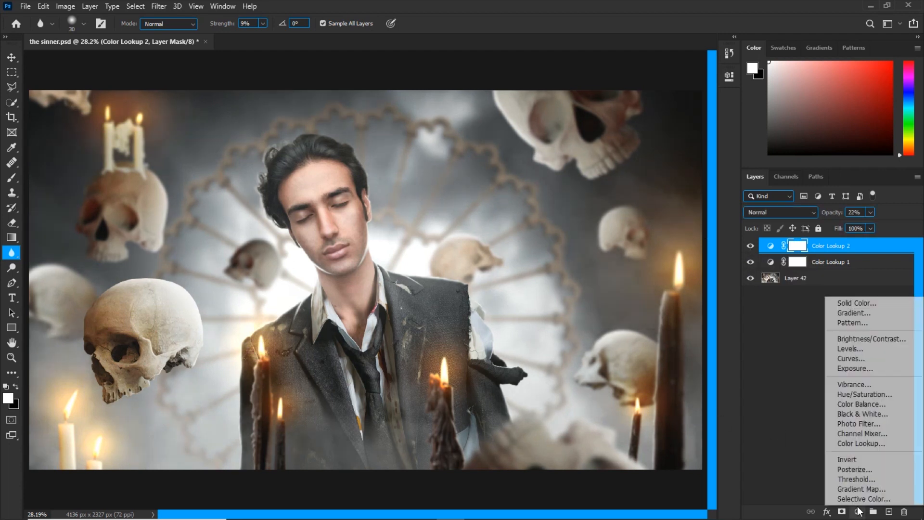
click(861, 443)
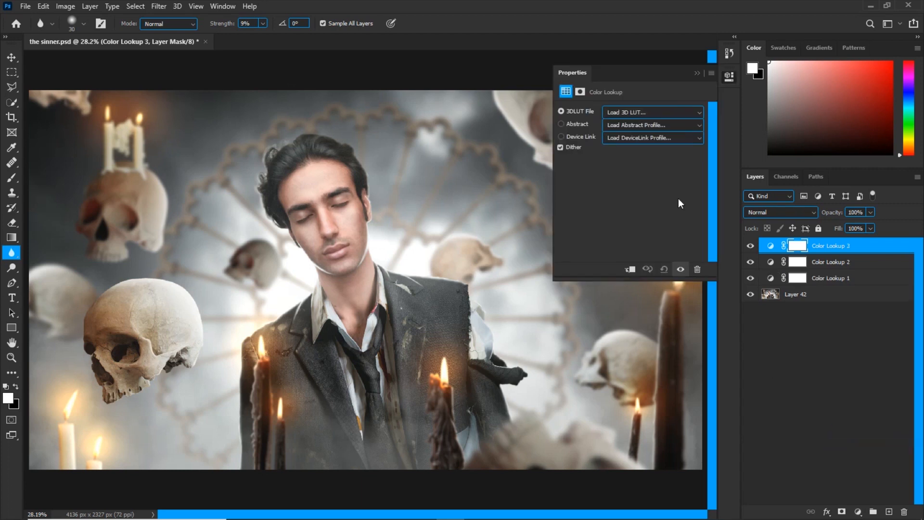
click(651, 112)
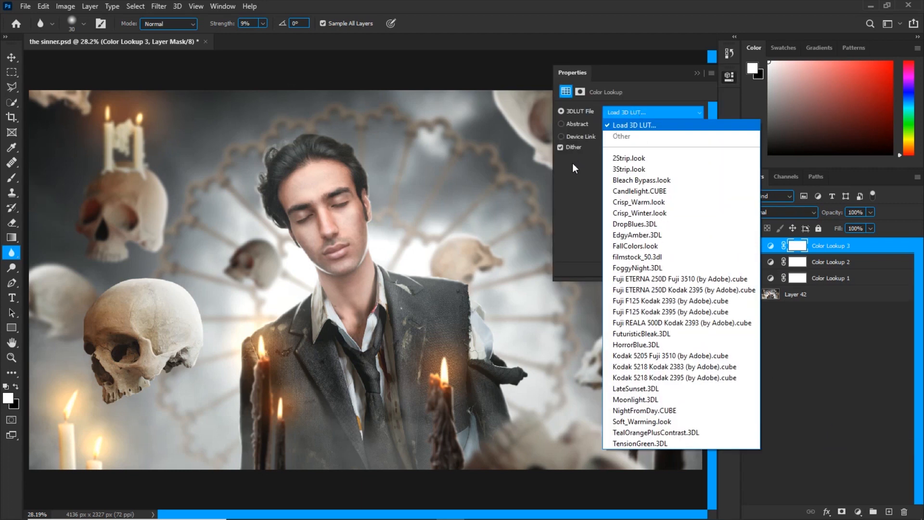
click(642, 179)
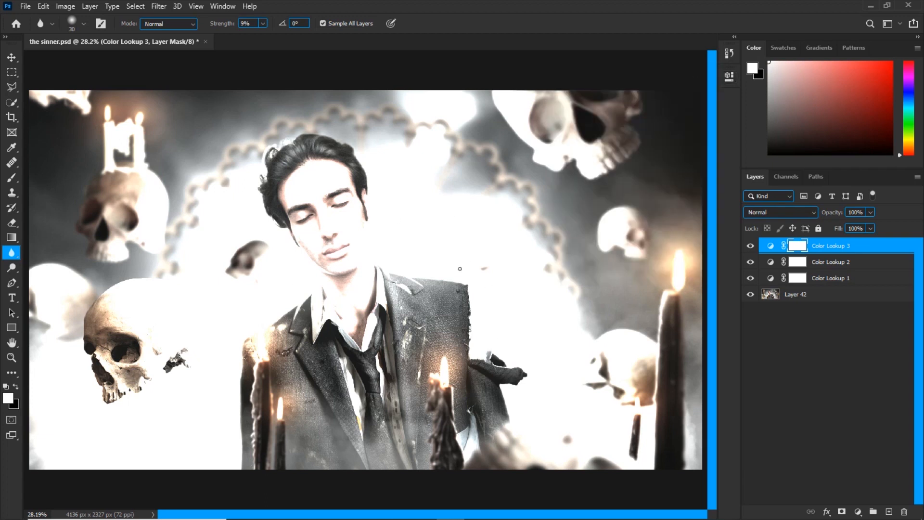
click(11, 57)
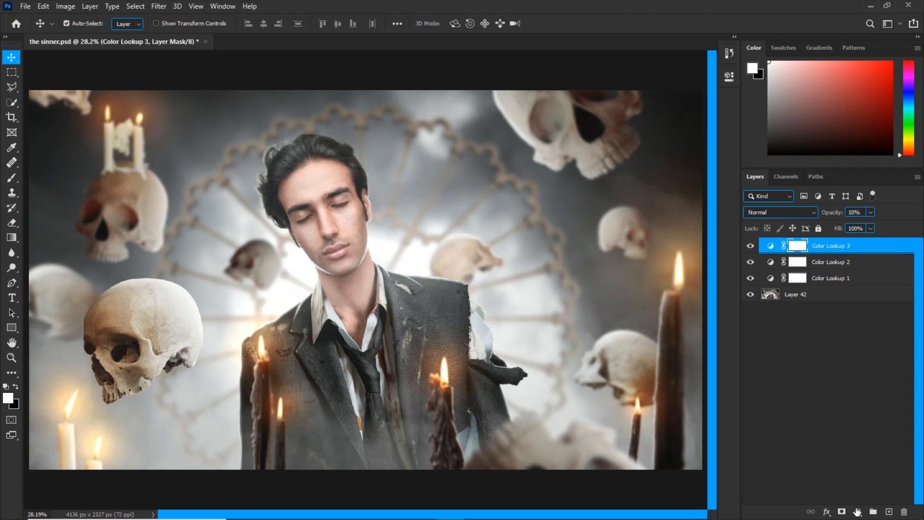
Step: Add a fourth Color Lookup layer with DropBlues.3DL and scrub its opacity to 59%
double_click(797, 245)
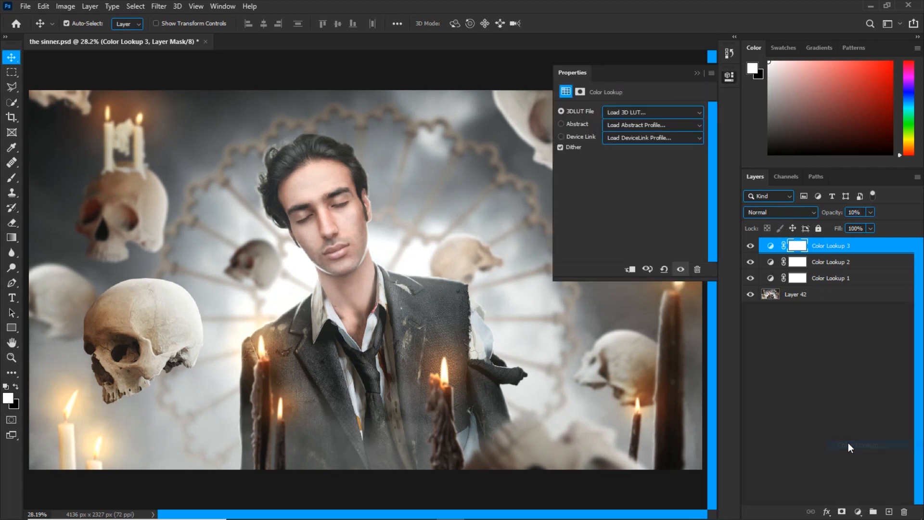
click(651, 112)
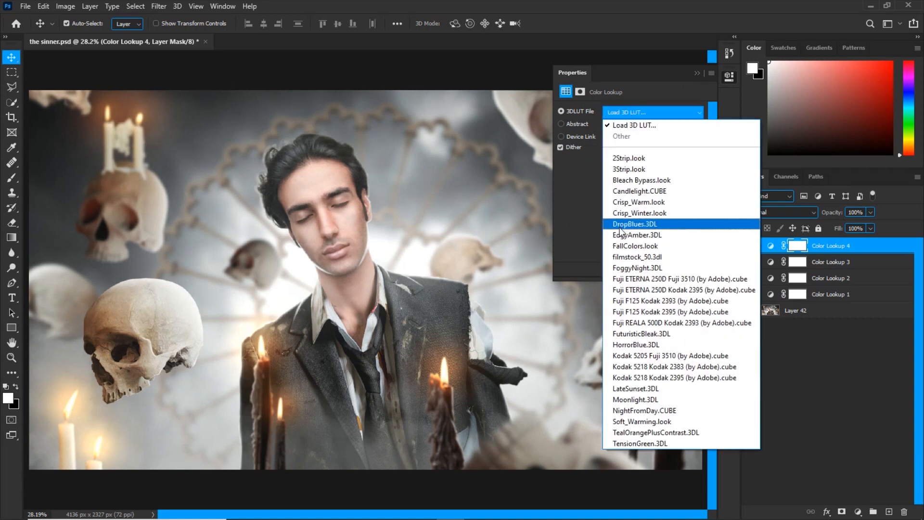
click(635, 224)
text(59)
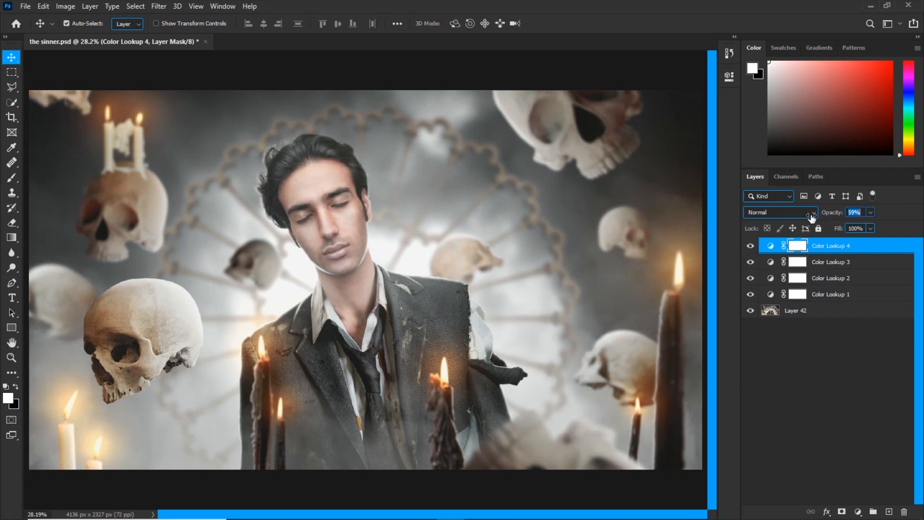
drag(852, 212, 837, 213)
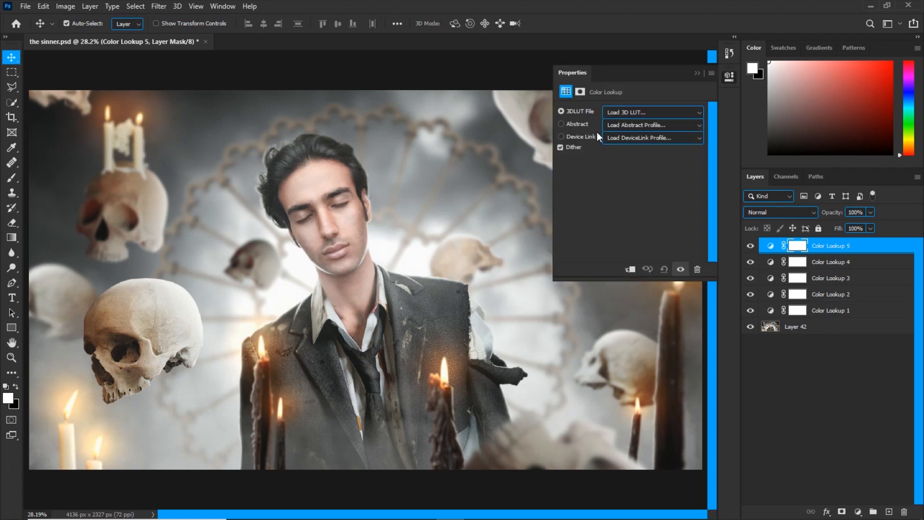
Step: Choose Crisp_Winter.look for the fifth lookup layer and fade it to 15%
click(651, 112)
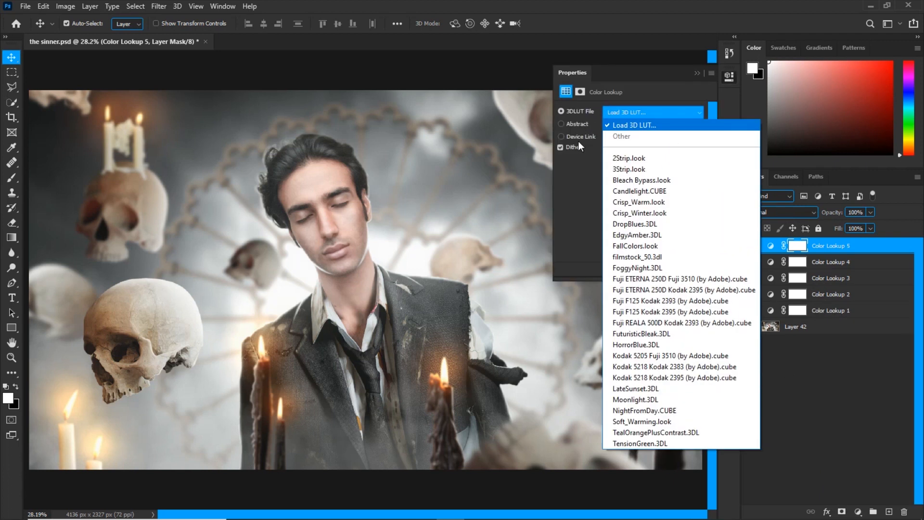
mouse_move(605, 215)
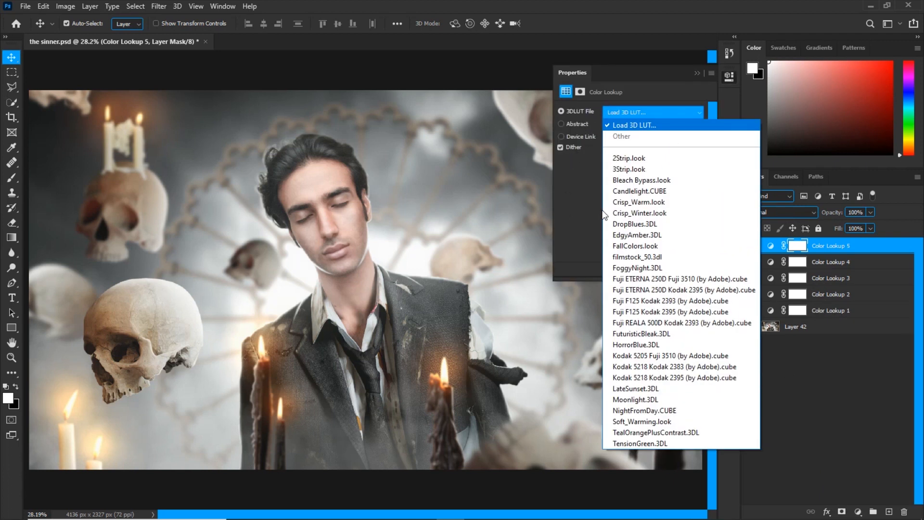
click(640, 213)
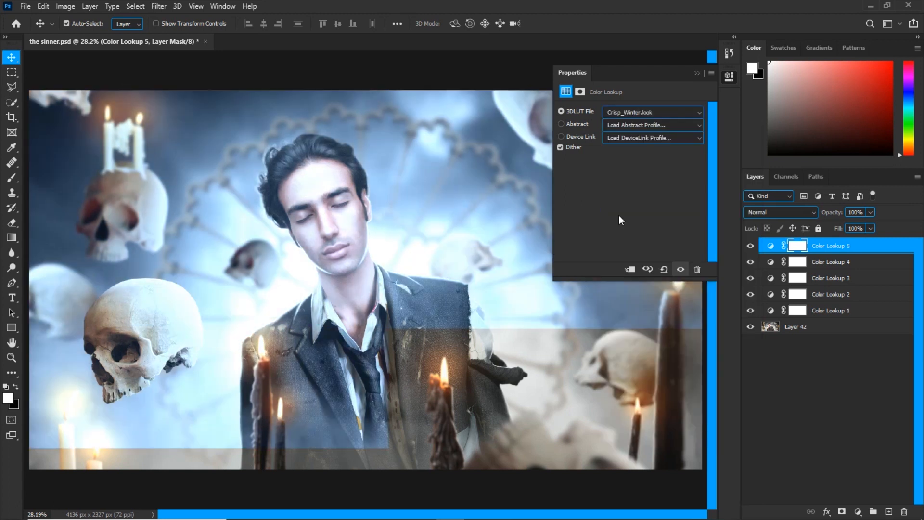
click(651, 112)
text(15)
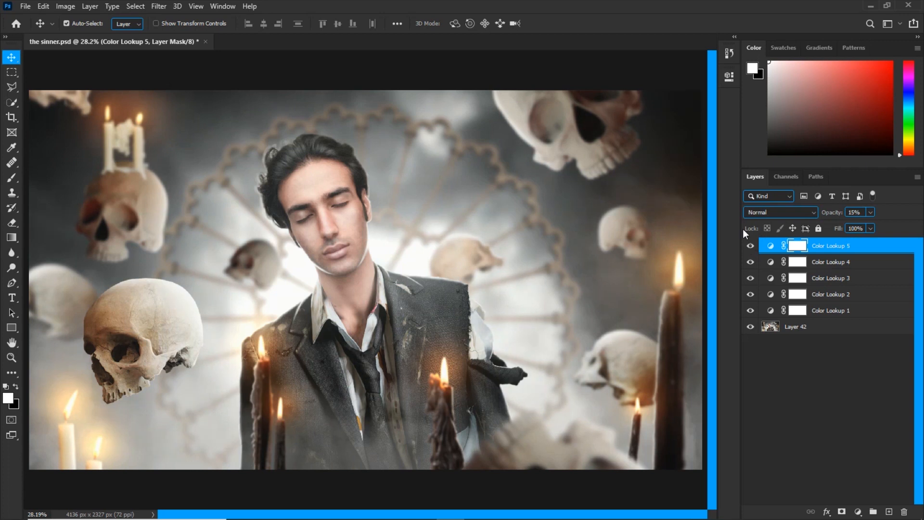
mouse_move(861, 489)
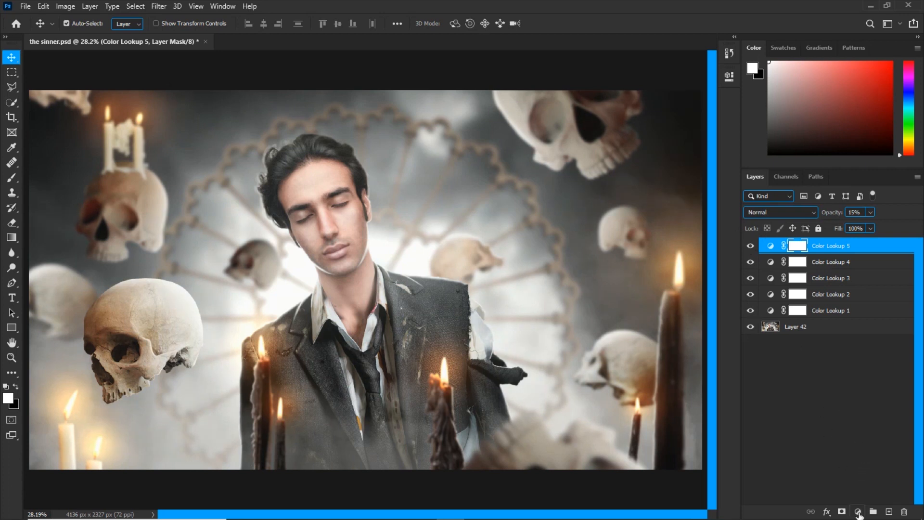
Step: Add a sixth Color Lookup layer with the EdgyAmber look
click(859, 512)
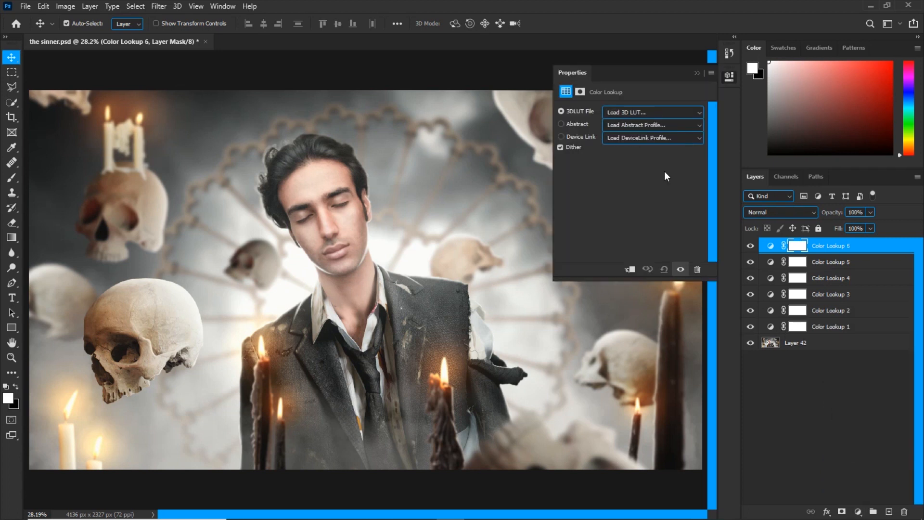
click(652, 113)
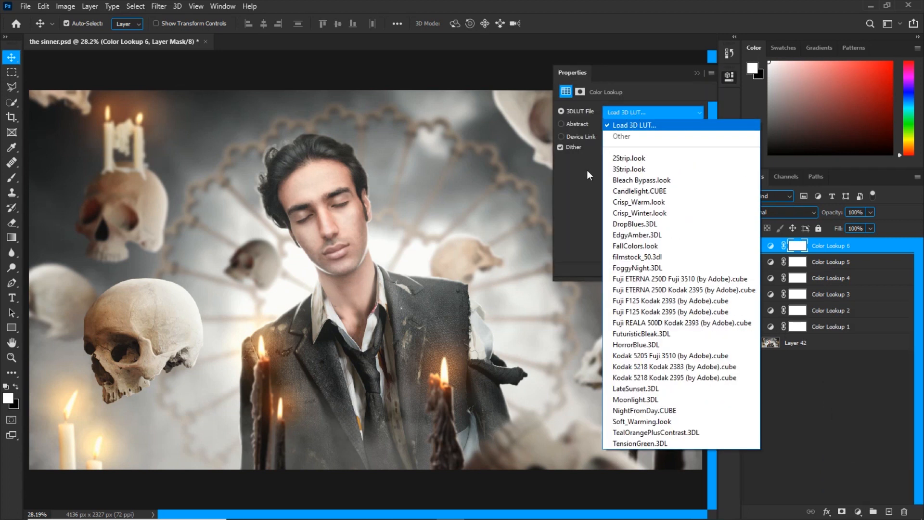
mouse_move(637, 234)
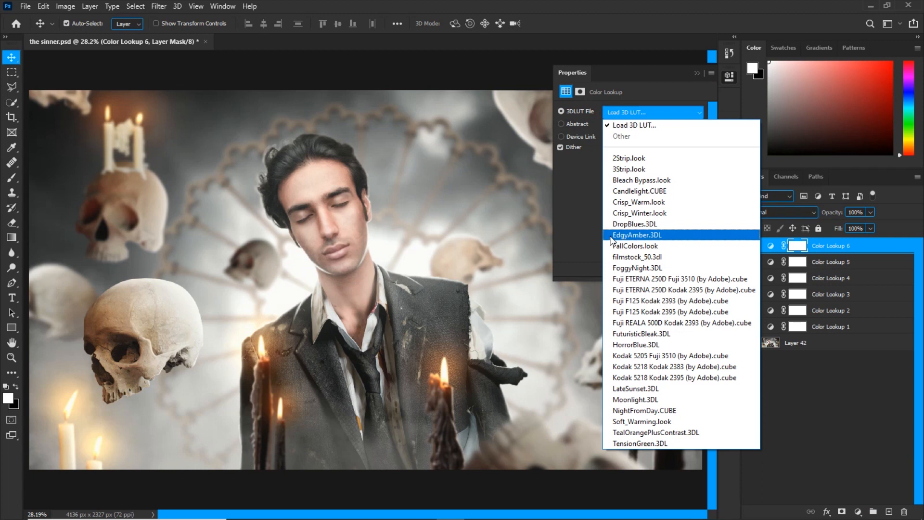
click(637, 235)
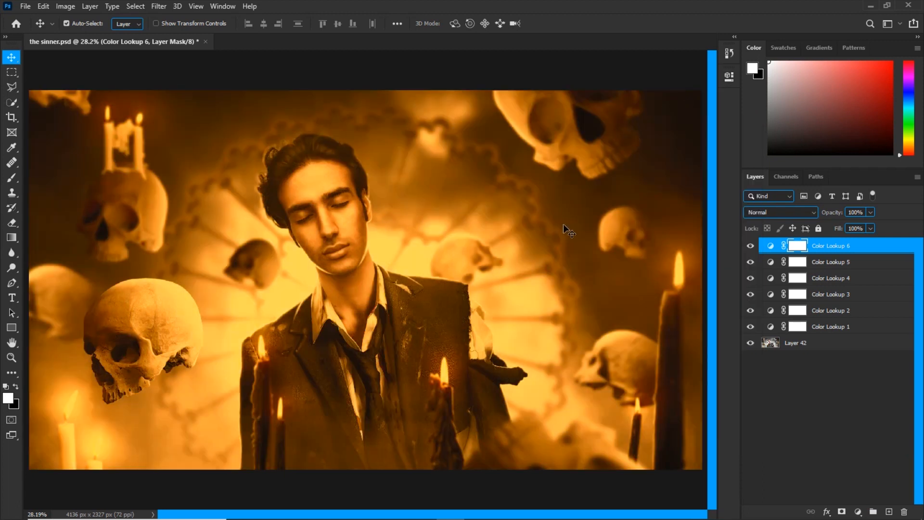
Step: Blend Color Lookup 6 in Hue mode and toggle its visibility to compare
click(780, 212)
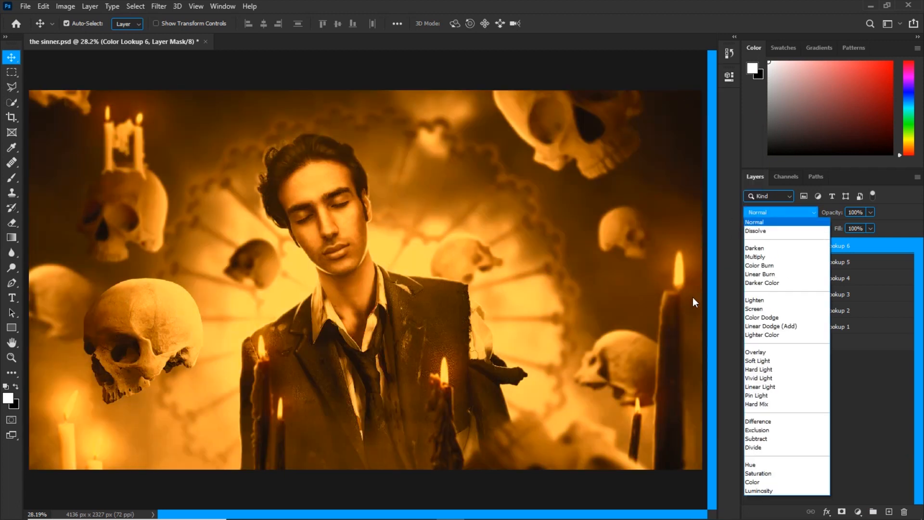
click(751, 465)
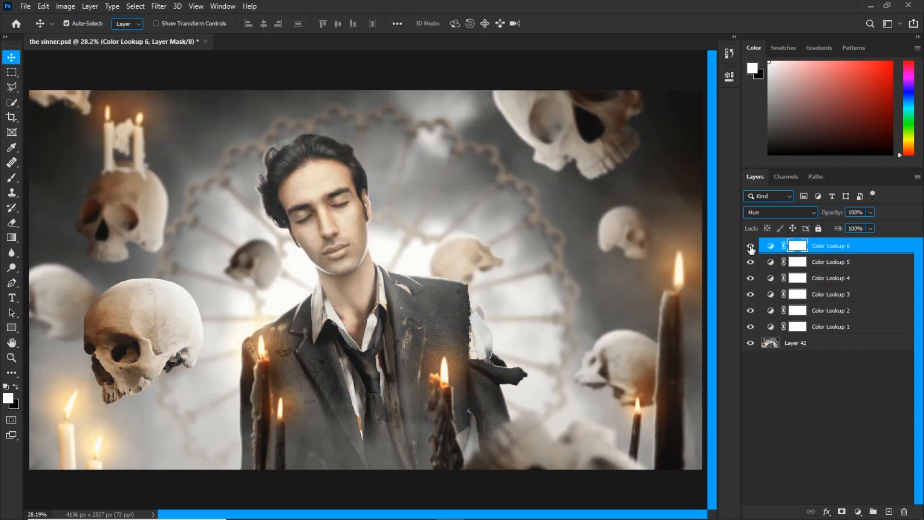
click(751, 246)
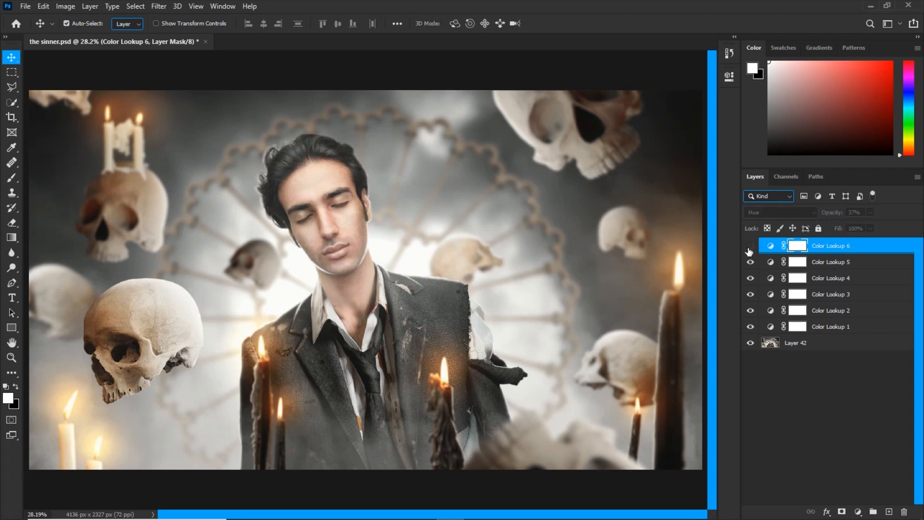
click(751, 245)
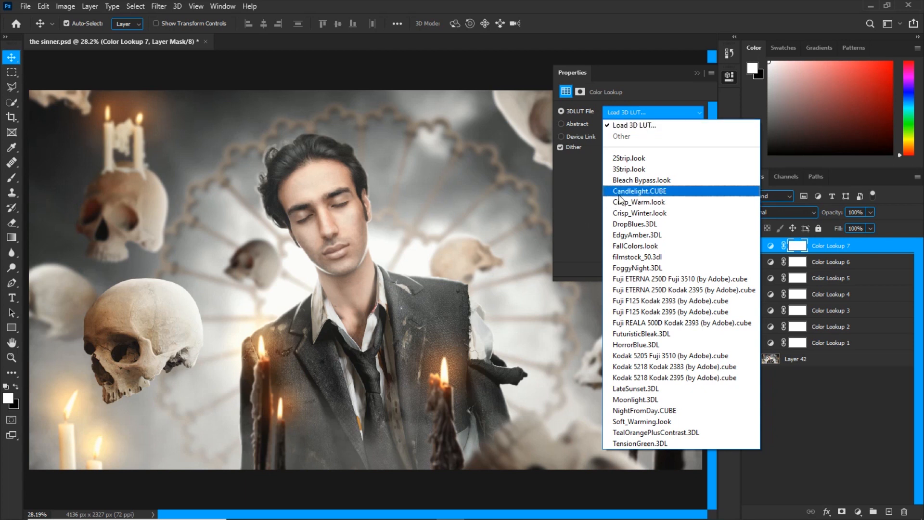
Step: Apply Candlelight.CUBE to Color Lookup 7 in Multiply mode, toggling visibility to compare
click(640, 190)
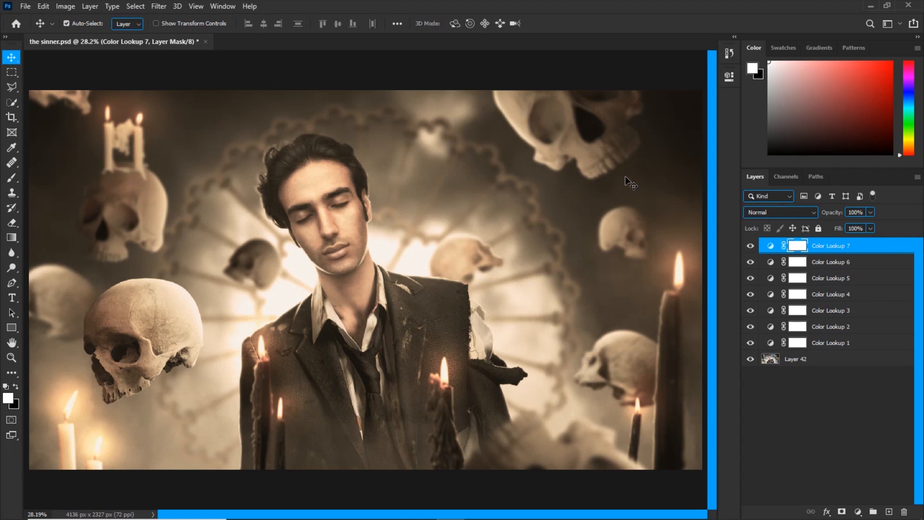
mouse_move(564, 273)
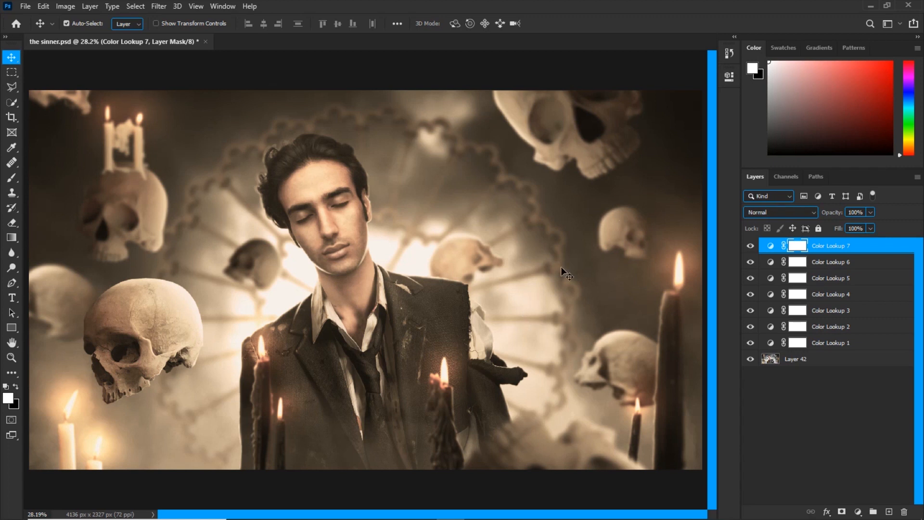
mouse_move(717, 234)
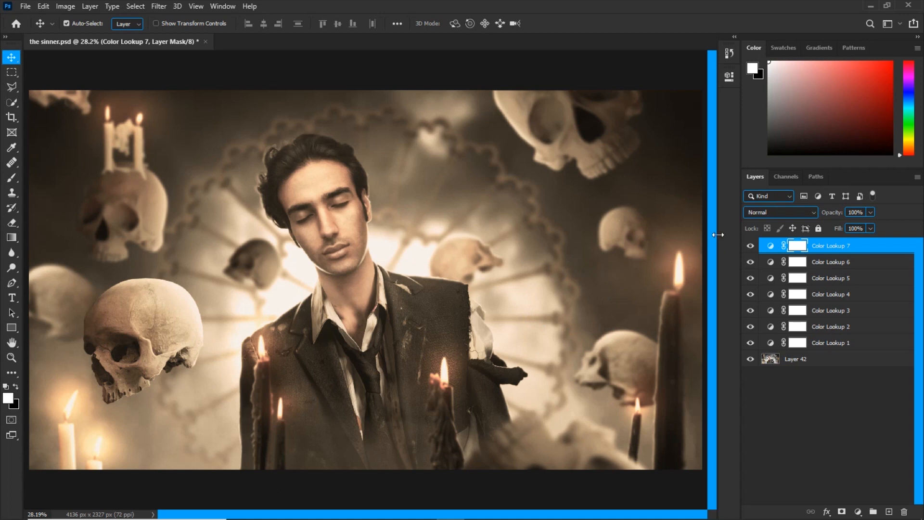
click(778, 212)
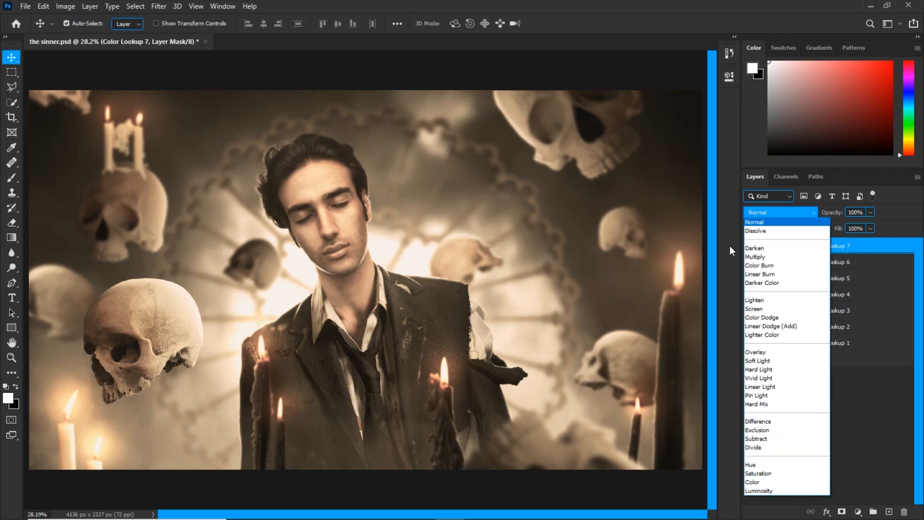
mouse_move(756, 248)
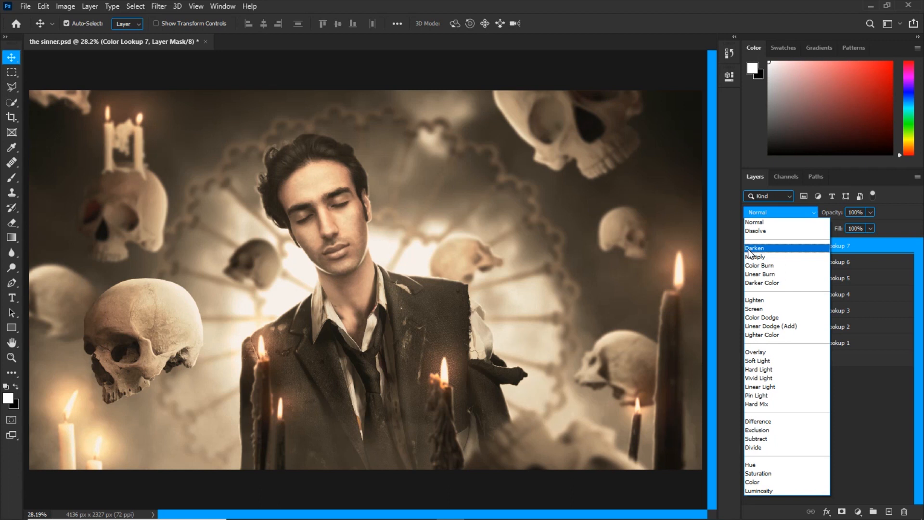
click(755, 257)
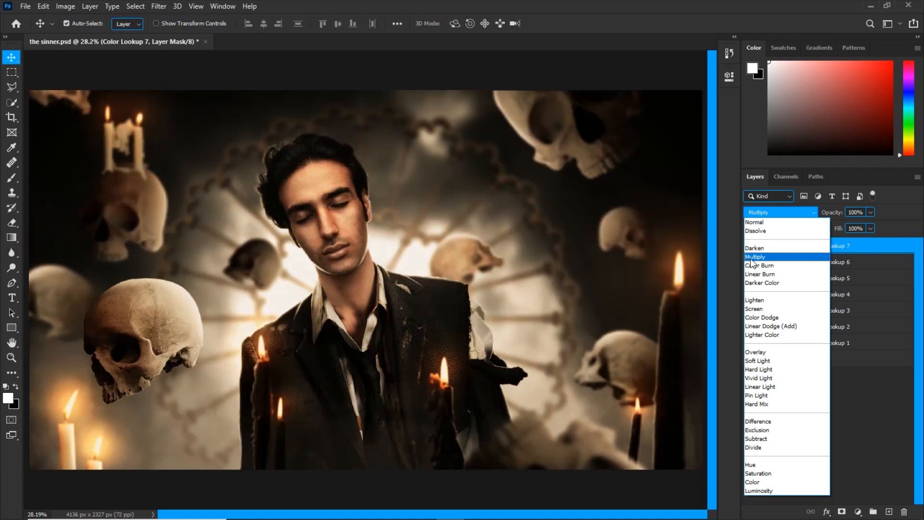
click(756, 256)
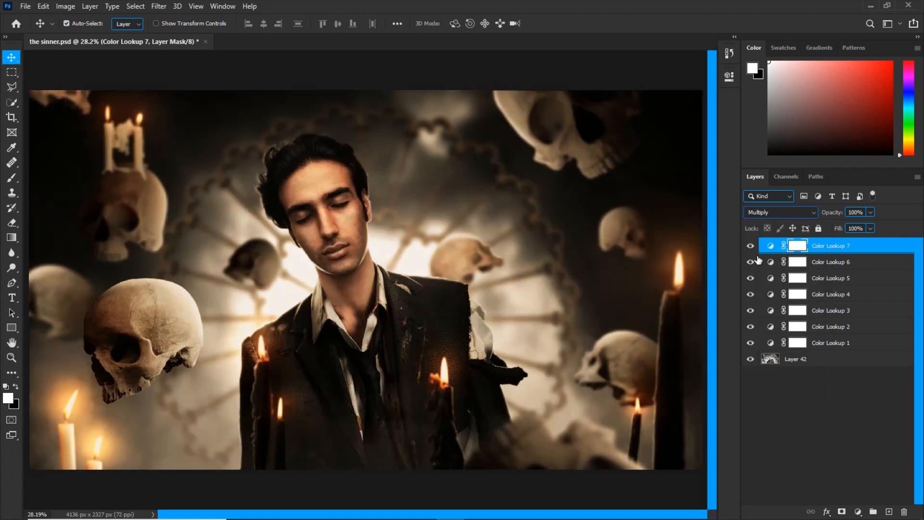
click(751, 246)
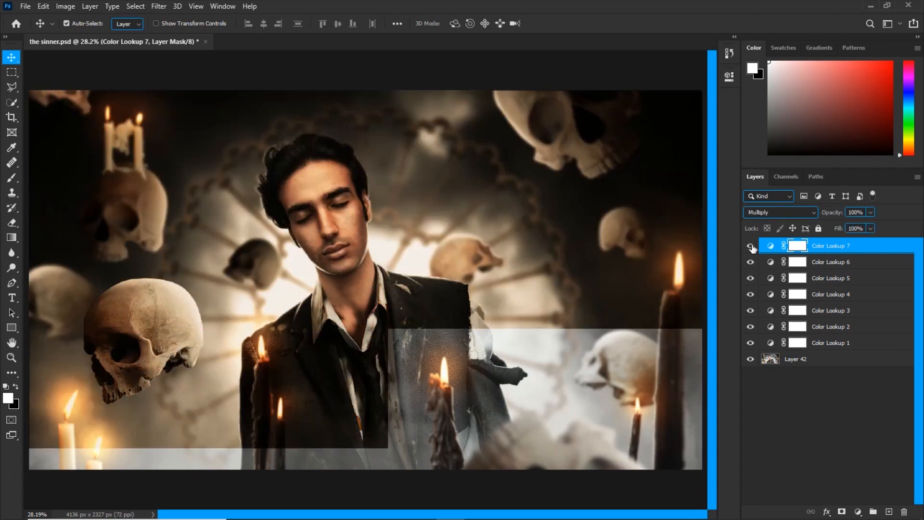
click(751, 246)
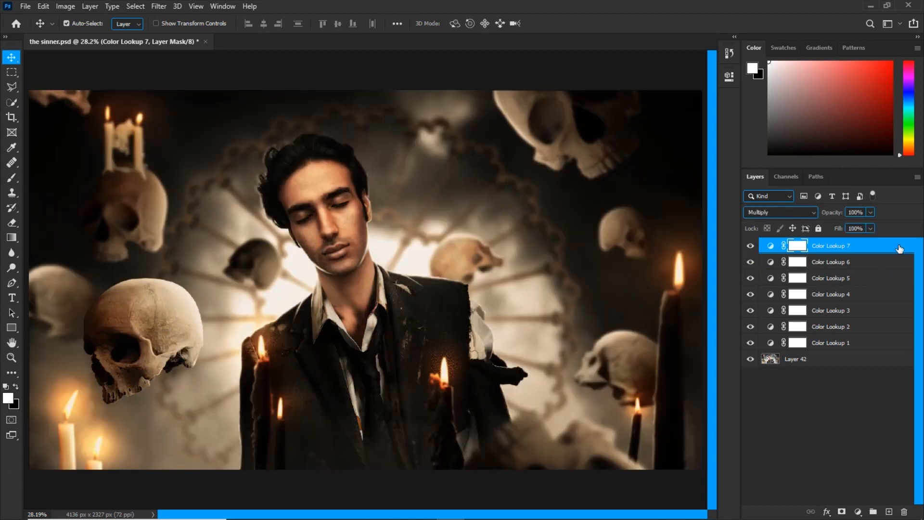
Step: Adjust Color Lookup 7's Underlying Layer Blend If sliders and confirm with OK
double_click(832, 246)
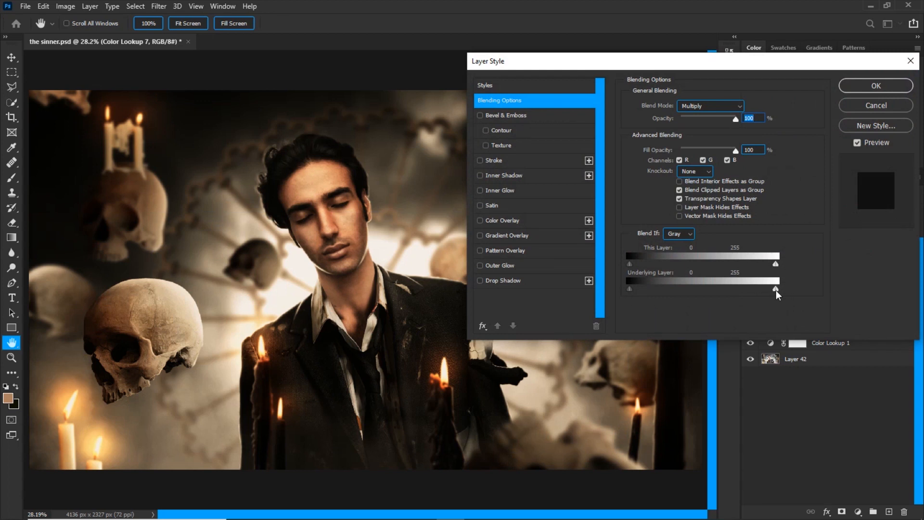
drag(776, 289, 767, 289)
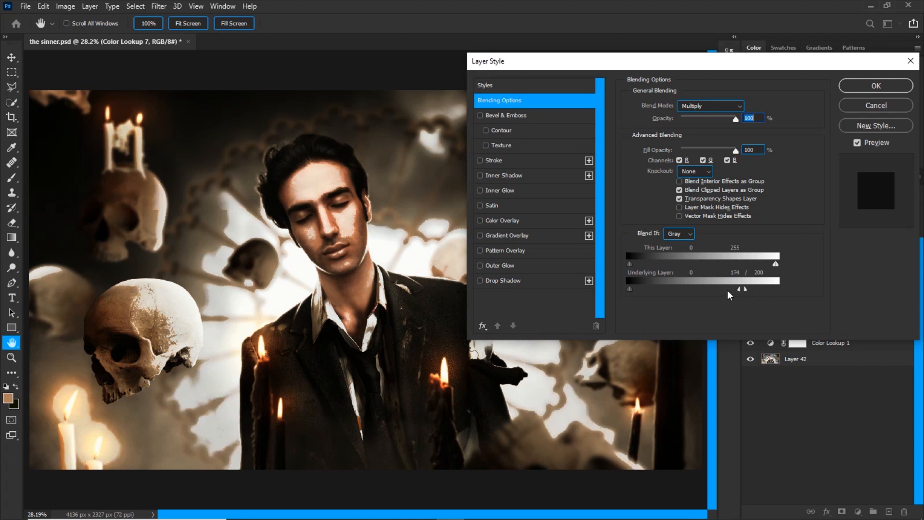
drag(742, 289, 642, 289)
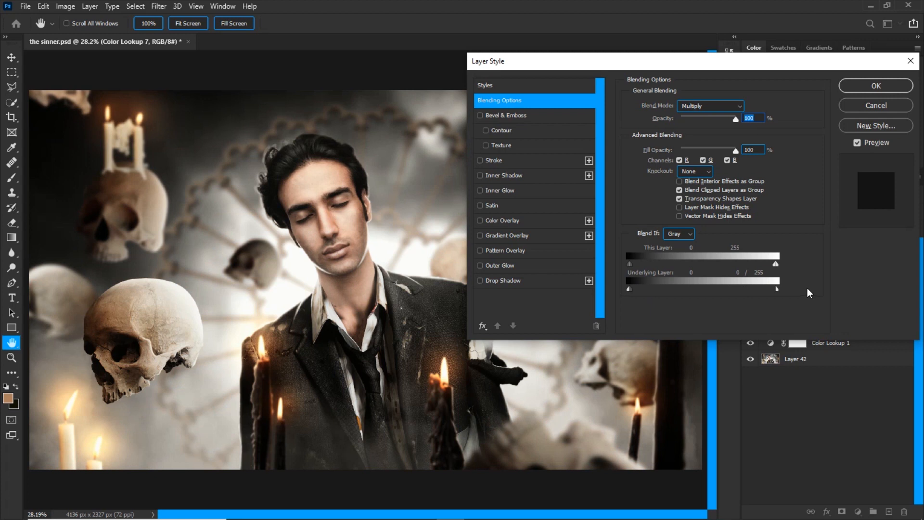
click(875, 85)
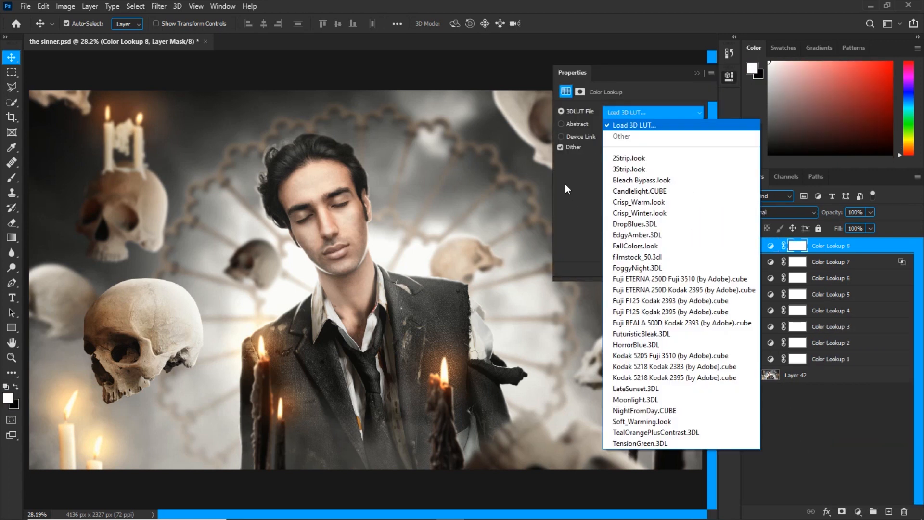
Step: Set Color Lookup 8 to Soft Light at 25% opacity
click(781, 212)
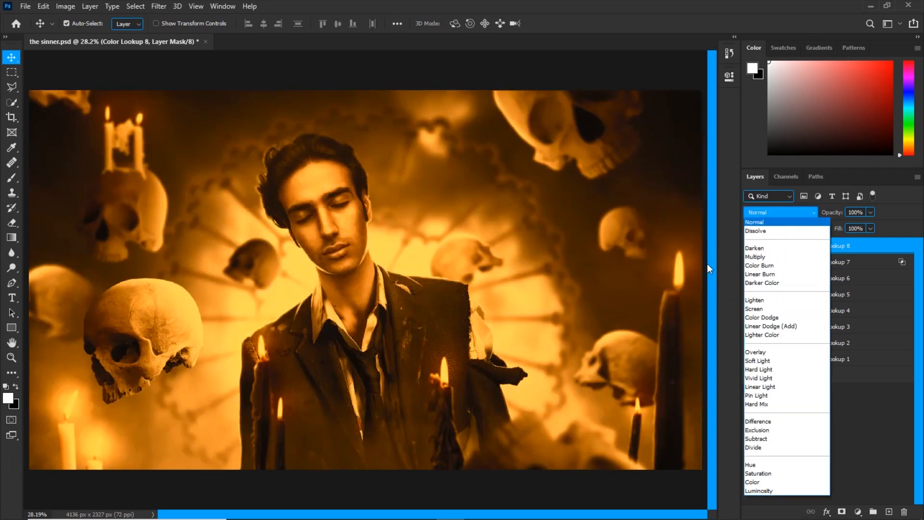
click(757, 360)
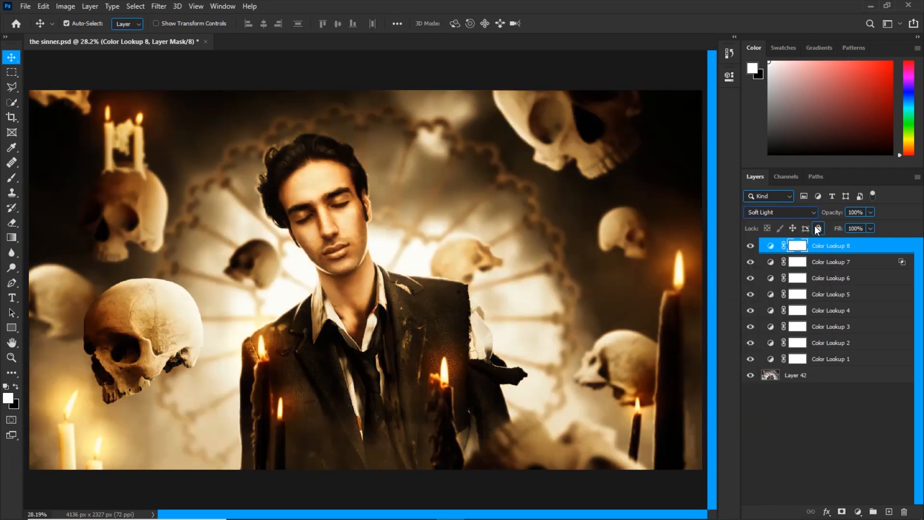
drag(856, 212, 854, 212)
text(25)
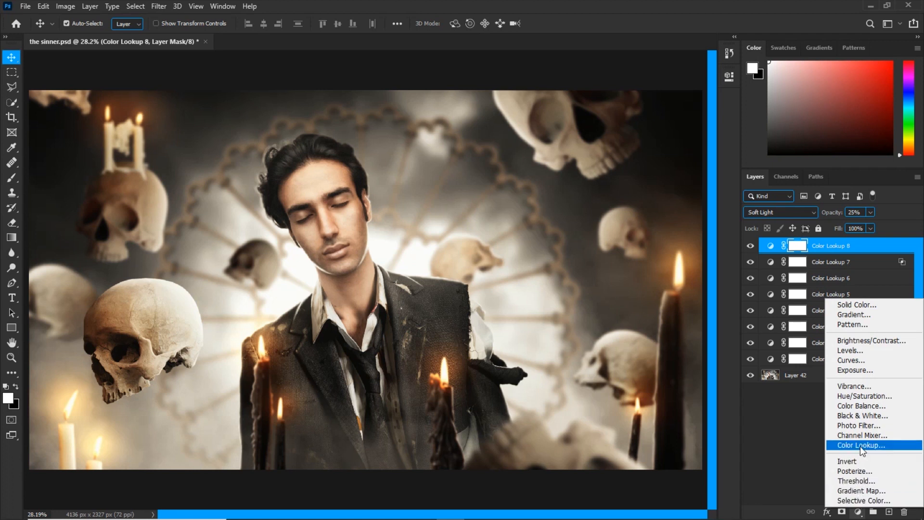
Step: Stack Color Lookups 9–11, choosing a look for Color Lookup 9
click(861, 445)
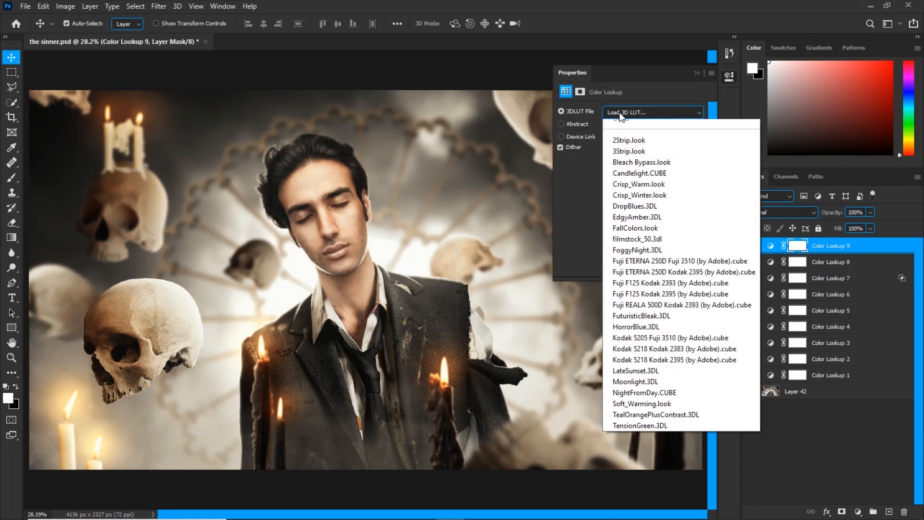
click(635, 228)
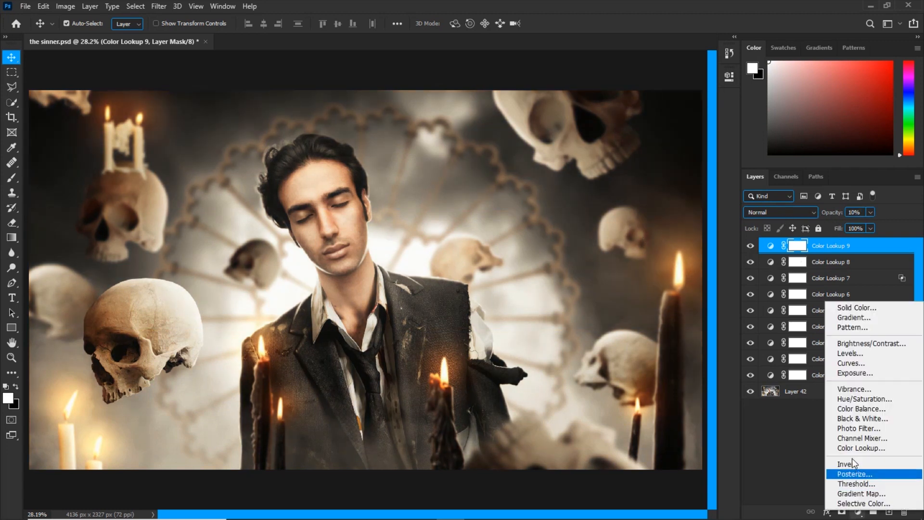
click(861, 448)
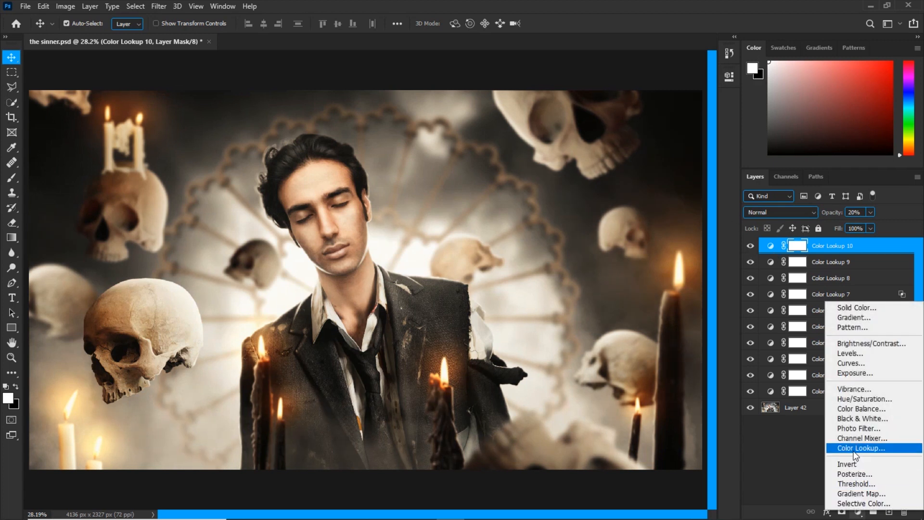
click(861, 448)
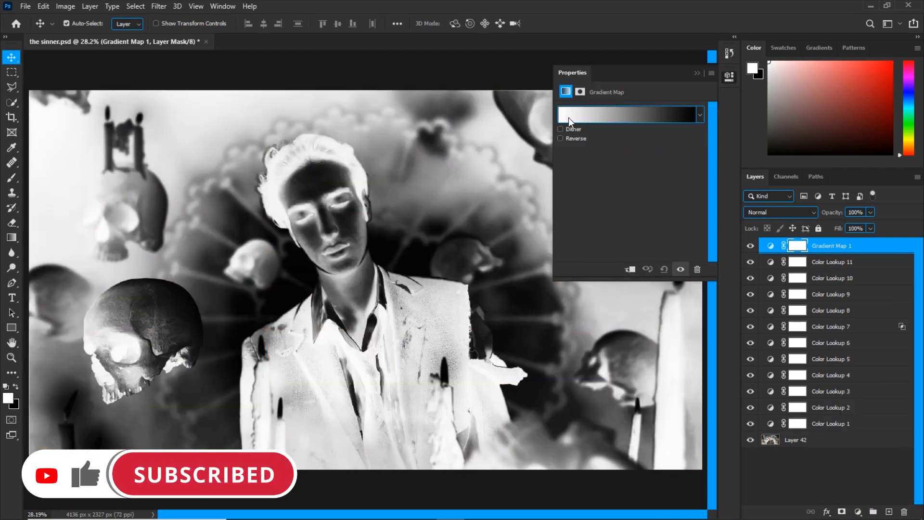
Step: Browse the Legacy Gradients in the gradient editor and close it without changes
click(628, 115)
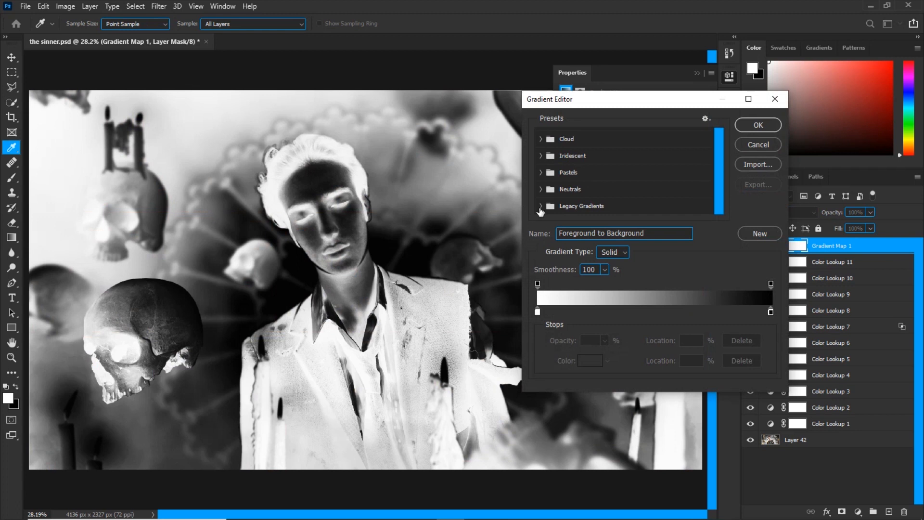
click(541, 205)
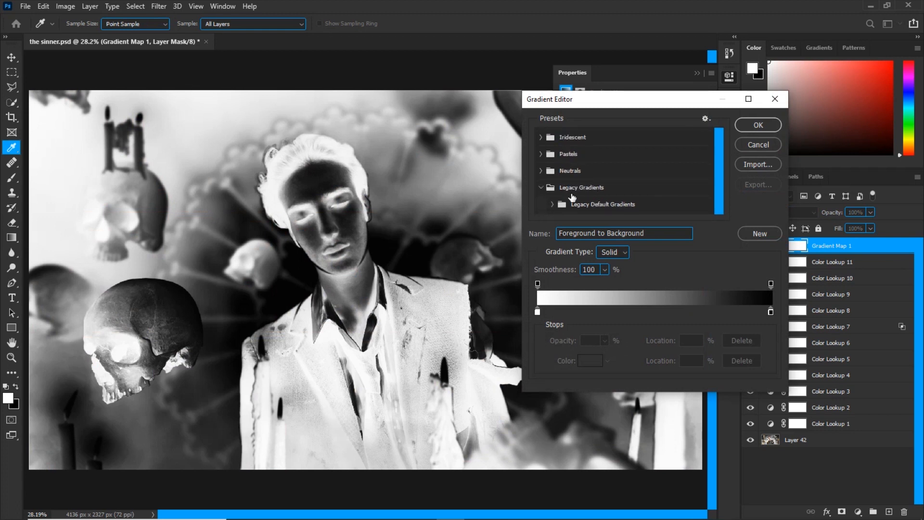
mouse_move(757, 147)
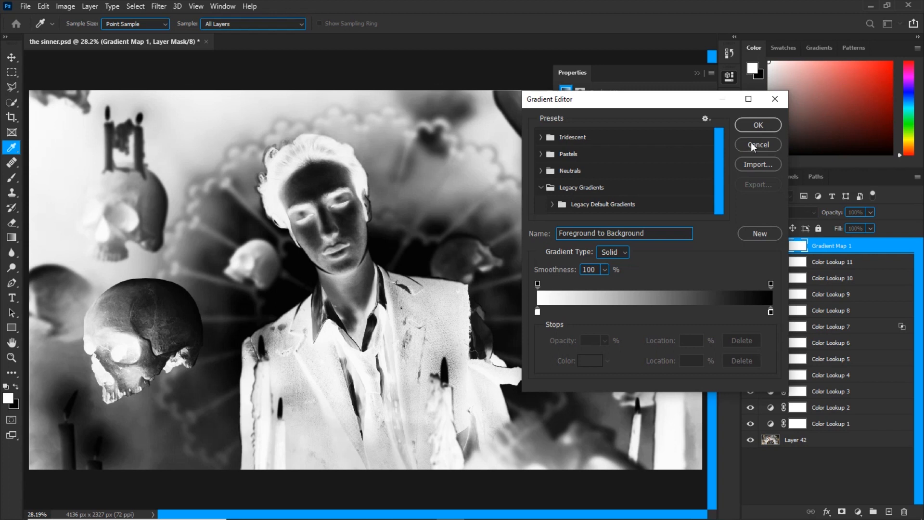
click(758, 145)
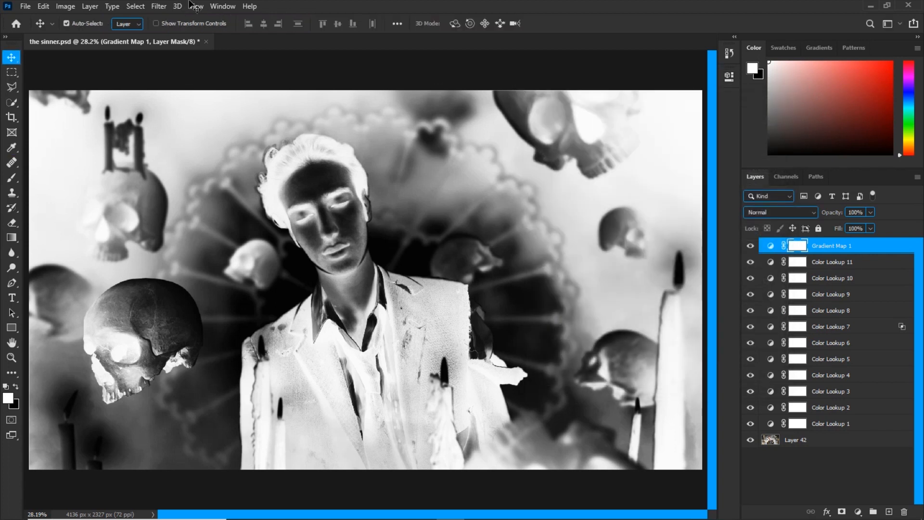
Step: Close the Gradients panel and the Swatches panel via its flyout menu
click(222, 6)
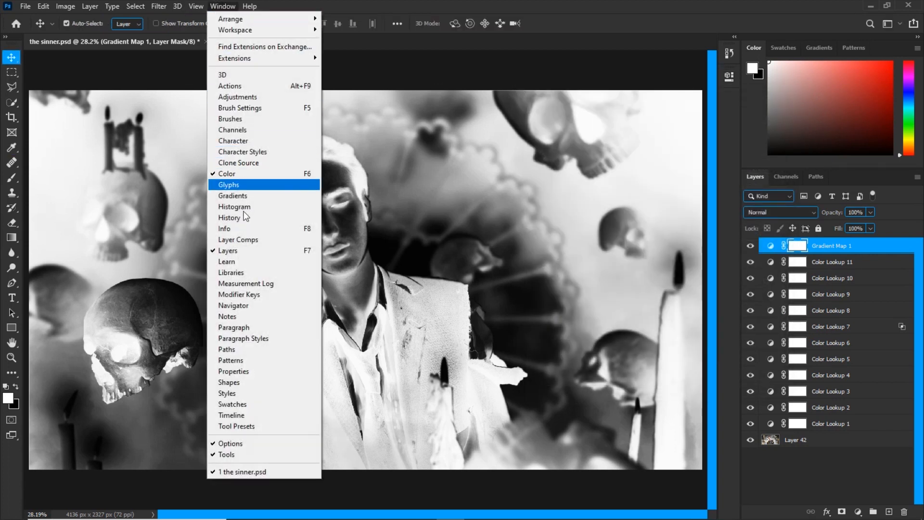
mouse_move(231, 228)
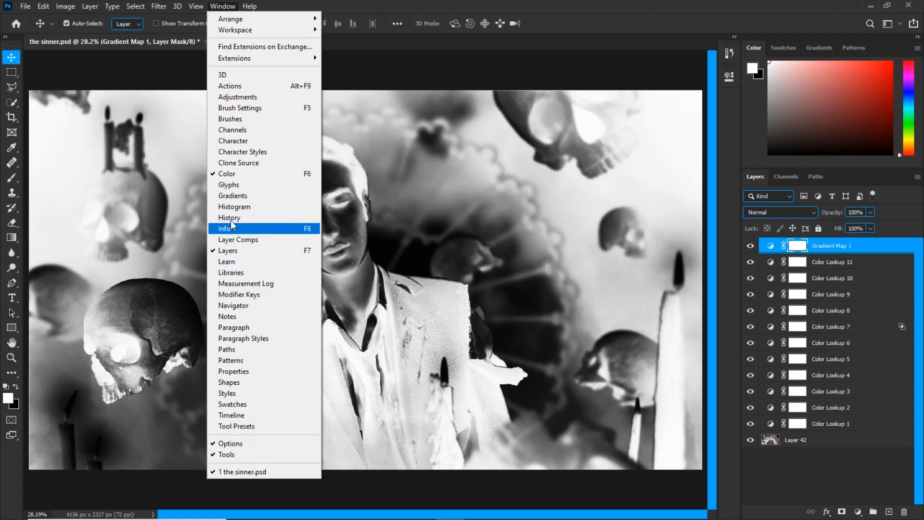
click(818, 48)
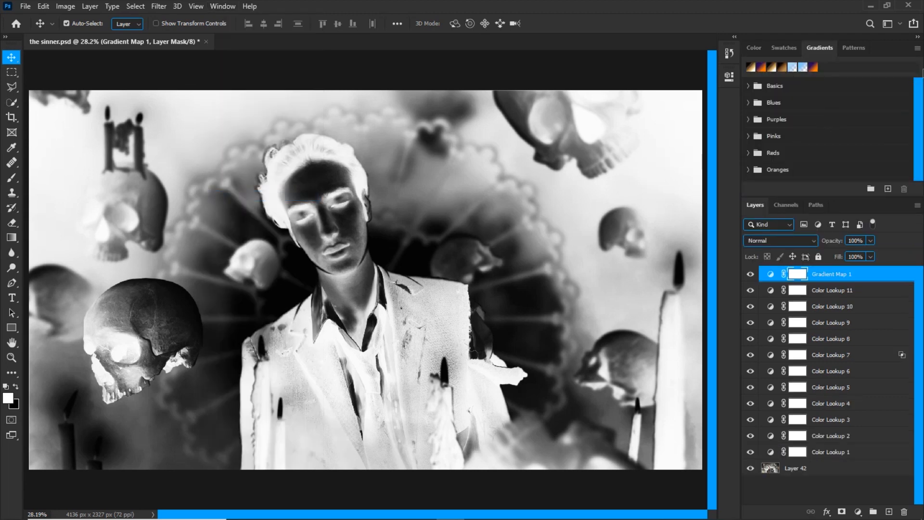
click(915, 47)
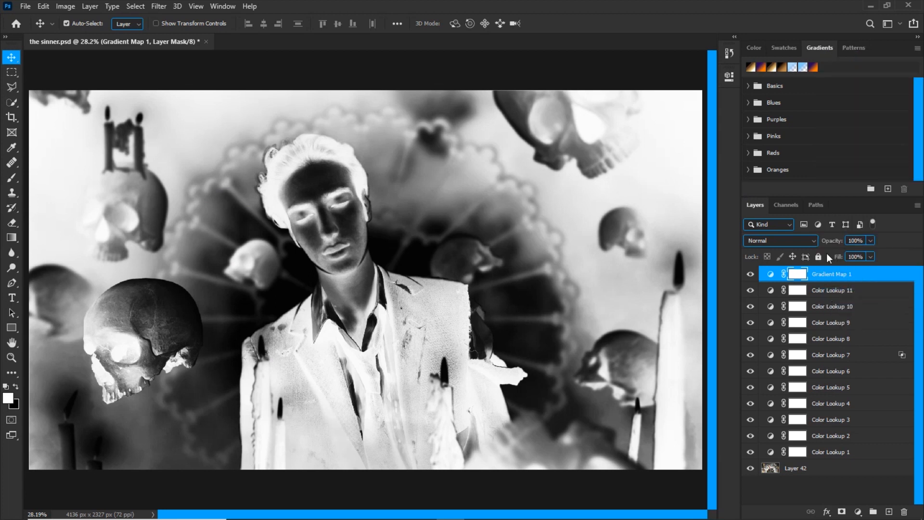
mouse_move(860, 78)
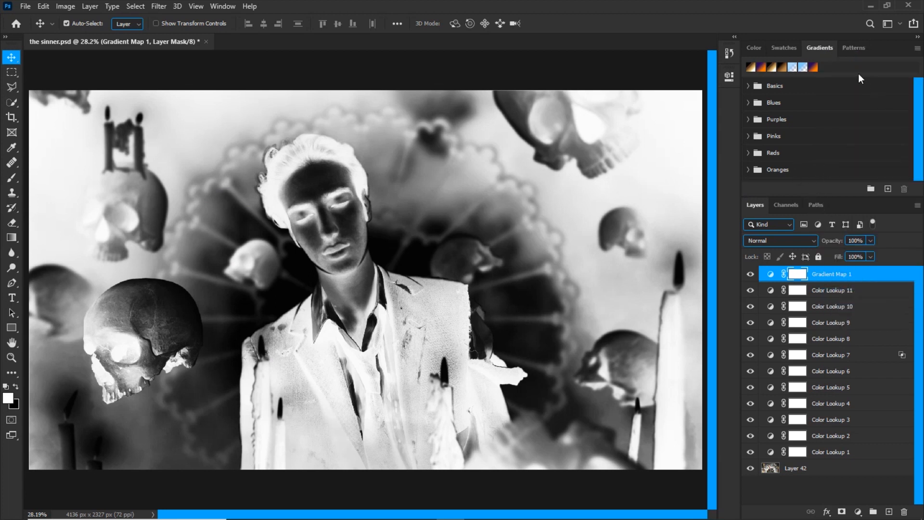
click(917, 47)
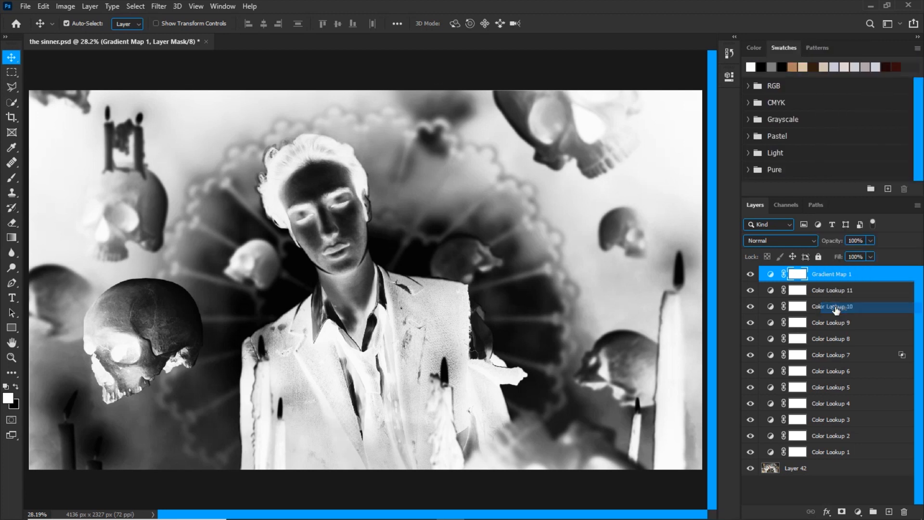
click(917, 48)
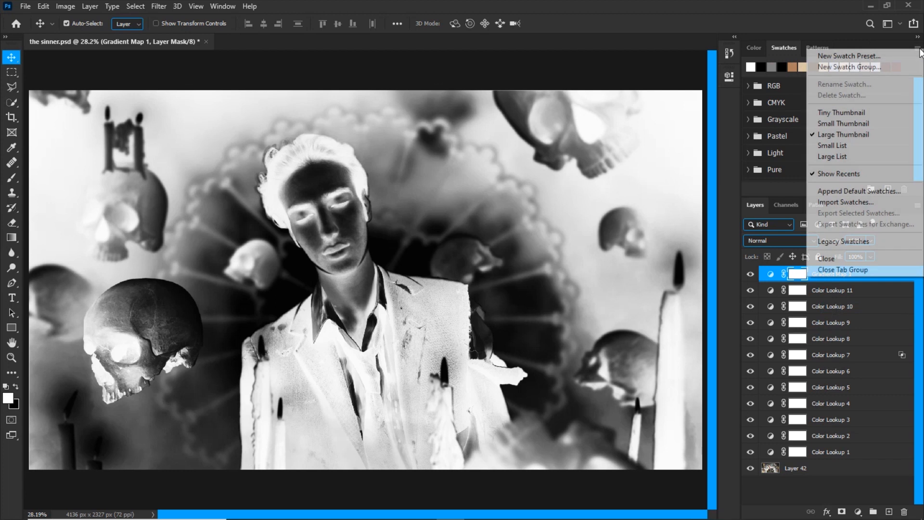
click(843, 269)
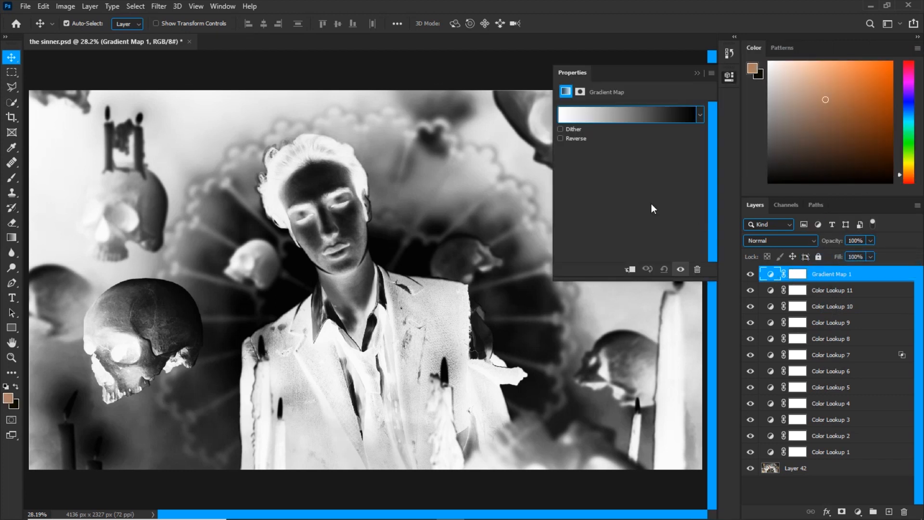
Step: Apply the Violet, Orange preset to Gradient Map 1, blended Soft Light at 20%
click(628, 115)
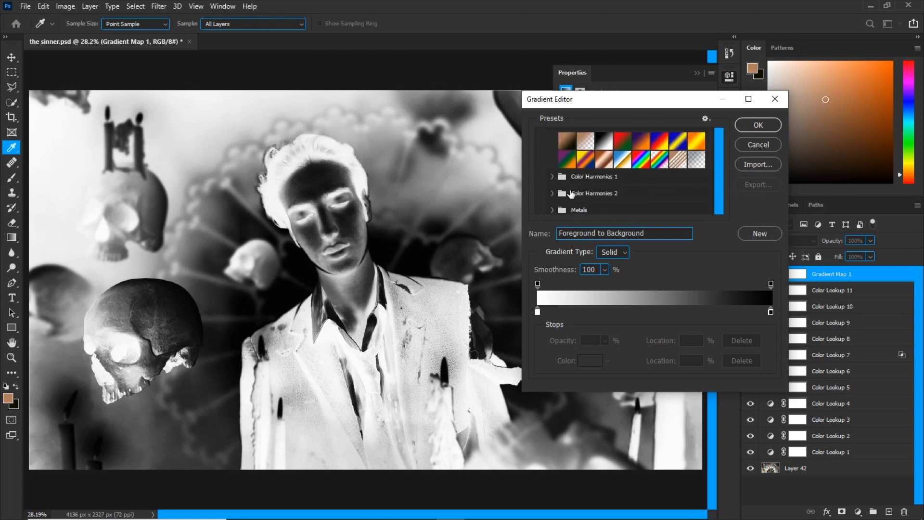
click(641, 139)
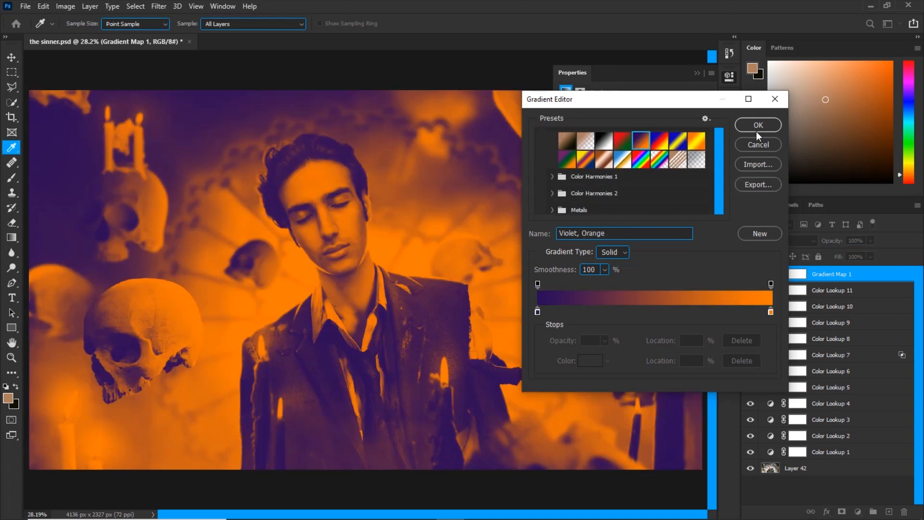
click(758, 124)
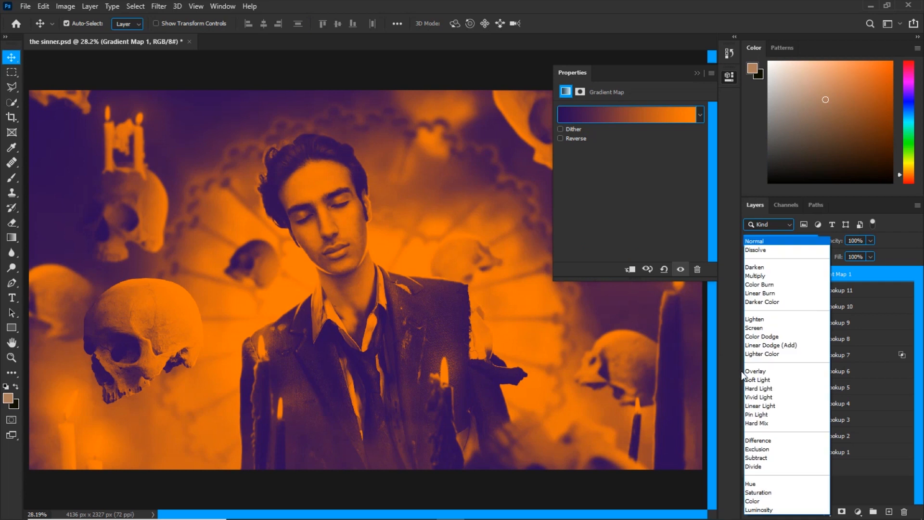
click(757, 380)
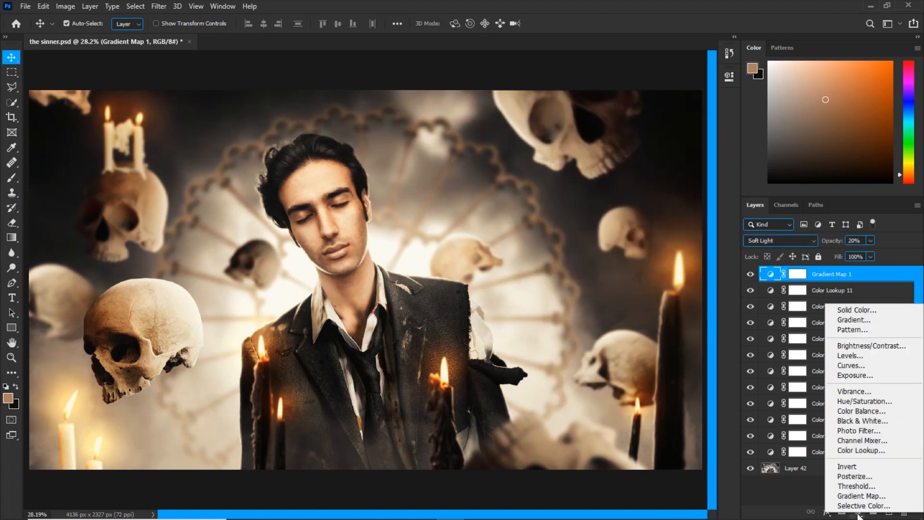
Step: Add Gradient Map 2 using Photographic Toning Gold 1, blended Soft Light at 20%
click(862, 496)
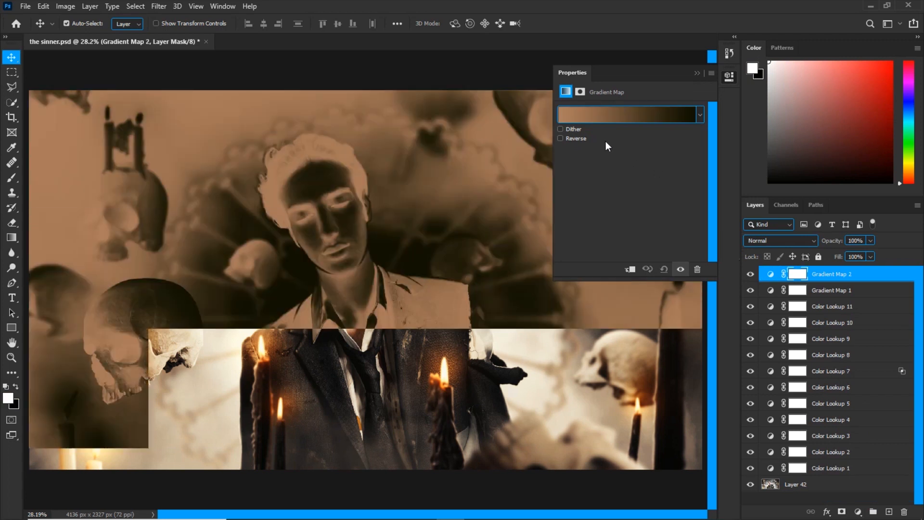
click(628, 114)
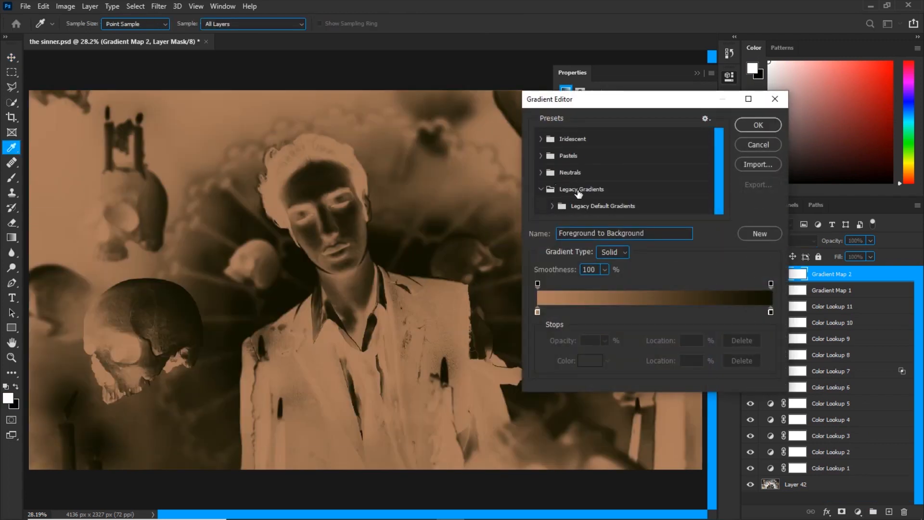
scroll(down, 3)
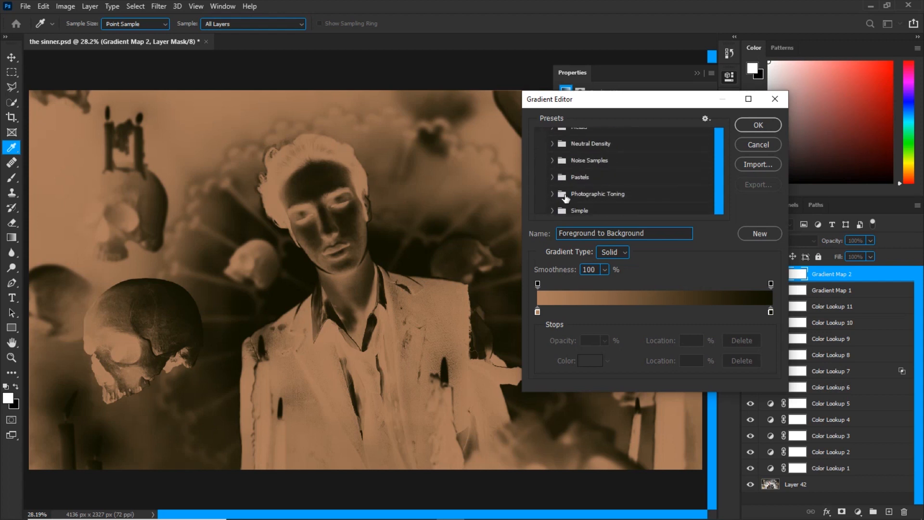
click(553, 193)
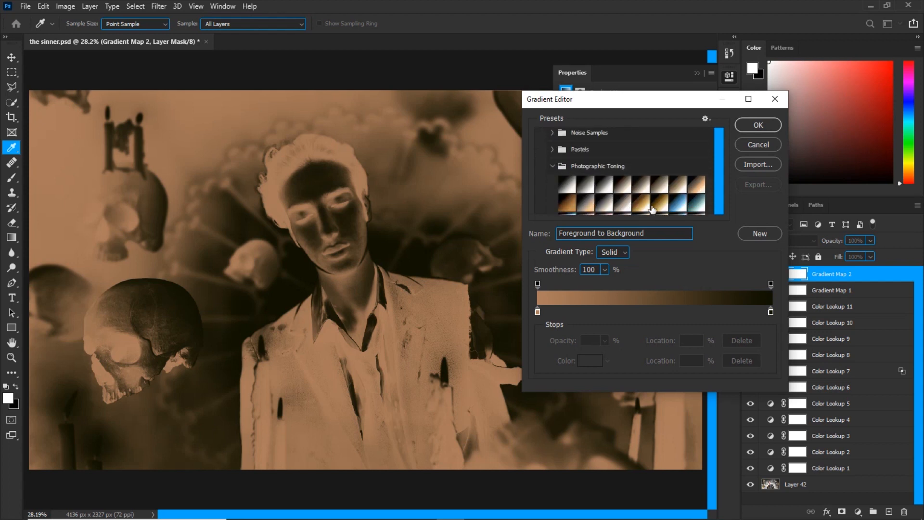
click(639, 202)
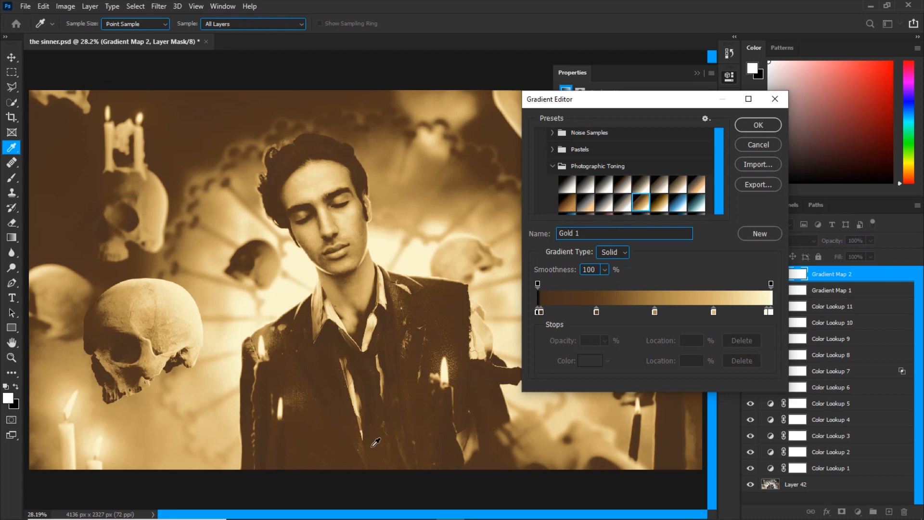
mouse_move(537, 313)
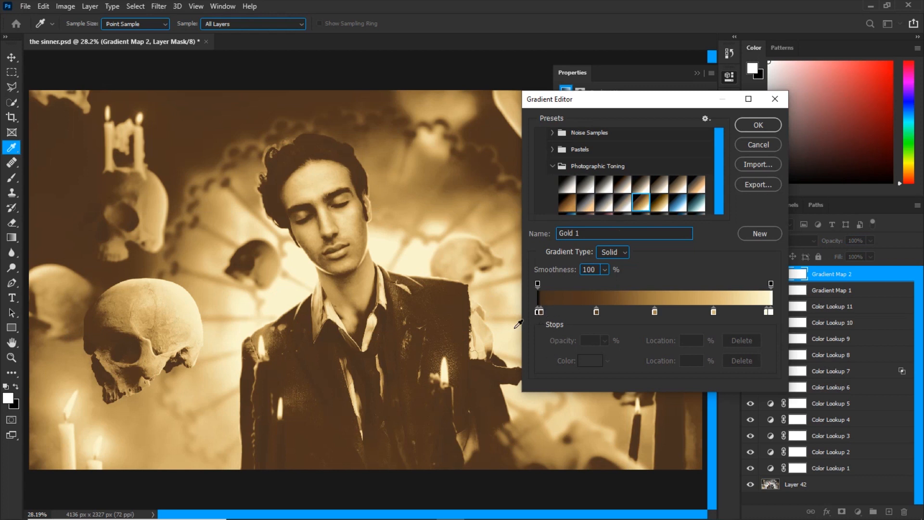
click(757, 125)
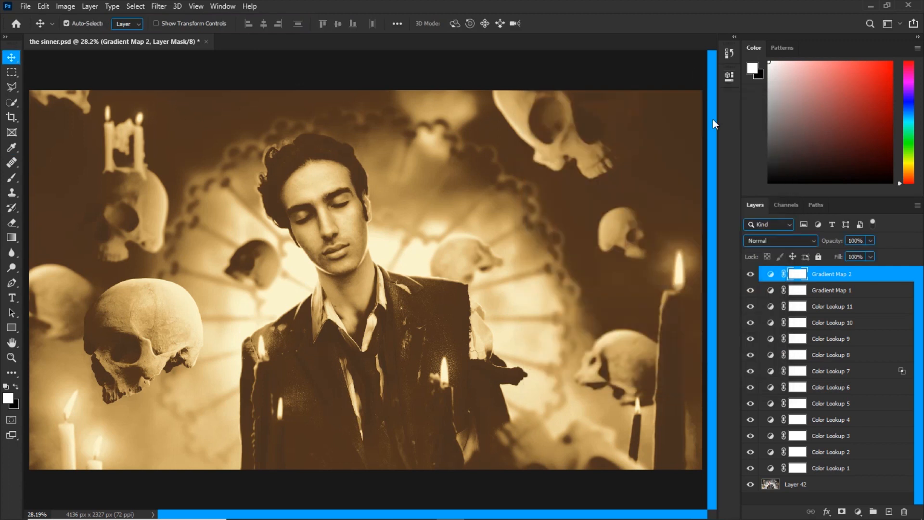
click(780, 241)
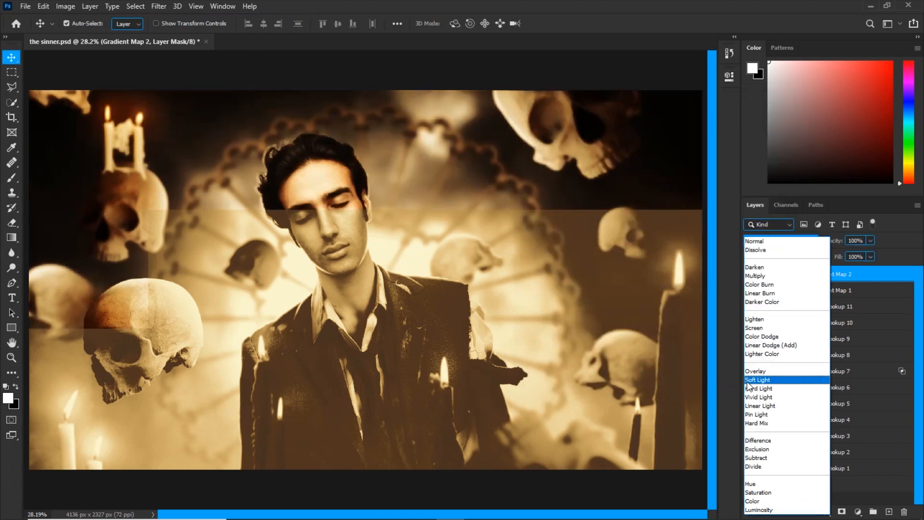
click(758, 380)
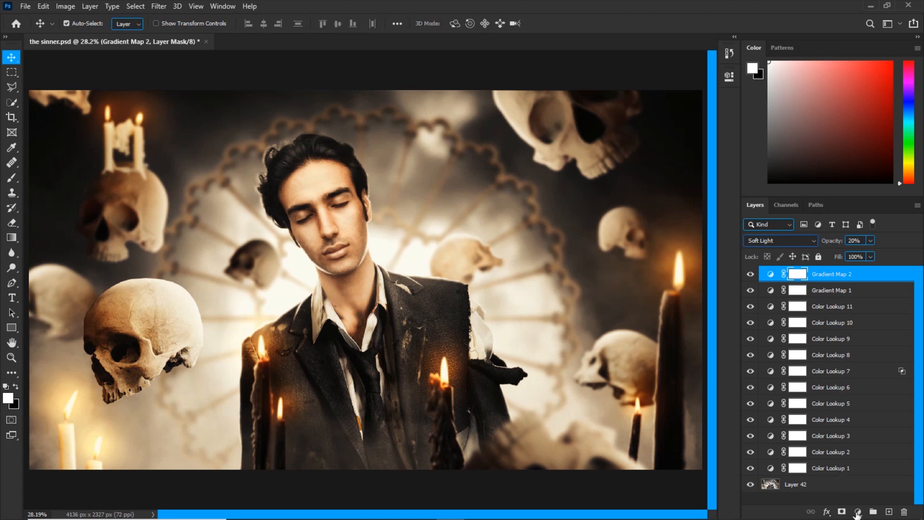
Step: Add a Selective Color layer with Neutrals cyan +4 and a touch of magenta
click(859, 512)
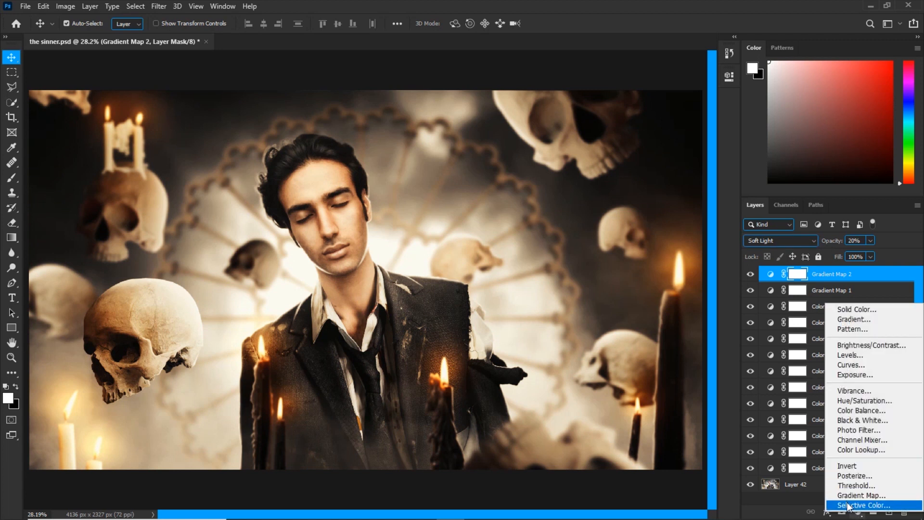
click(862, 505)
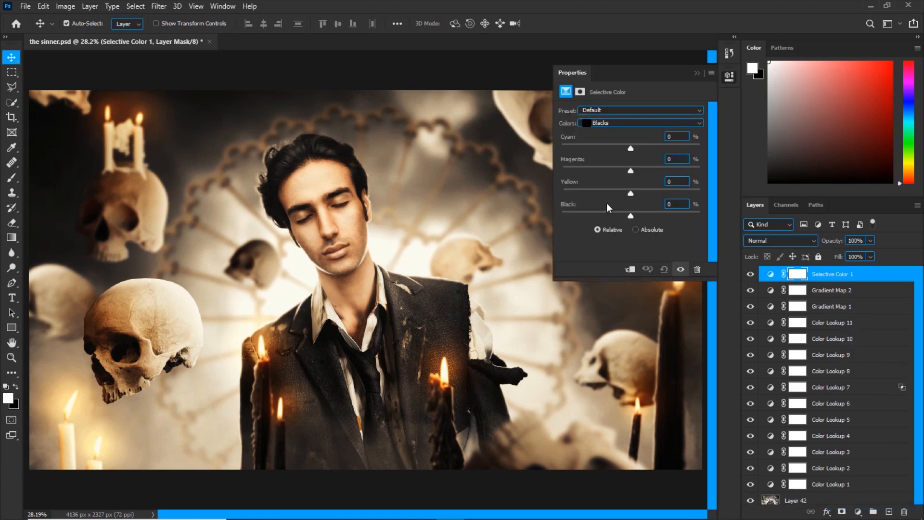
click(640, 123)
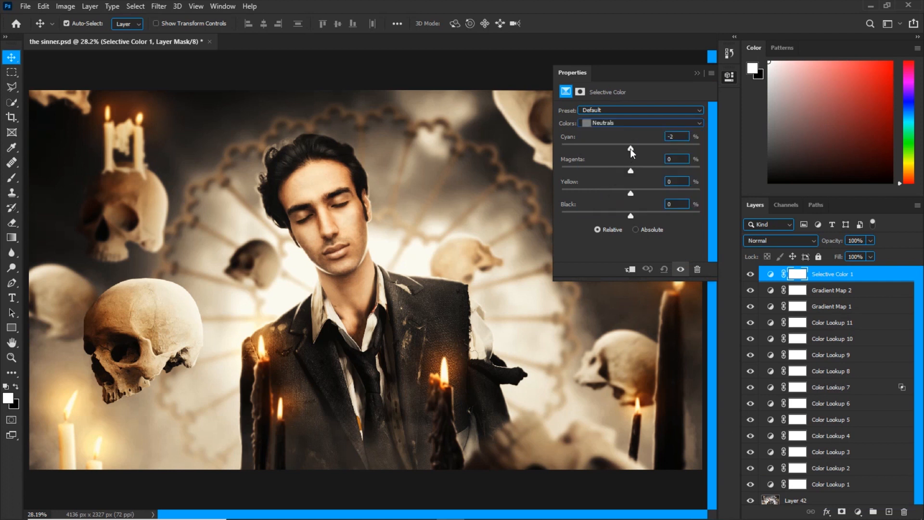
drag(630, 147, 629, 148)
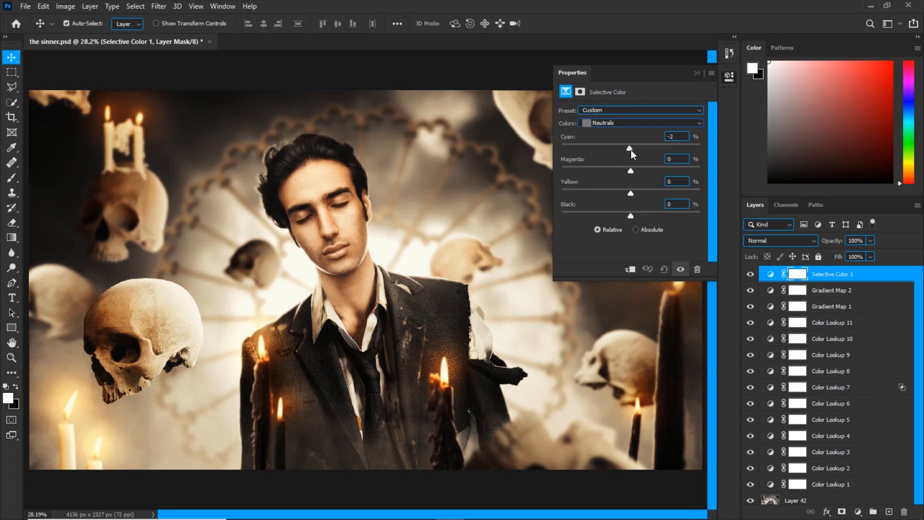
drag(629, 148, 634, 147)
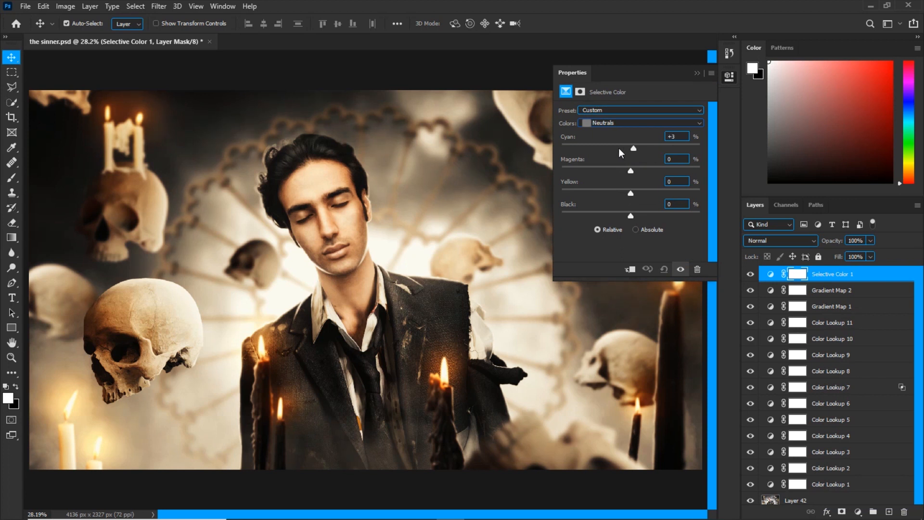
drag(633, 148, 637, 147)
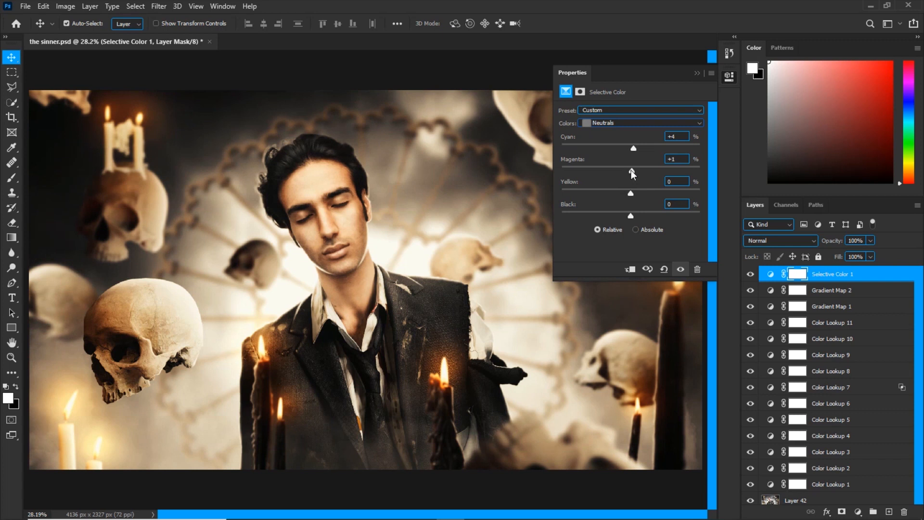
drag(630, 194, 629, 195)
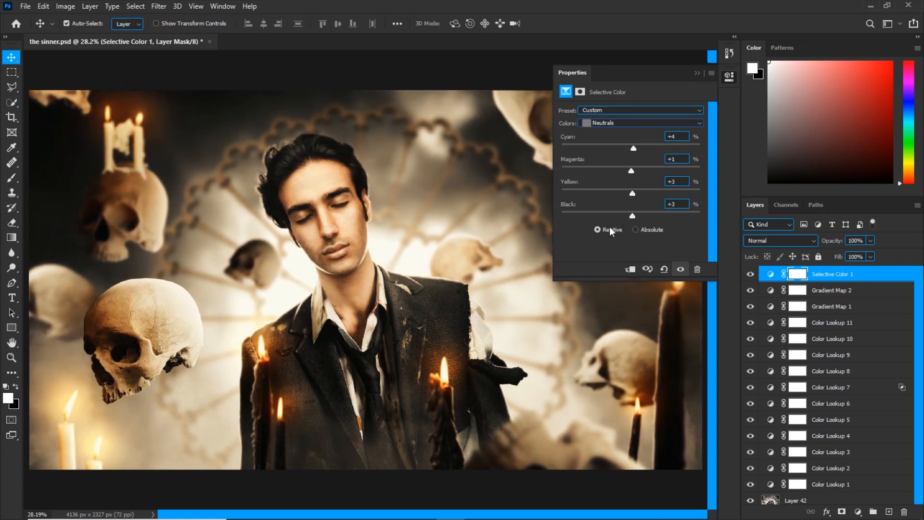
Step: Set the Whites to yellow +8 and cyan −3
click(640, 122)
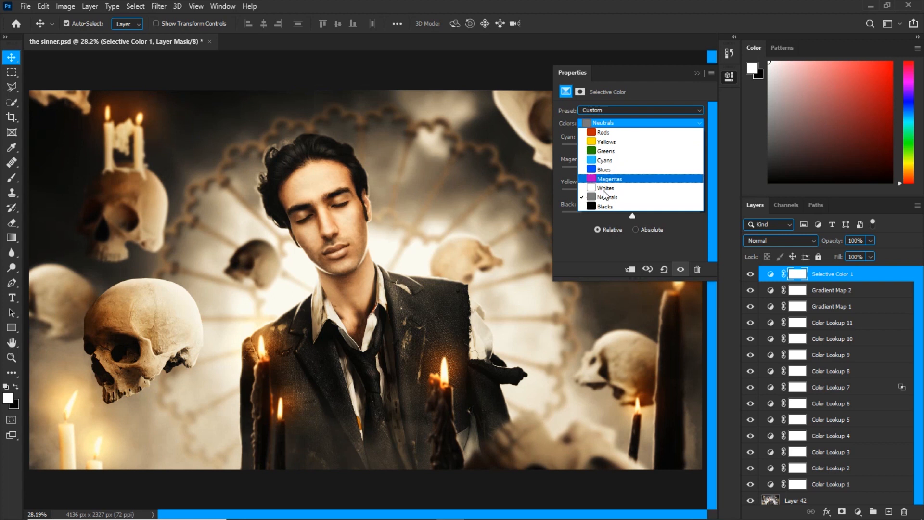
click(604, 187)
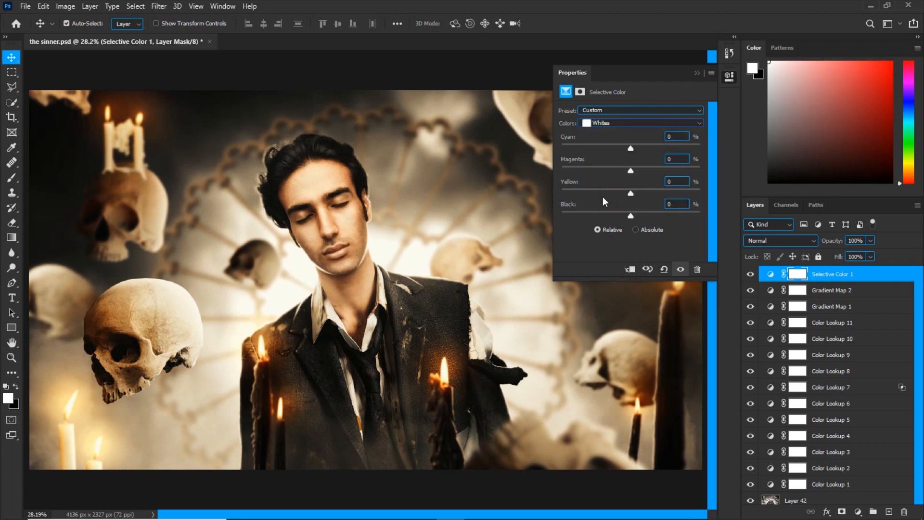
mouse_move(631, 196)
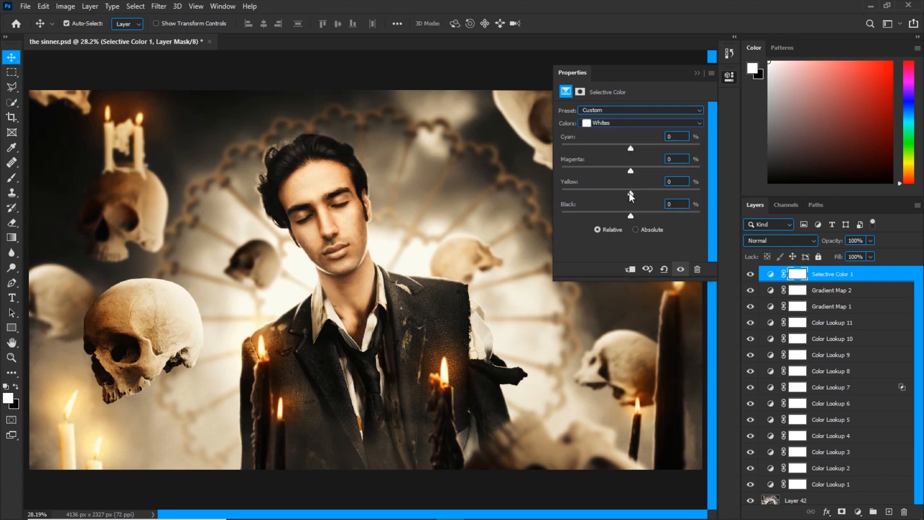
drag(630, 192, 636, 193)
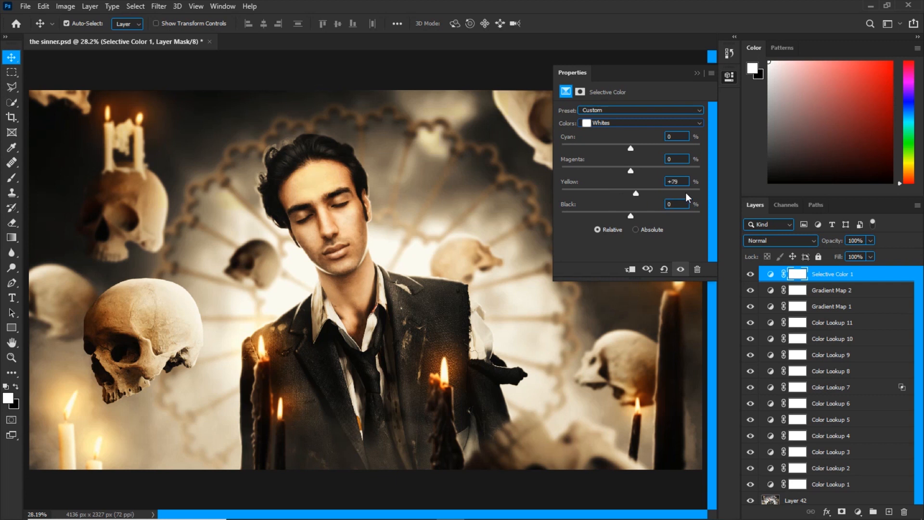
drag(635, 193, 629, 193)
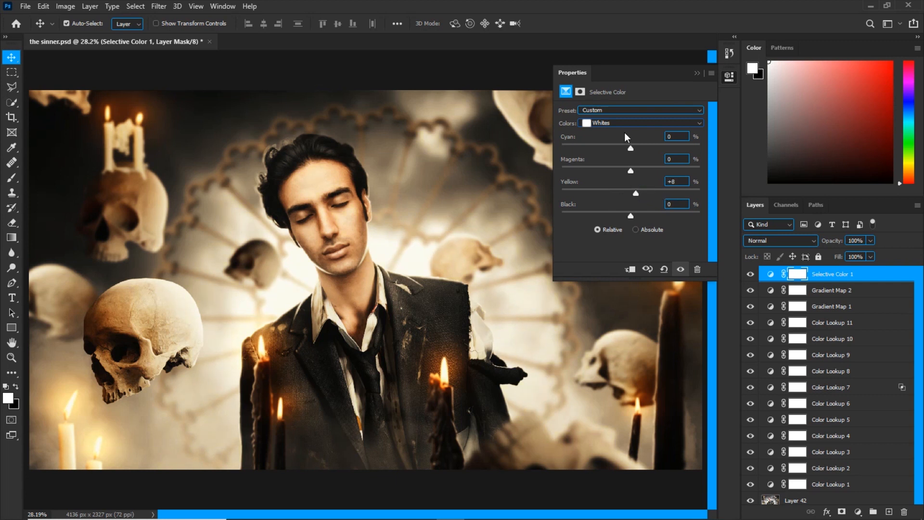
drag(630, 148, 627, 148)
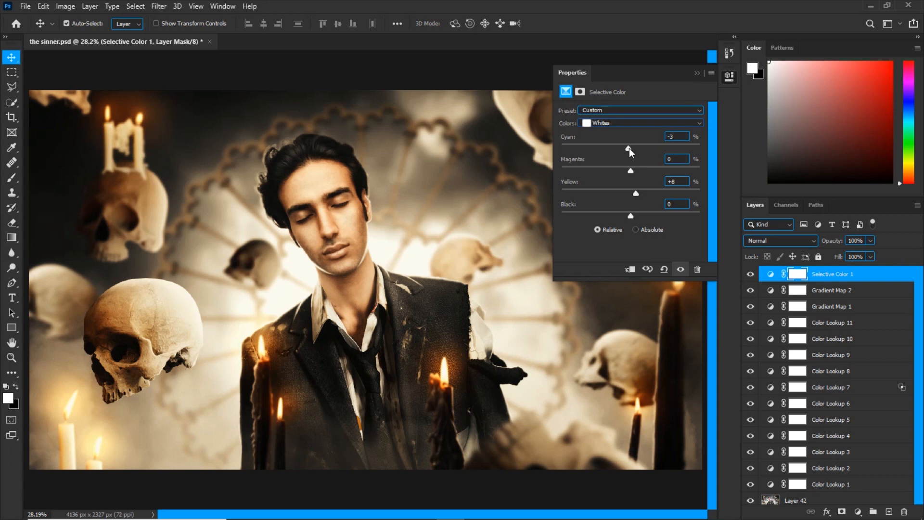
Step: Set the Blacks to cyan +2 and yellow −1, then collapse the settings
click(640, 124)
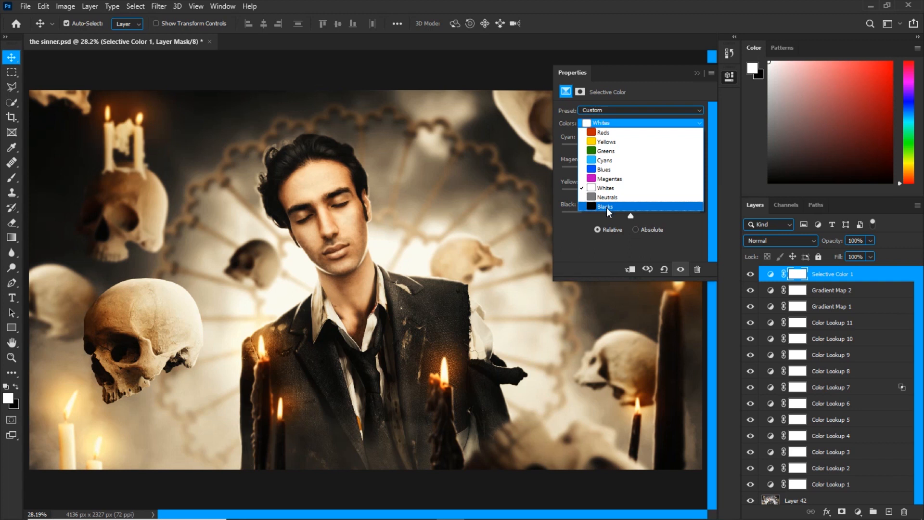
click(604, 206)
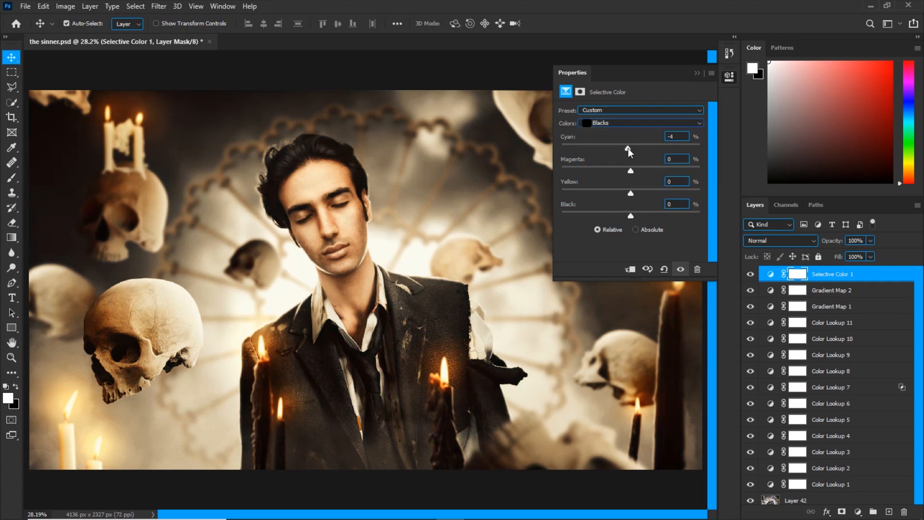
drag(625, 147, 626, 147)
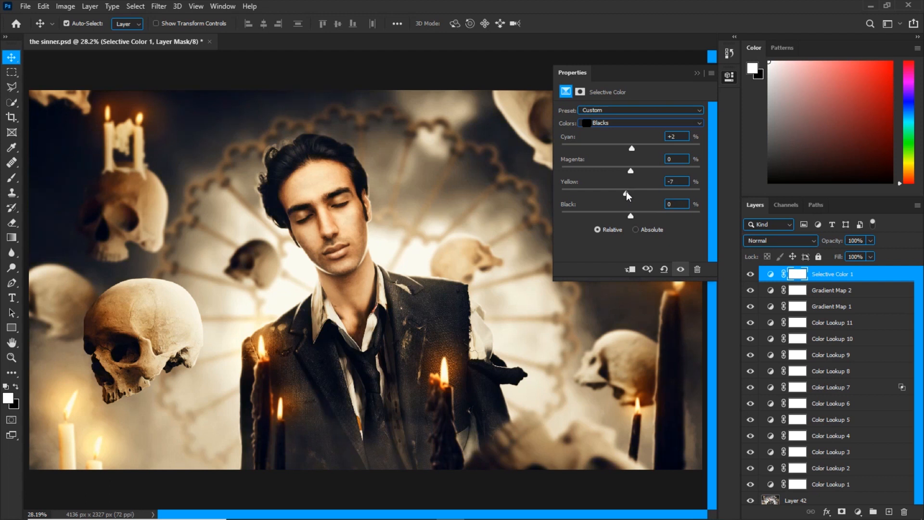
drag(625, 193, 631, 194)
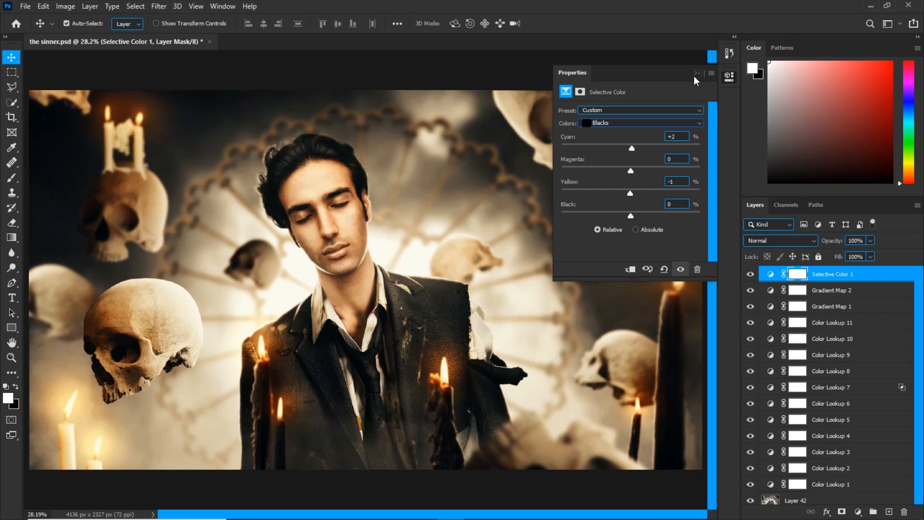
click(697, 72)
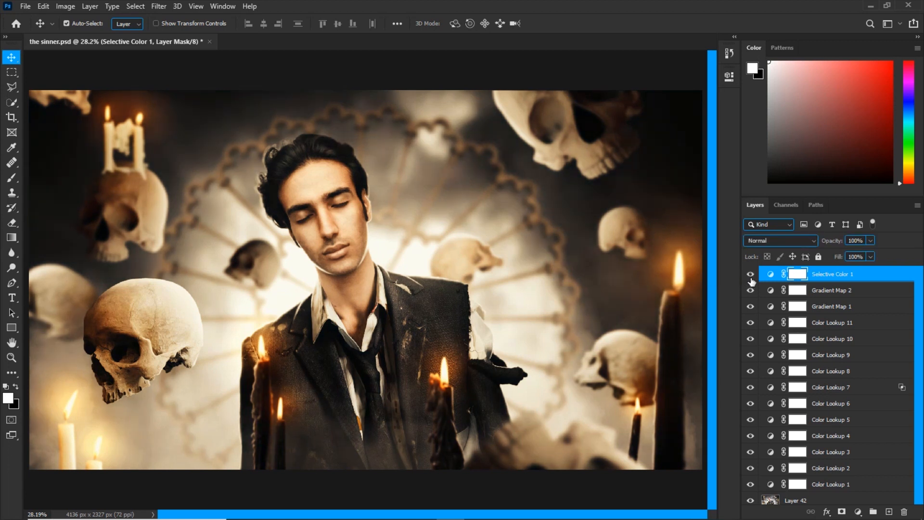
mouse_move(751, 271)
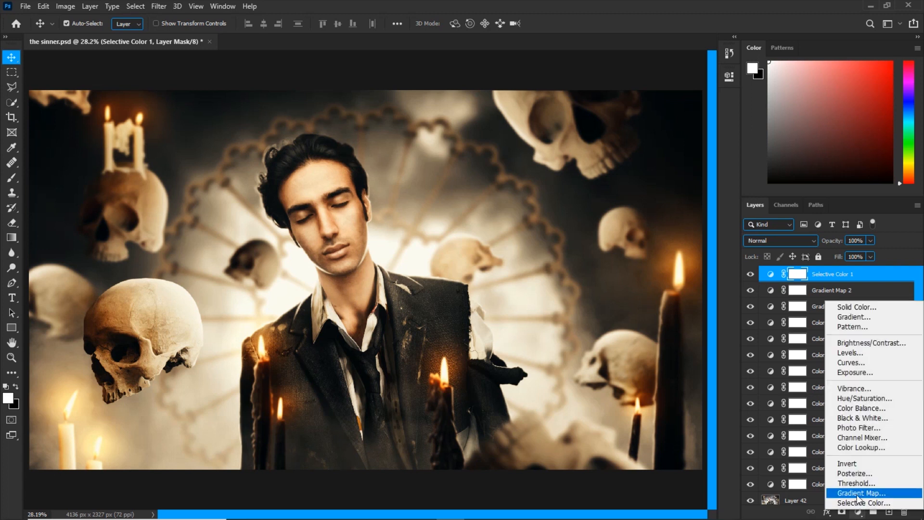
mouse_move(864, 502)
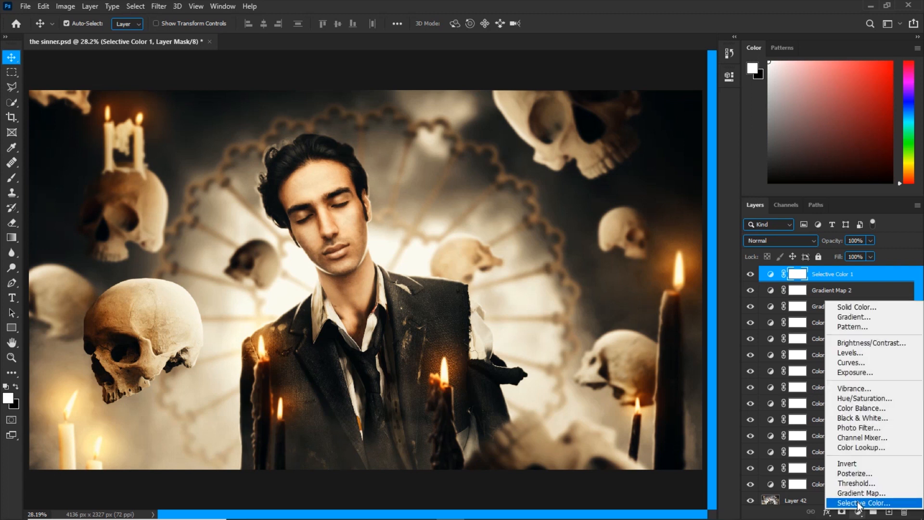
Step: Add Selective Color 2: Reds cyan −24, magenta +9, yellow +32, black −4; Yellows cyan −17
click(862, 503)
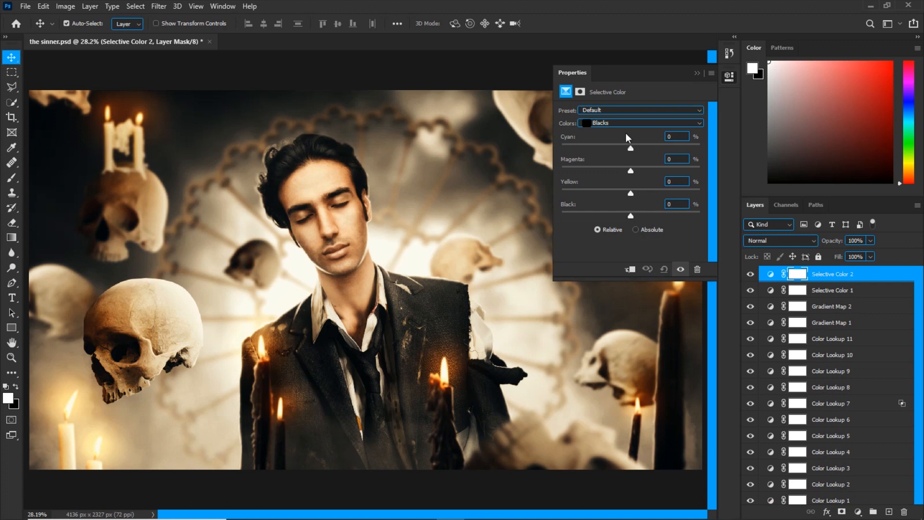
click(640, 123)
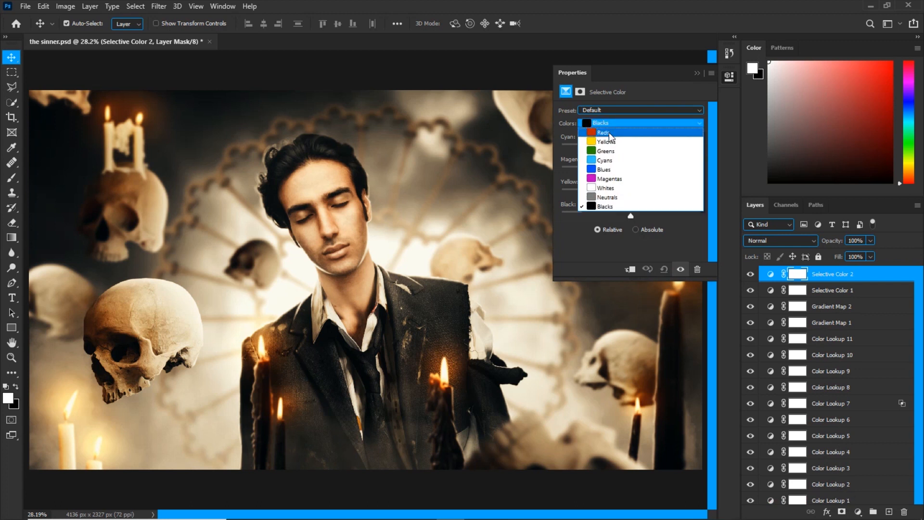
click(604, 132)
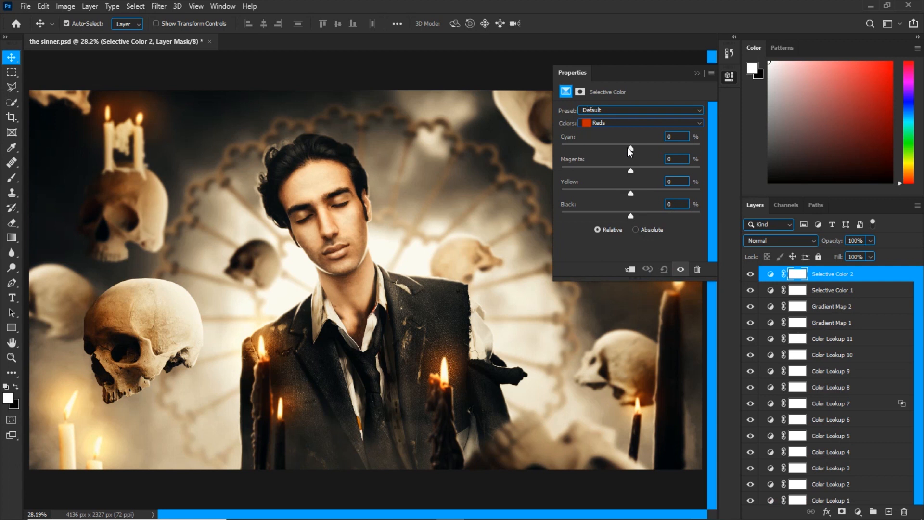
drag(630, 148, 586, 147)
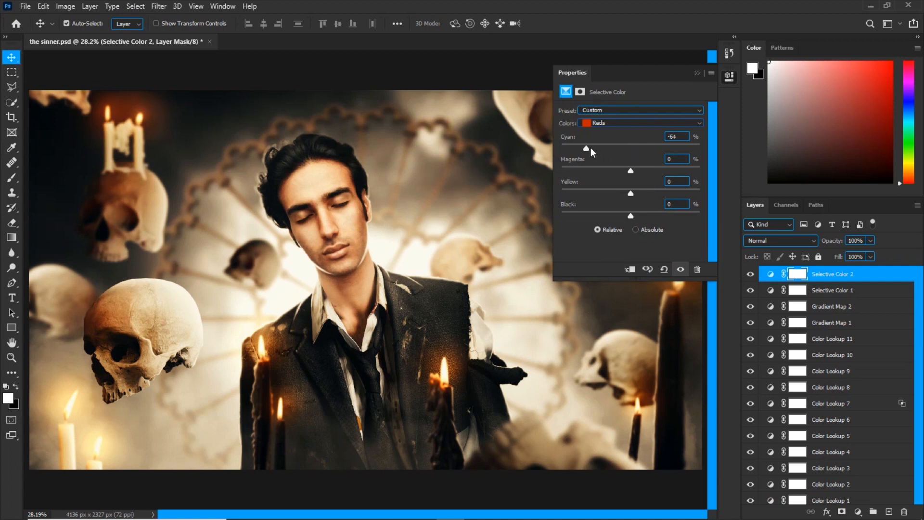
drag(586, 147, 590, 147)
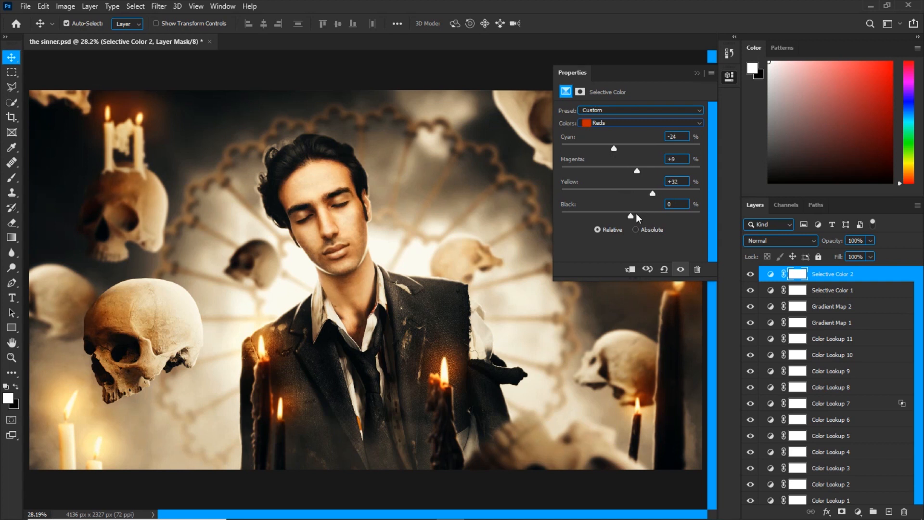
drag(629, 216, 627, 215)
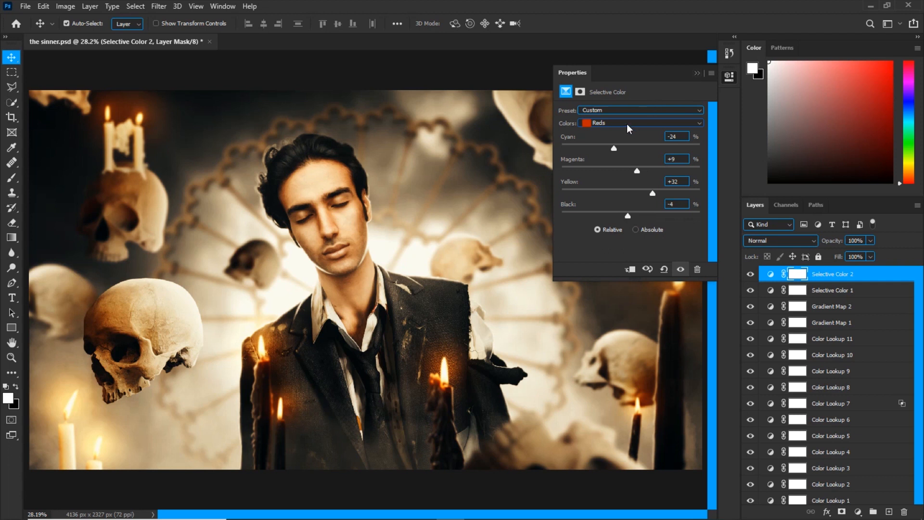
click(640, 122)
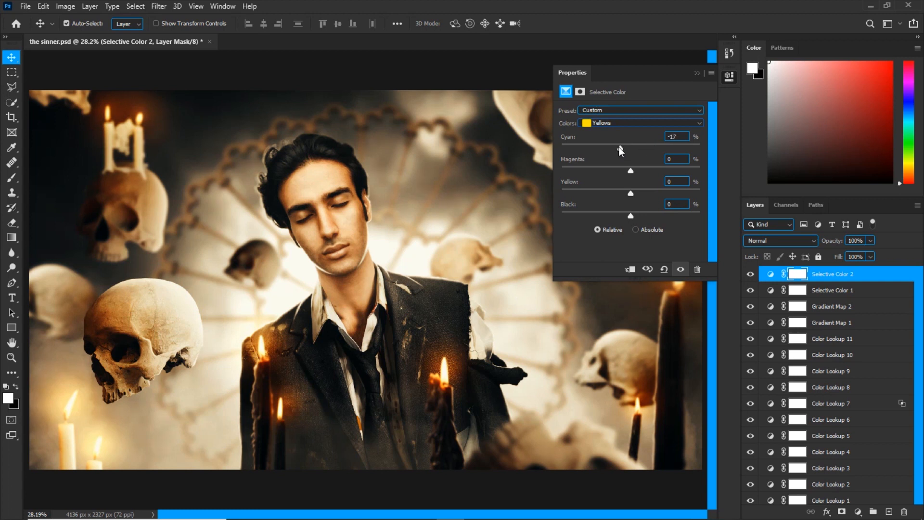
drag(630, 171, 633, 170)
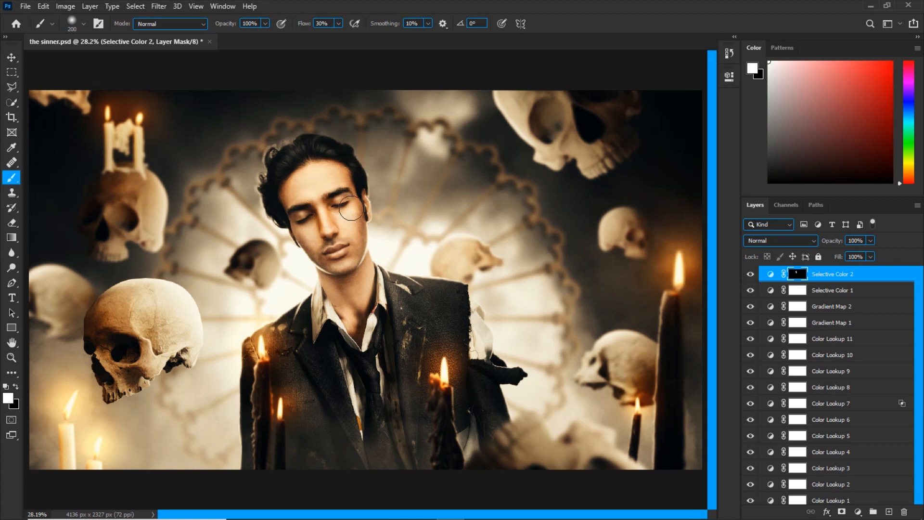
Step: Paint white into Selective Color 2's black mask over the face, jawline and neck
drag(351, 209, 307, 239)
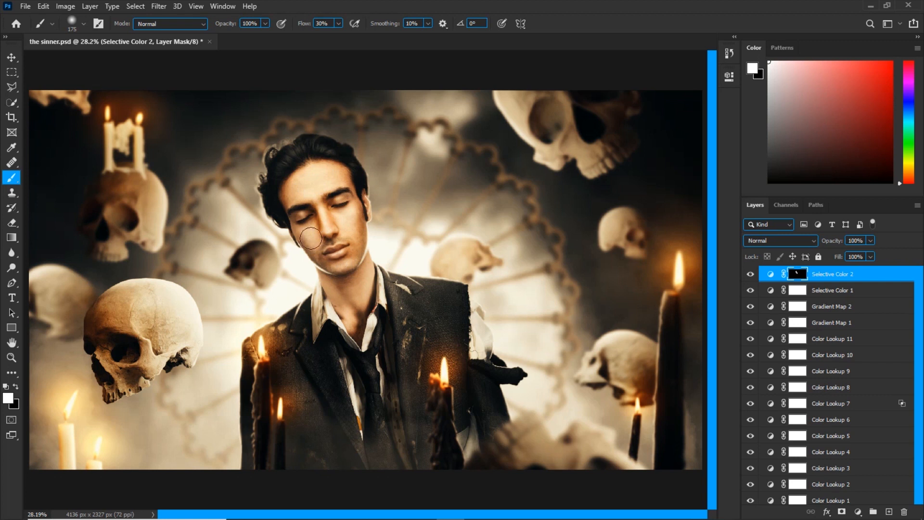
mouse_move(335, 176)
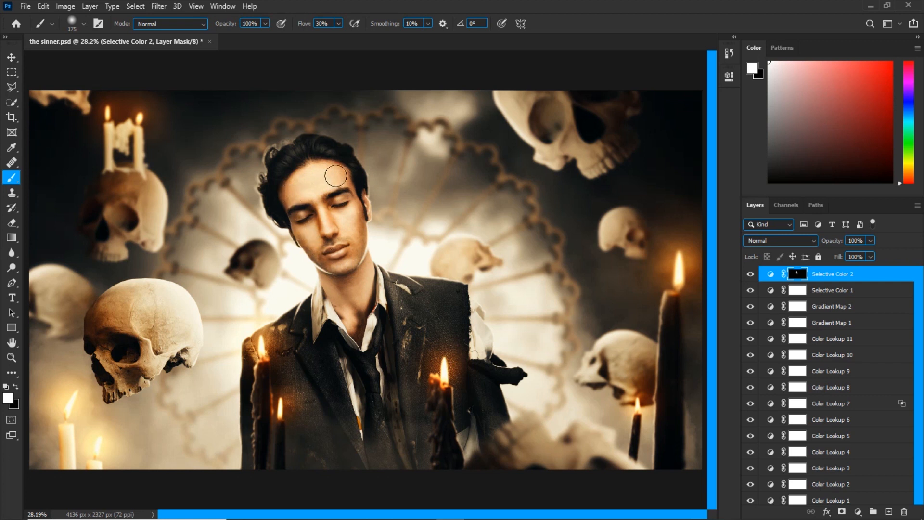
mouse_move(367, 203)
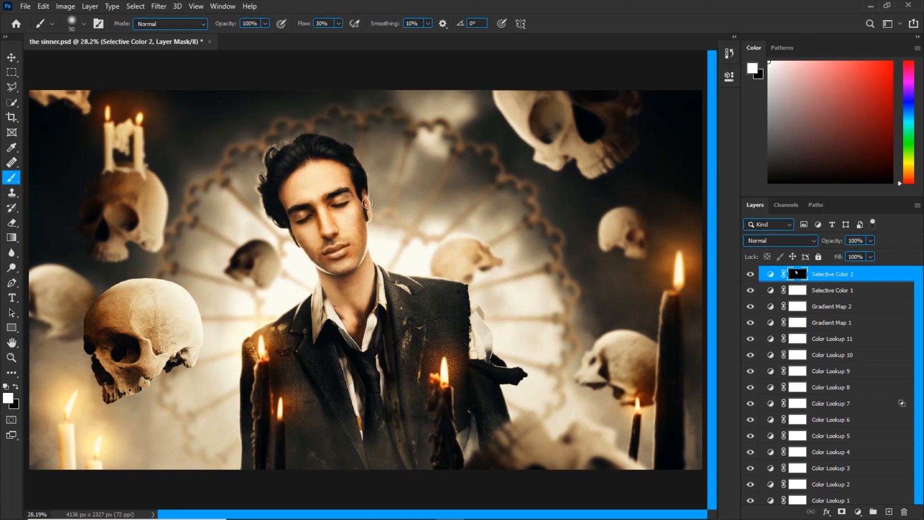
drag(367, 203, 354, 323)
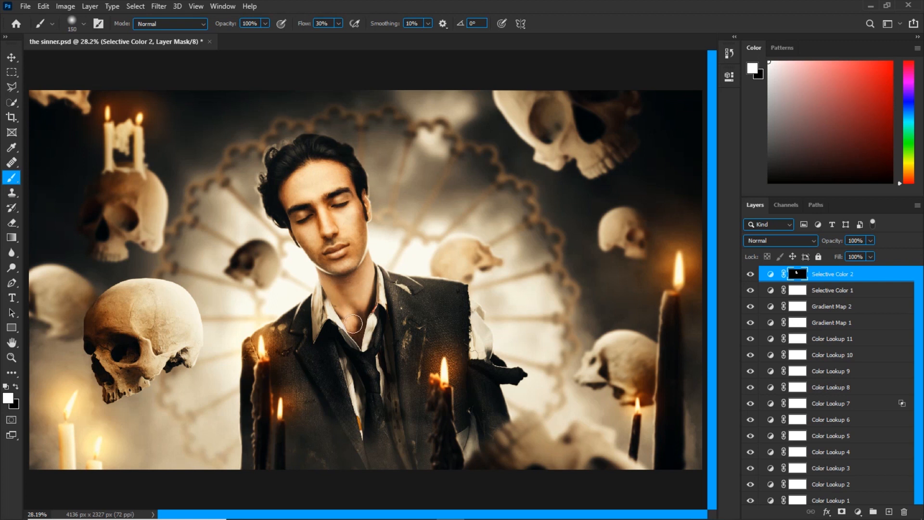
drag(352, 323, 352, 264)
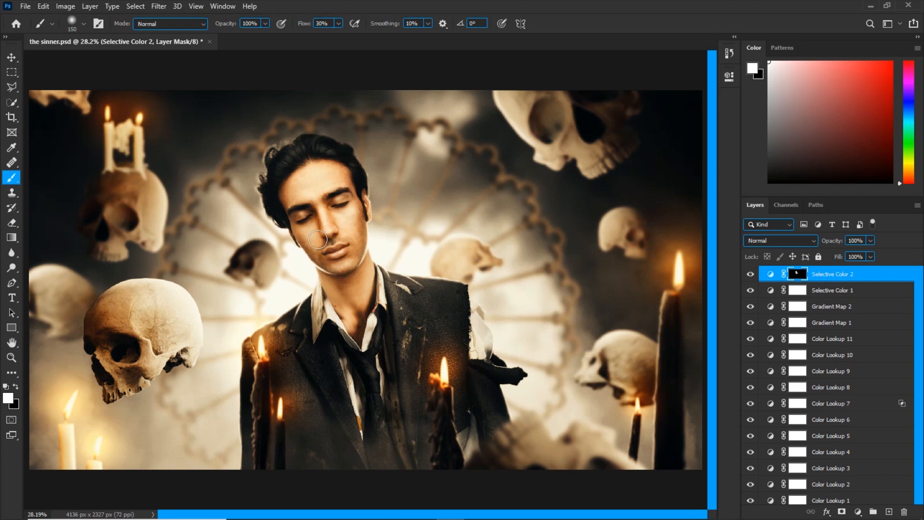
mouse_move(365, 196)
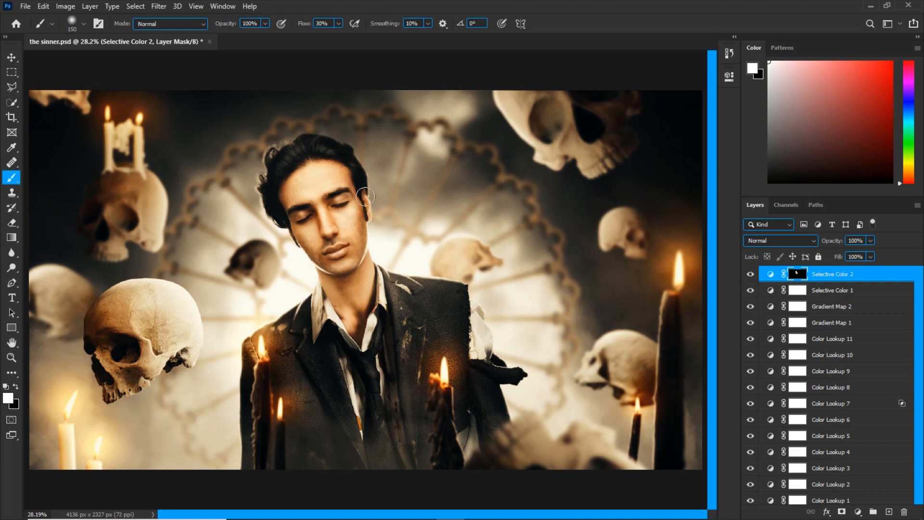
mouse_move(310, 170)
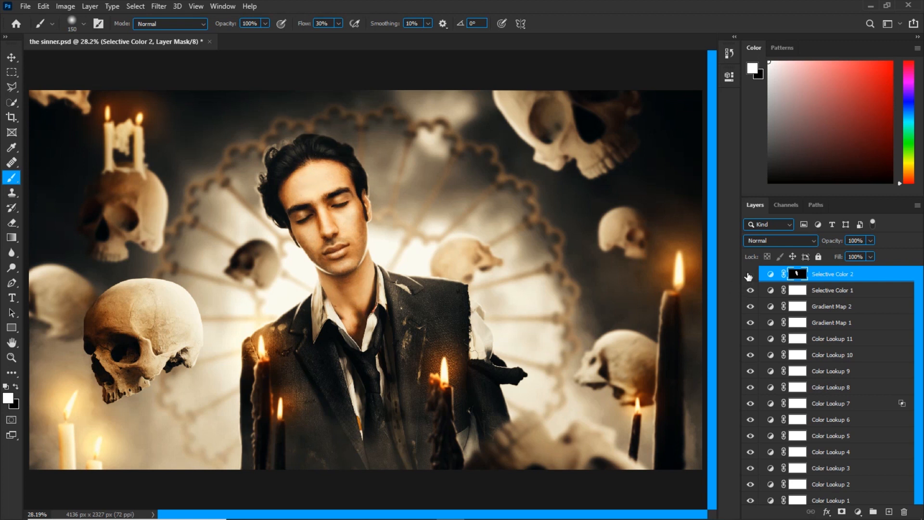
Step: Reopen Selective Color 2 and set Yellows to cyan −25 and yellow +10
click(796, 274)
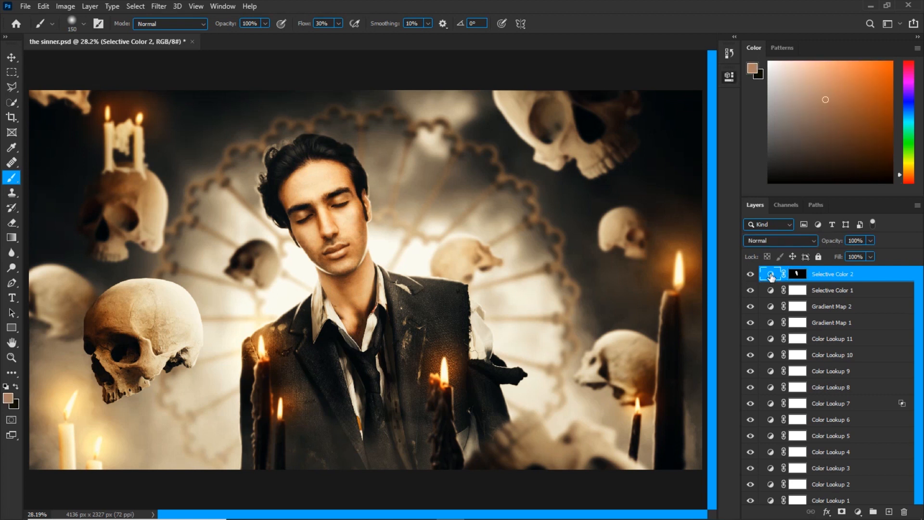
double_click(771, 273)
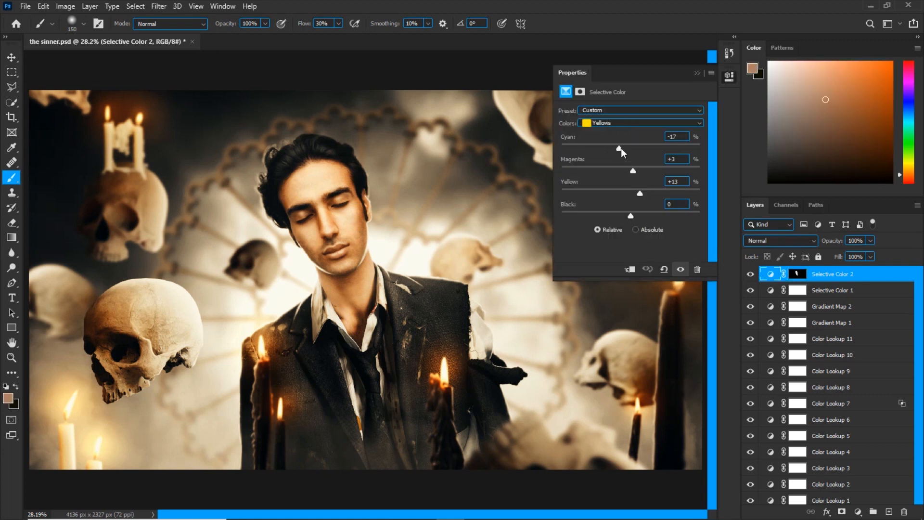
drag(619, 148, 612, 149)
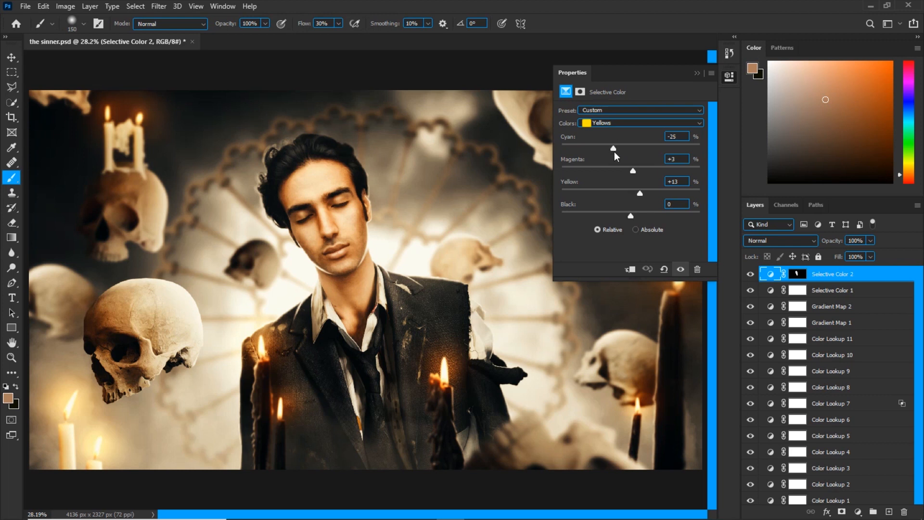
drag(640, 194, 636, 194)
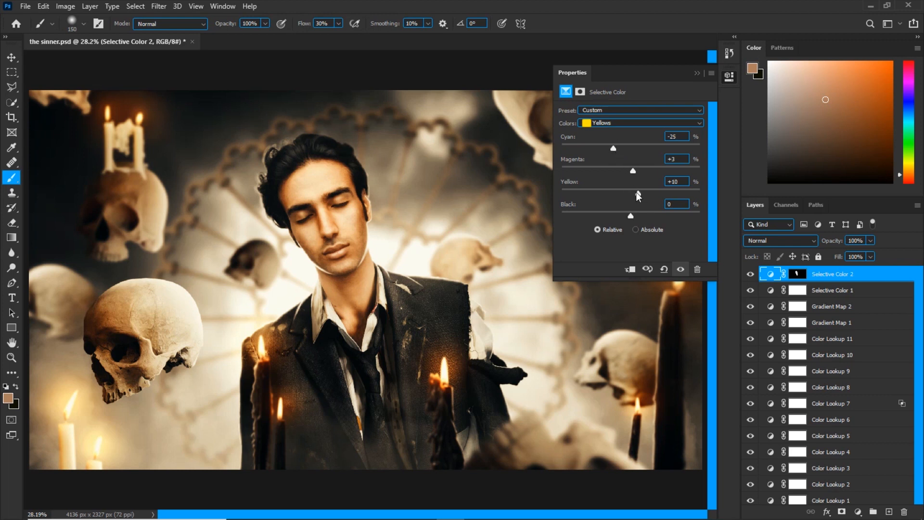
Step: Set the Reds to yellow +8 and fine-tune their magenta
click(640, 123)
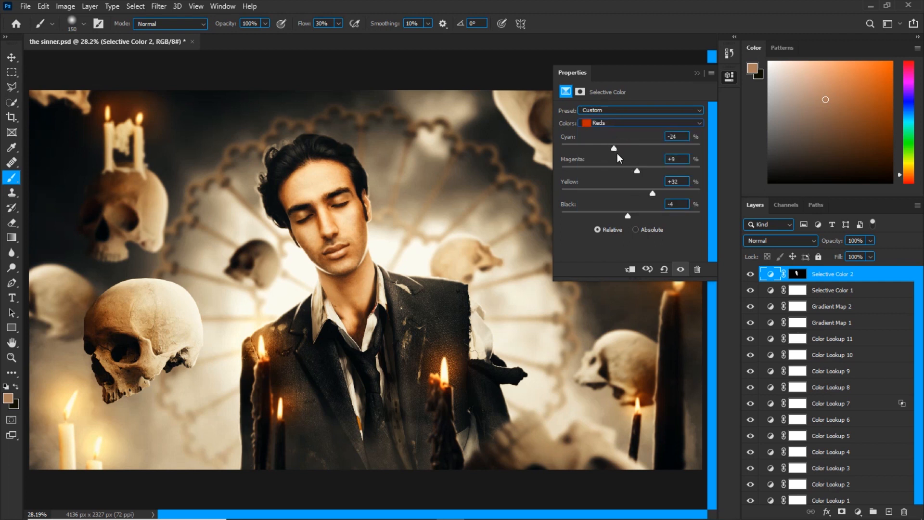
drag(653, 193, 653, 197)
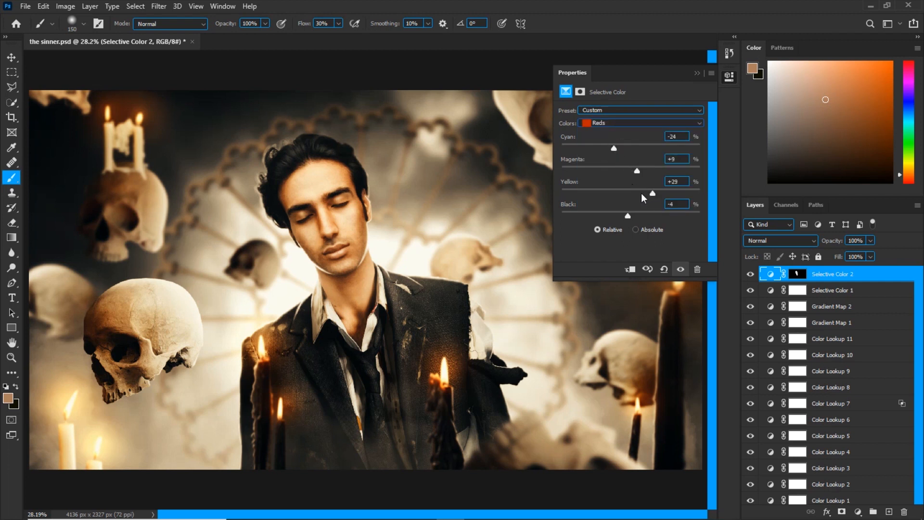
drag(653, 193, 635, 194)
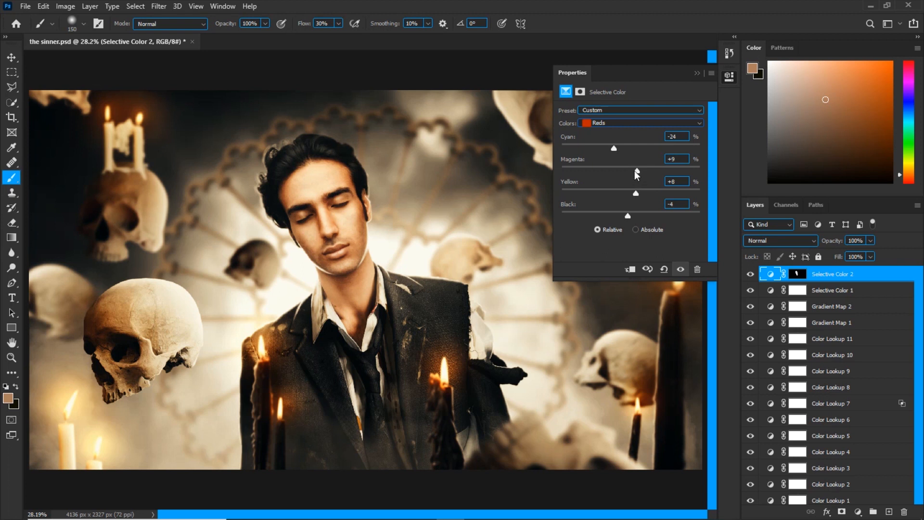
drag(614, 148, 607, 148)
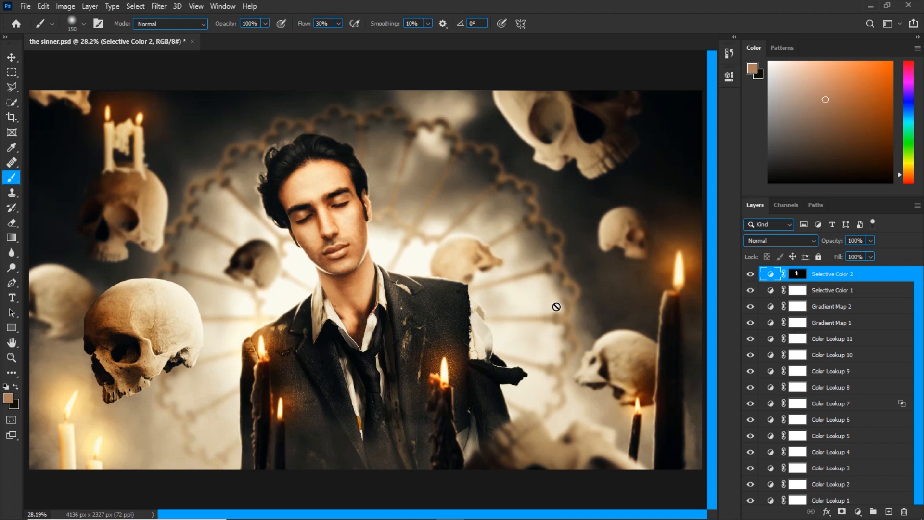
mouse_move(556, 304)
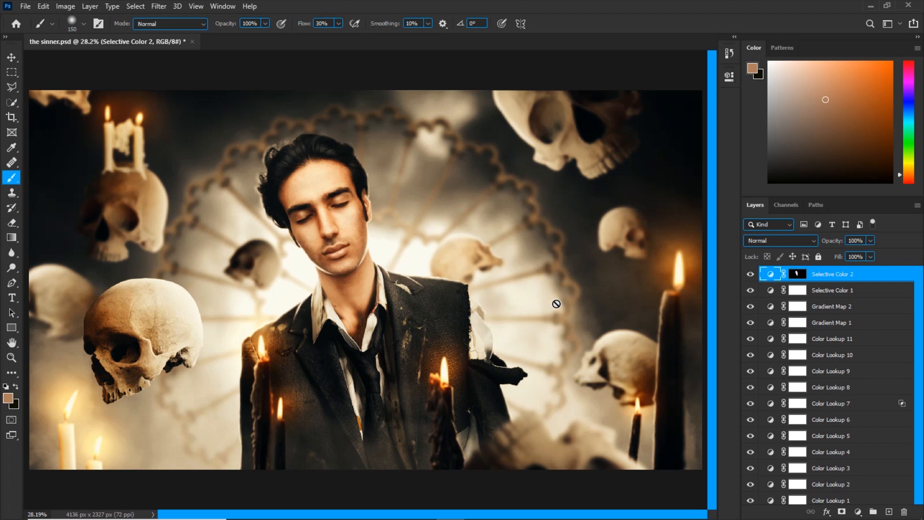
mouse_move(542, 190)
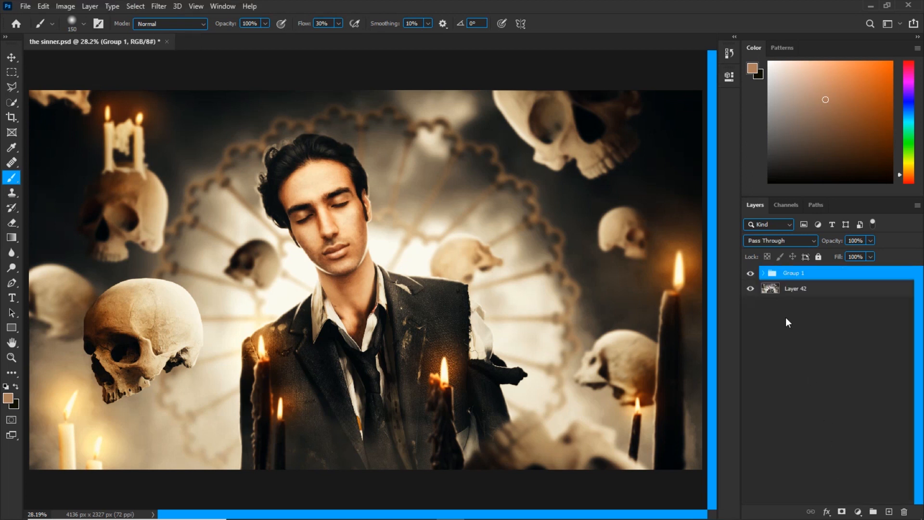
Step: Select the top of the layer stack and stamp visible layers into Layer 43
click(751, 273)
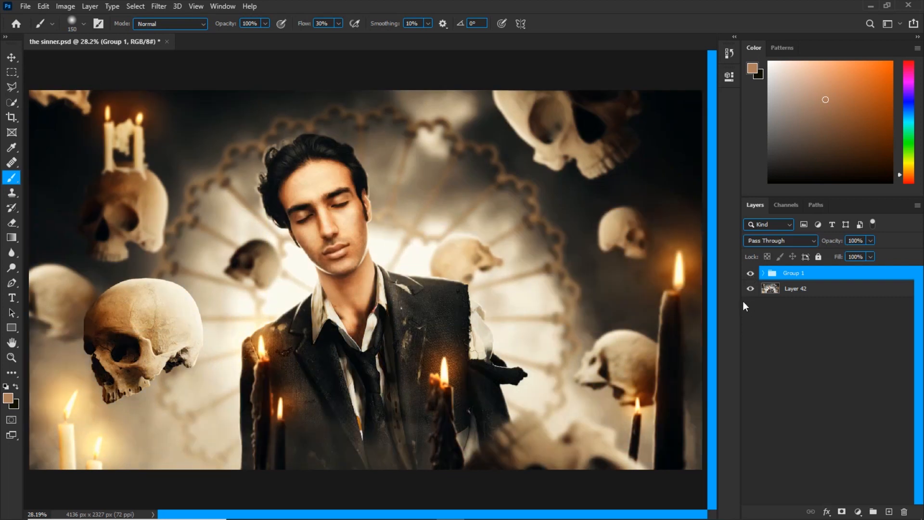
mouse_move(751, 307)
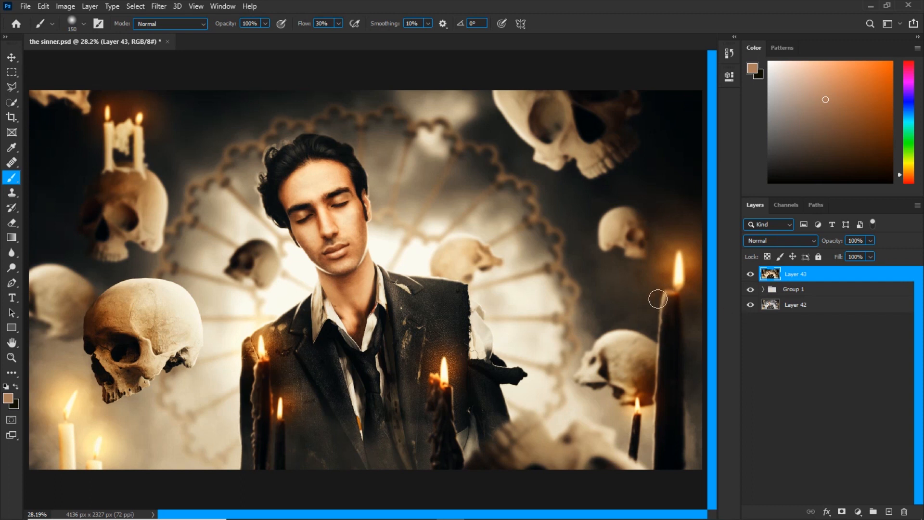
Step: Open the Camera Raw Filter on Layer 43 from the Filter menu
click(158, 6)
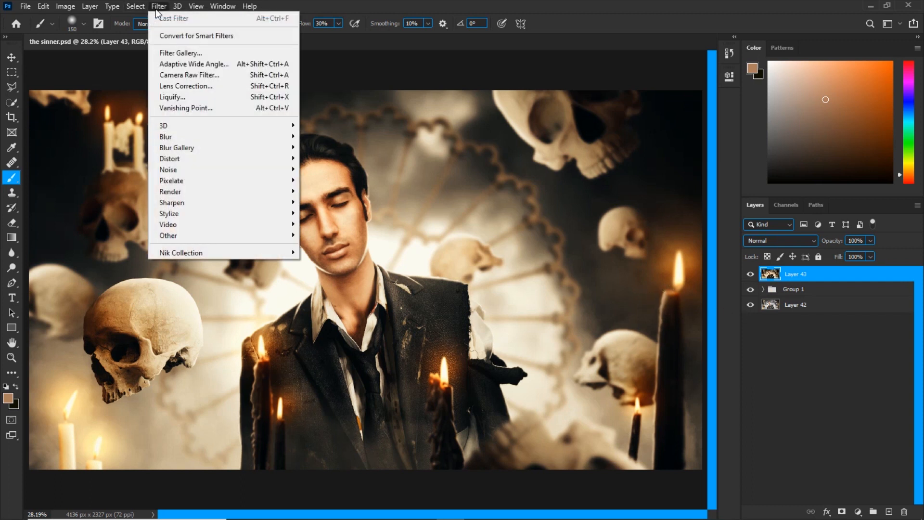
mouse_move(189, 75)
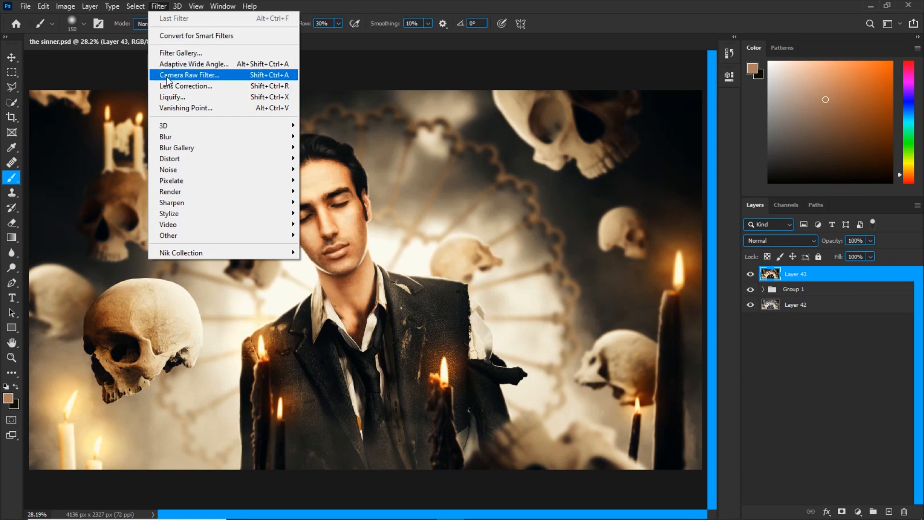
click(188, 75)
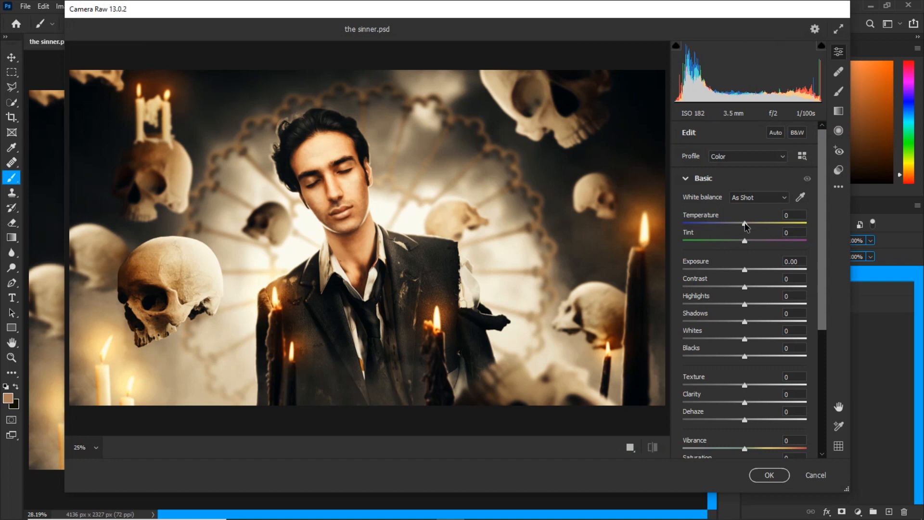
Step: Set Temperature −3, Exposure −0.20, Contrast +10, Highlights −50, Shadows +40, Whites +25, Blacks −20
drag(745, 224, 748, 224)
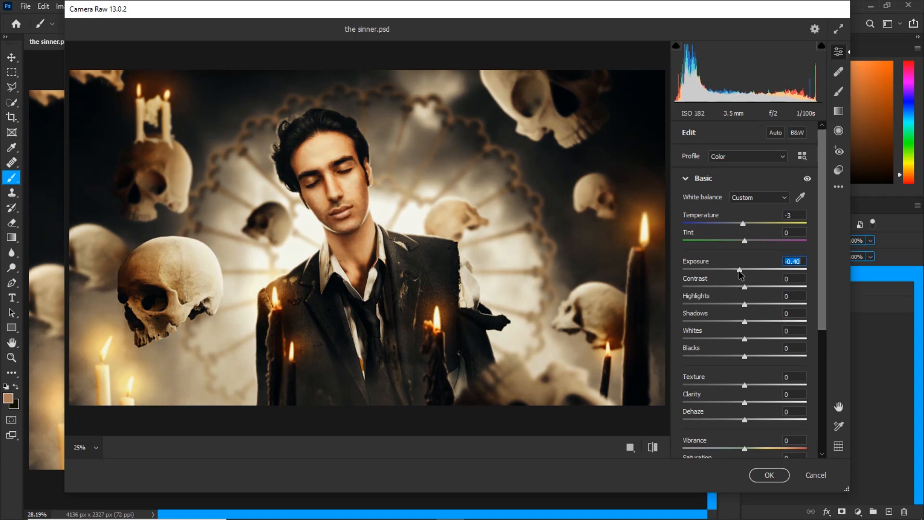
drag(739, 270, 743, 270)
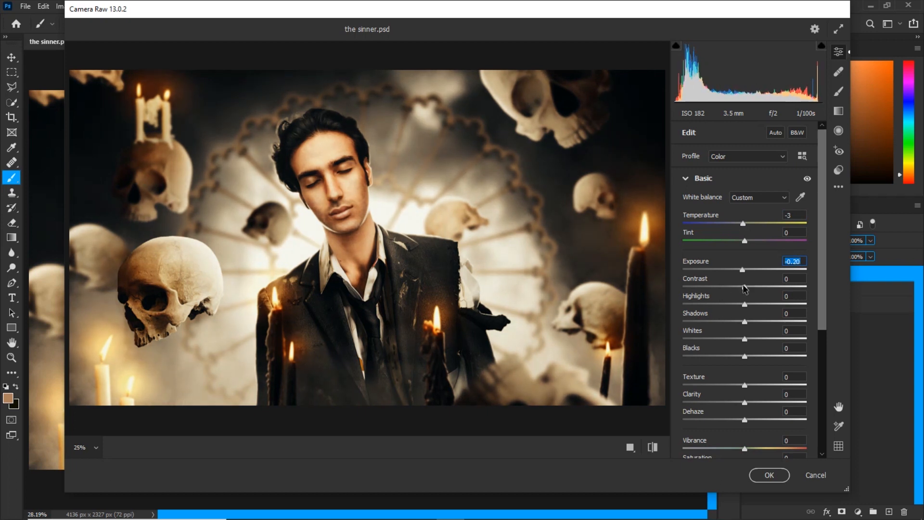
drag(742, 287, 750, 287)
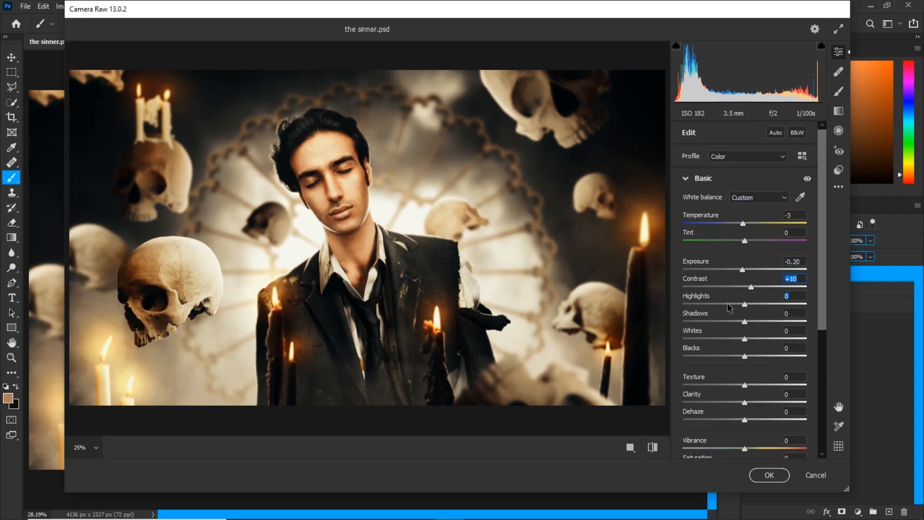
drag(745, 304, 714, 304)
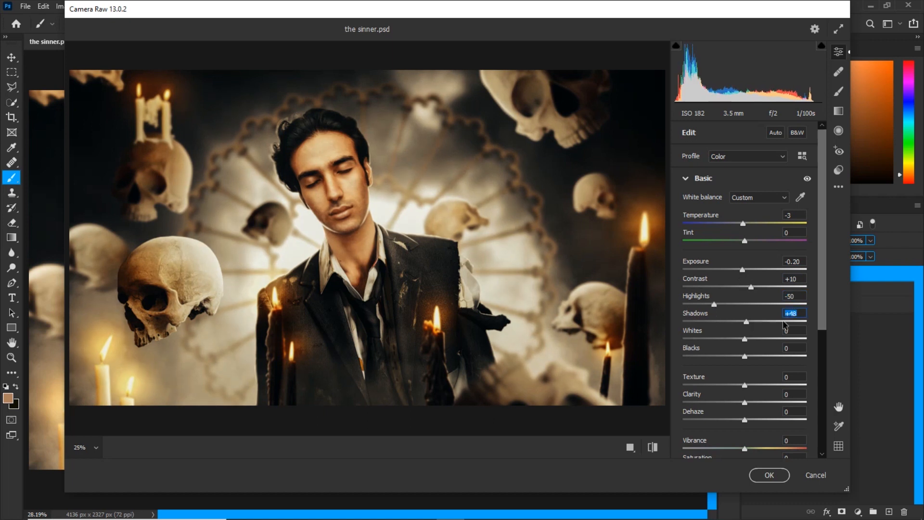
drag(746, 321, 741, 321)
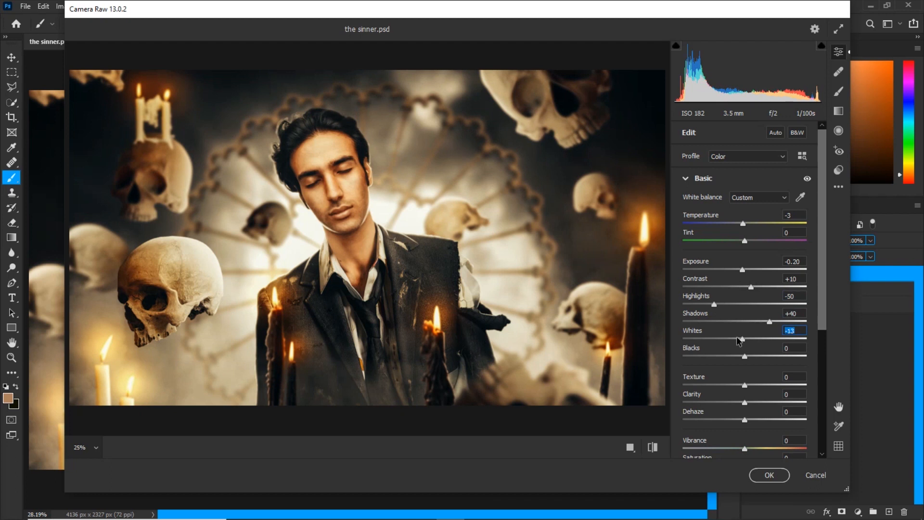
drag(741, 339, 775, 339)
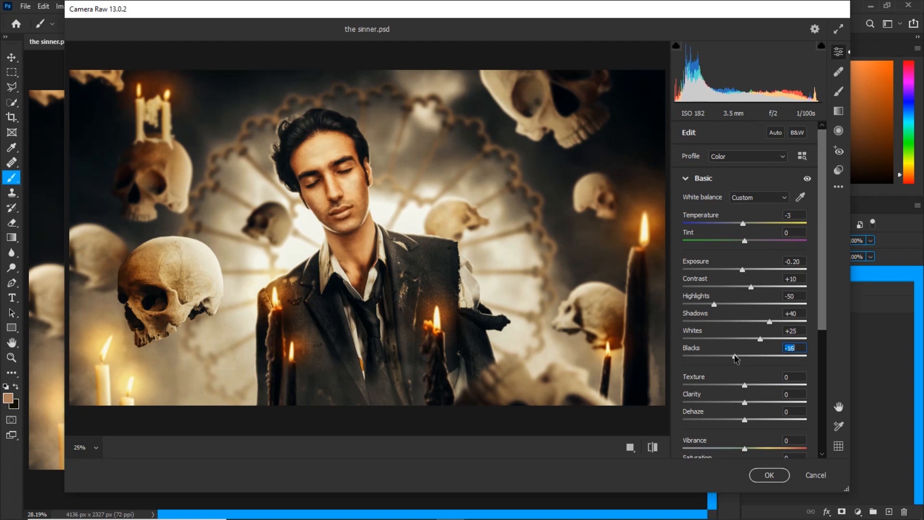
drag(742, 357, 733, 356)
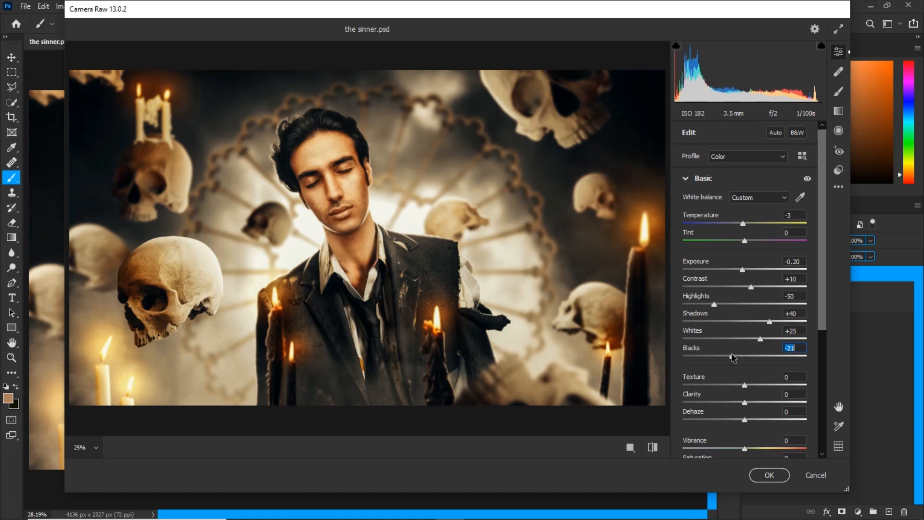
drag(743, 356, 746, 356)
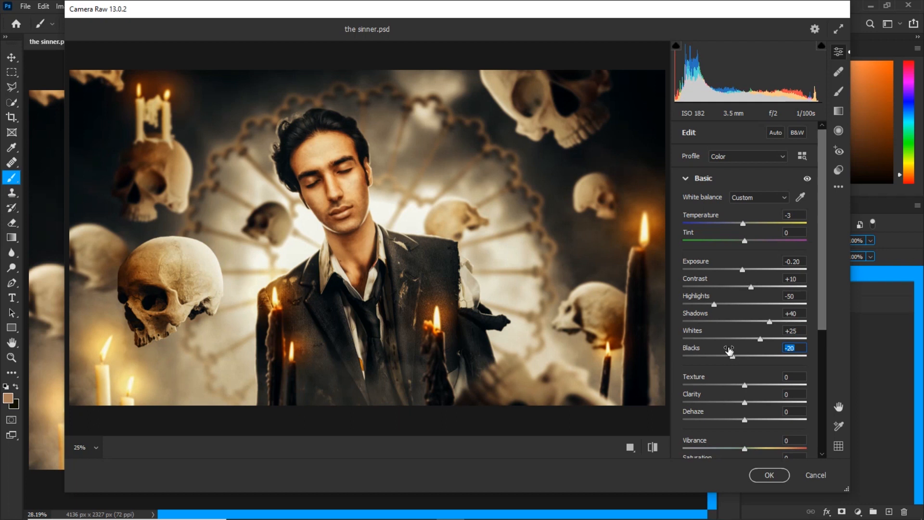
Step: Set Texture −15, Clarity +10, Vibrance +15 and Saturation −7
scroll(down, 3)
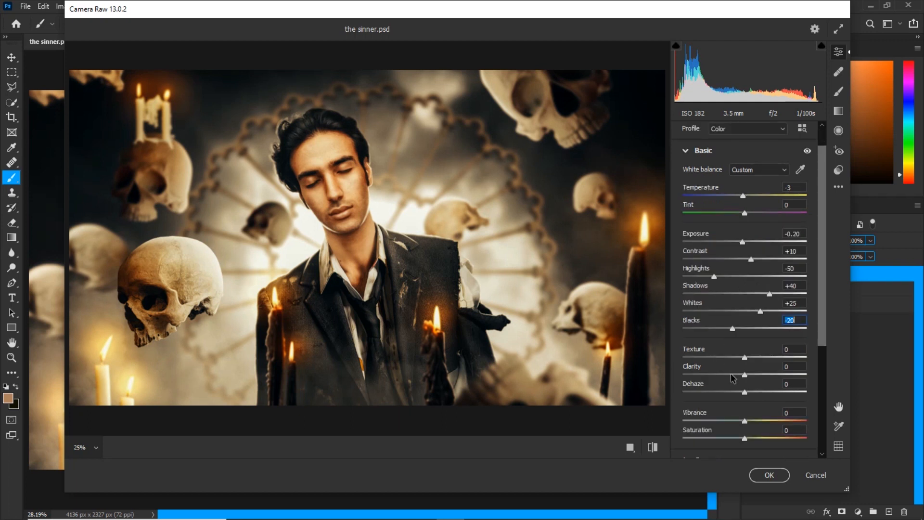
click(794, 348)
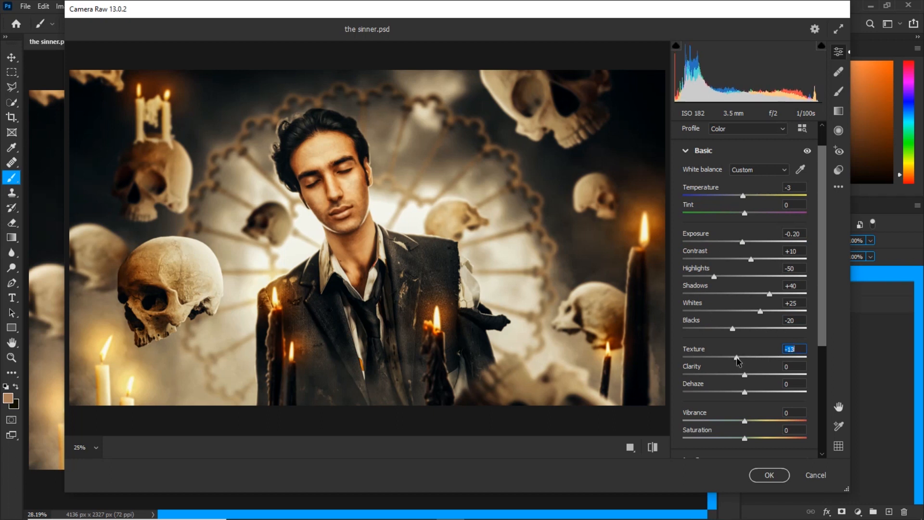
drag(737, 358, 735, 358)
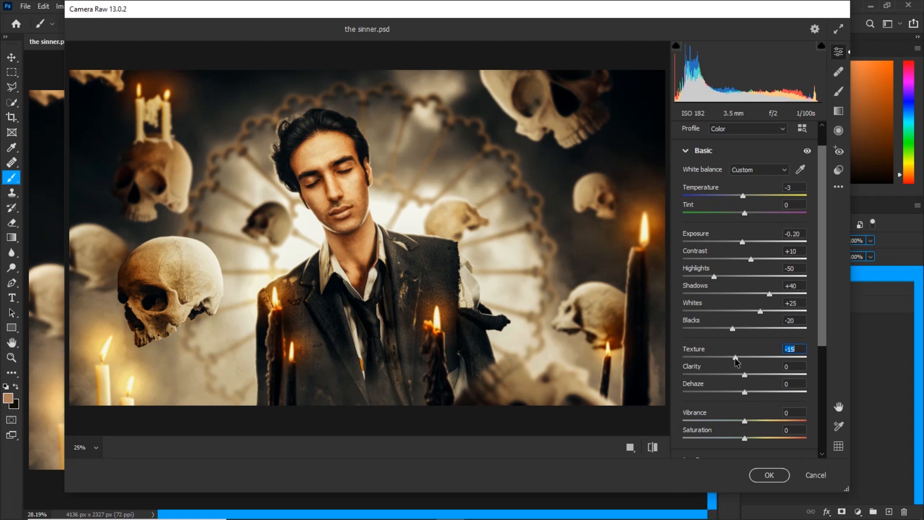
mouse_move(742, 381)
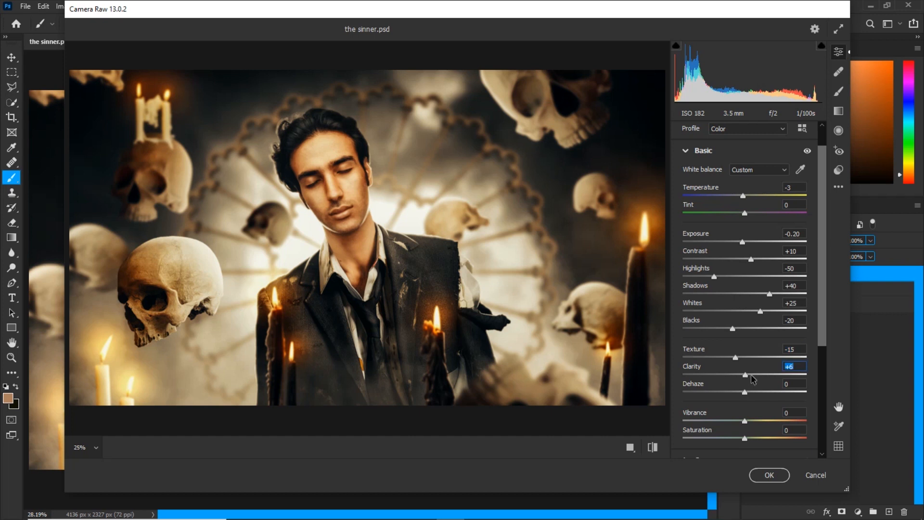
drag(745, 375, 751, 375)
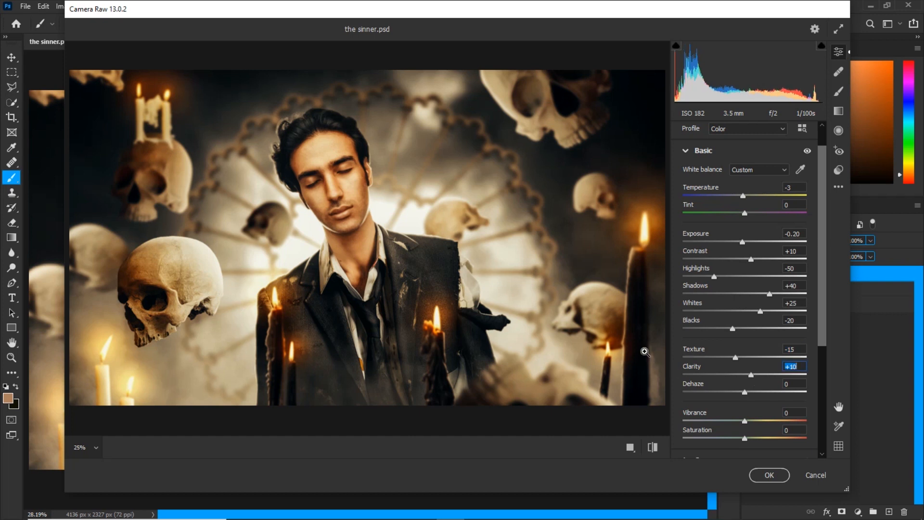
mouse_move(646, 262)
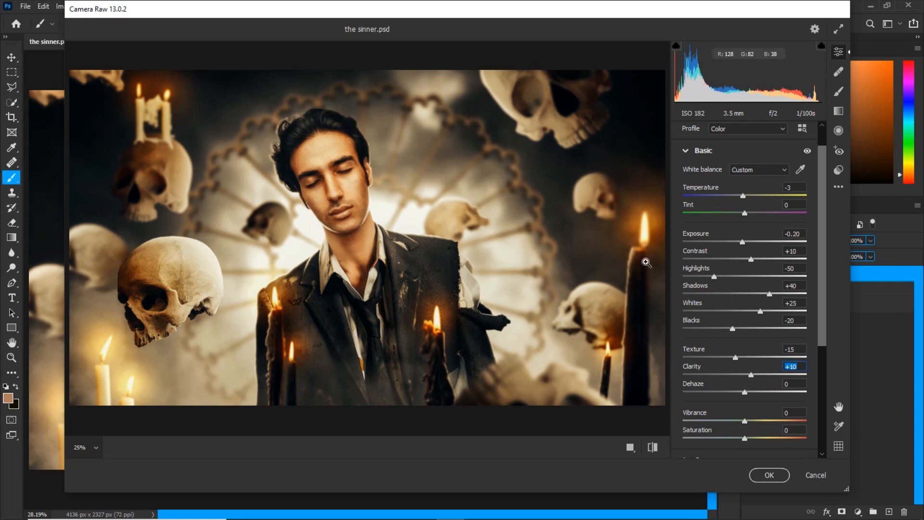
mouse_move(725, 398)
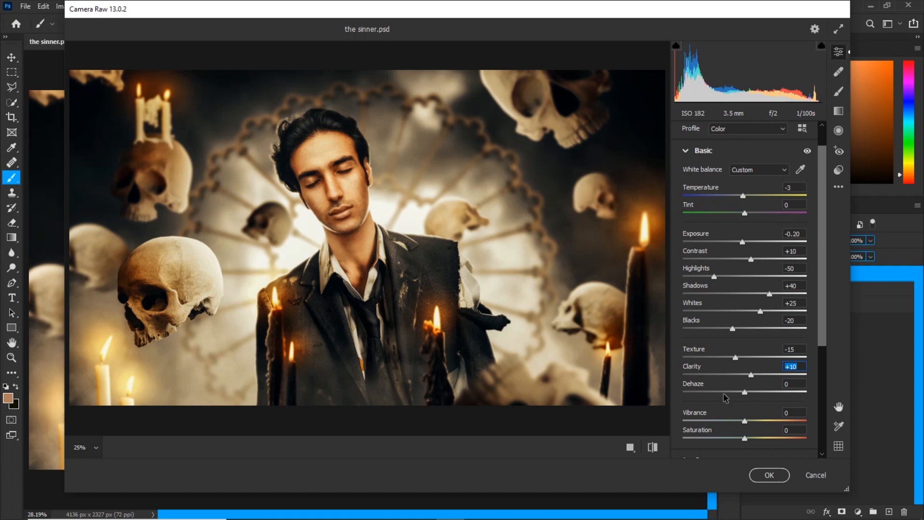
scroll(down, 3)
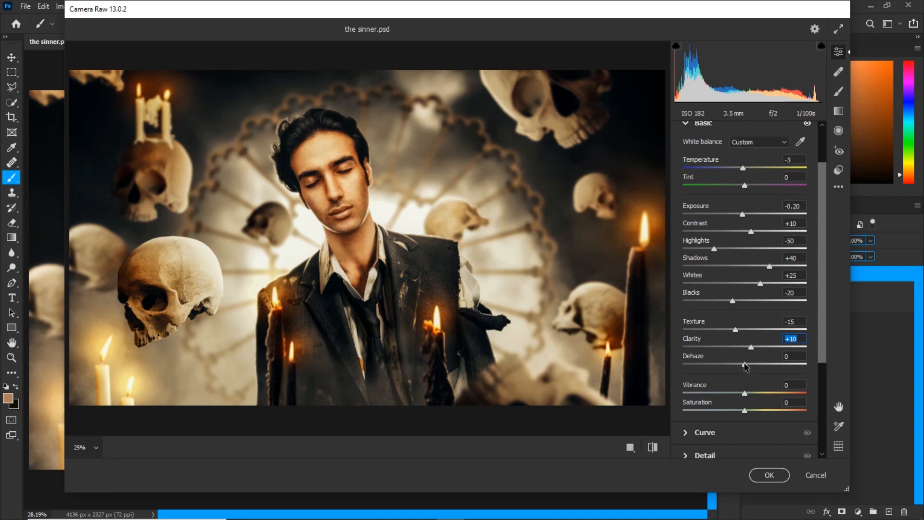
drag(744, 366, 753, 365)
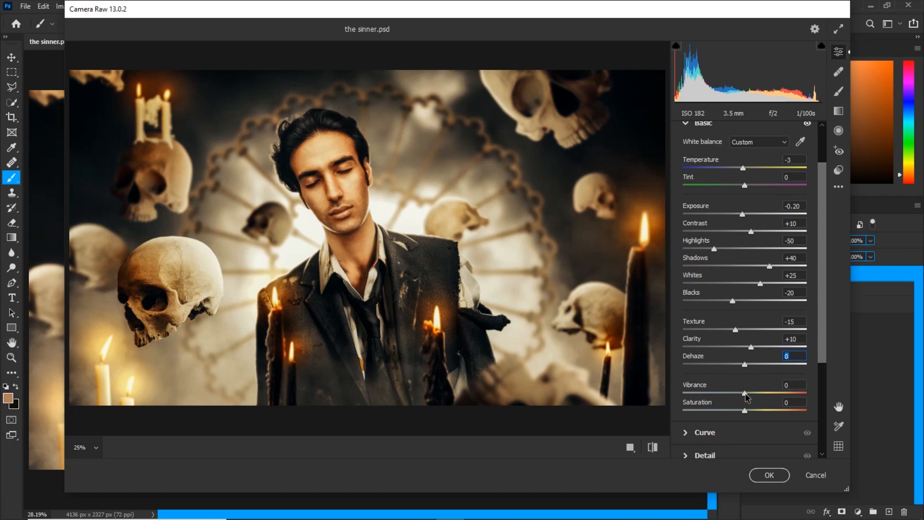
drag(744, 394, 759, 394)
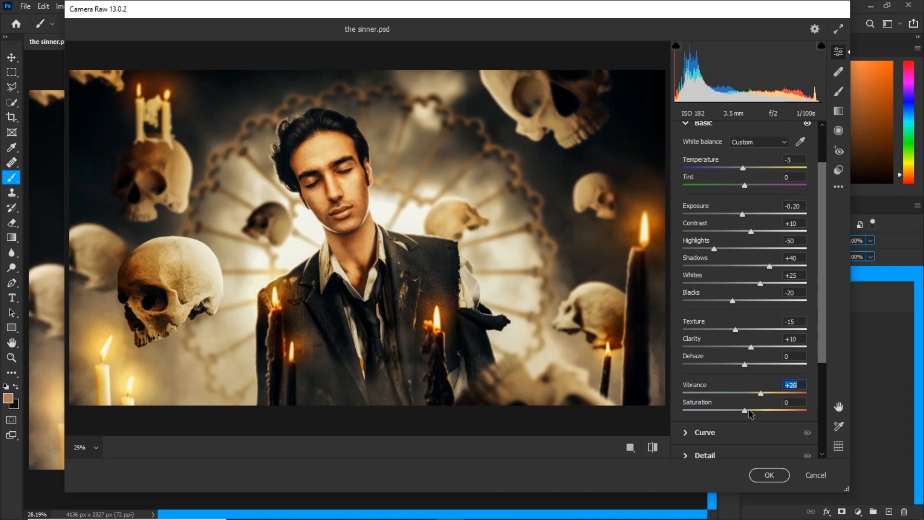
click(794, 402)
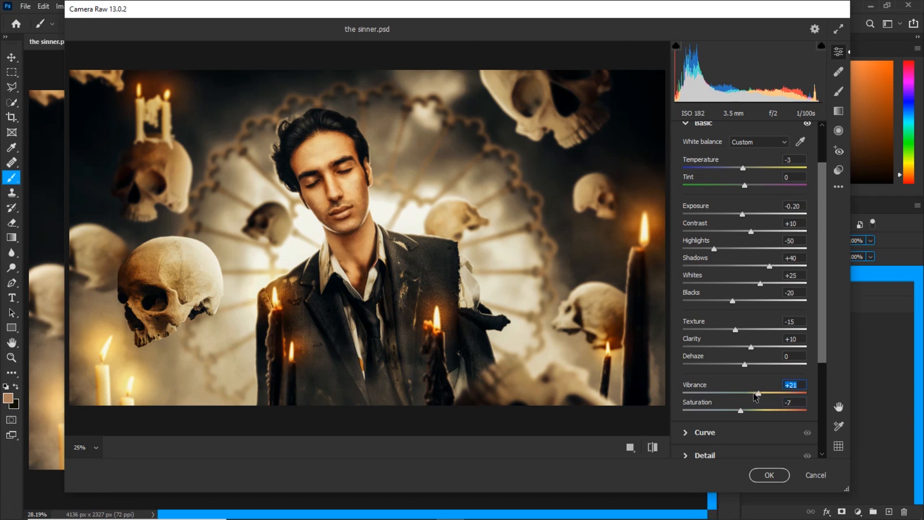
drag(758, 393, 753, 393)
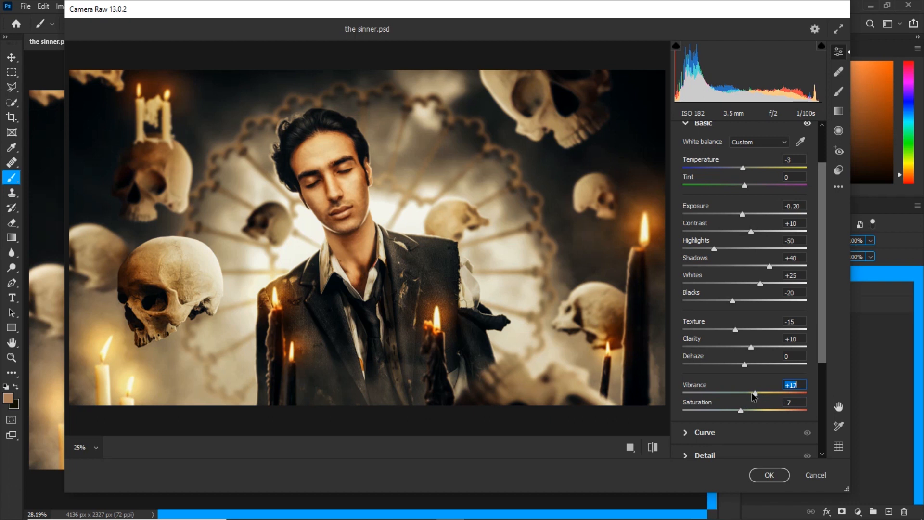
drag(761, 393, 753, 393)
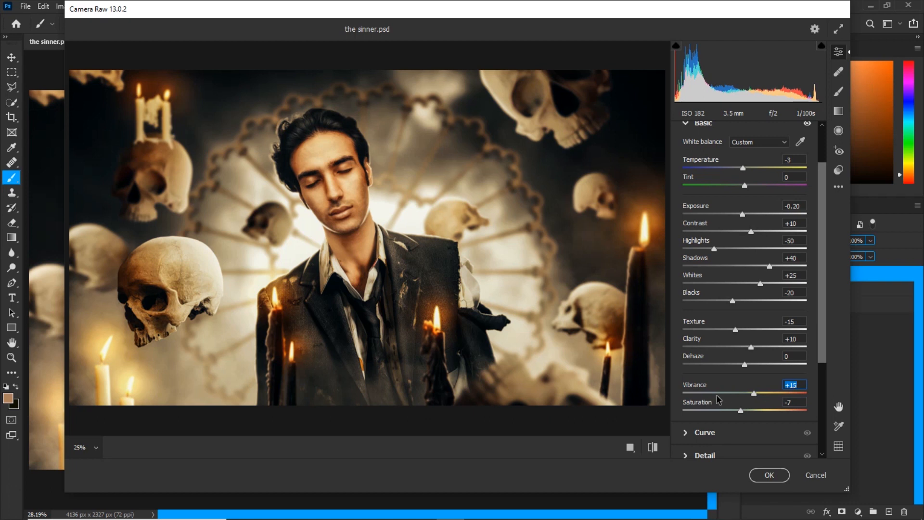
click(652, 447)
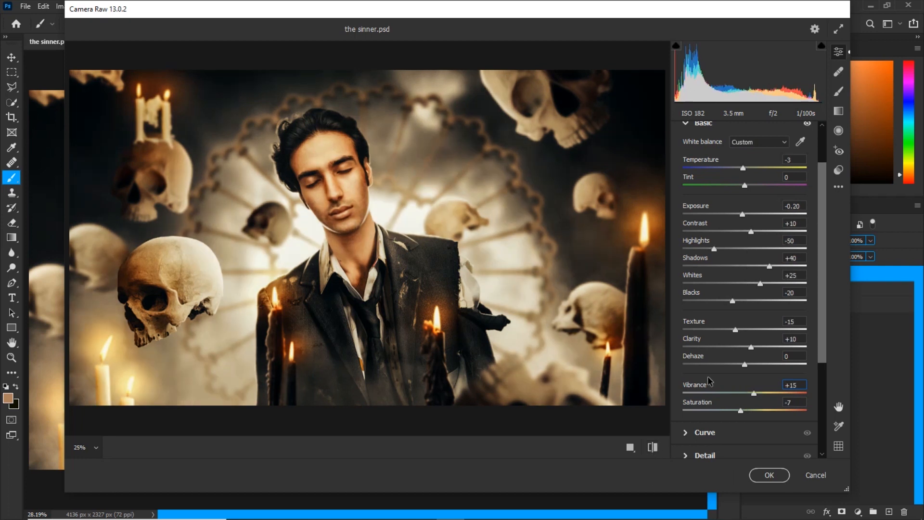
Step: Lift the tone curve's black point to output 12 for a faded, matte shadow look
scroll(down, 3)
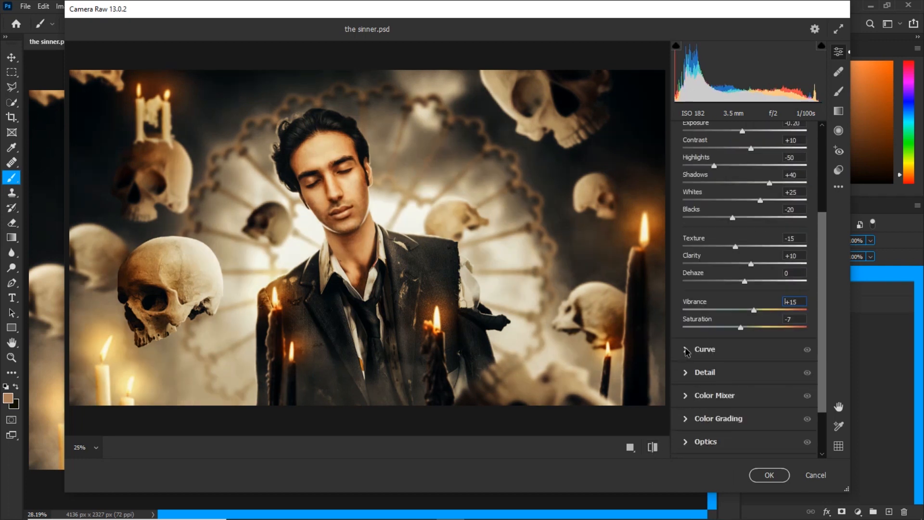
click(705, 349)
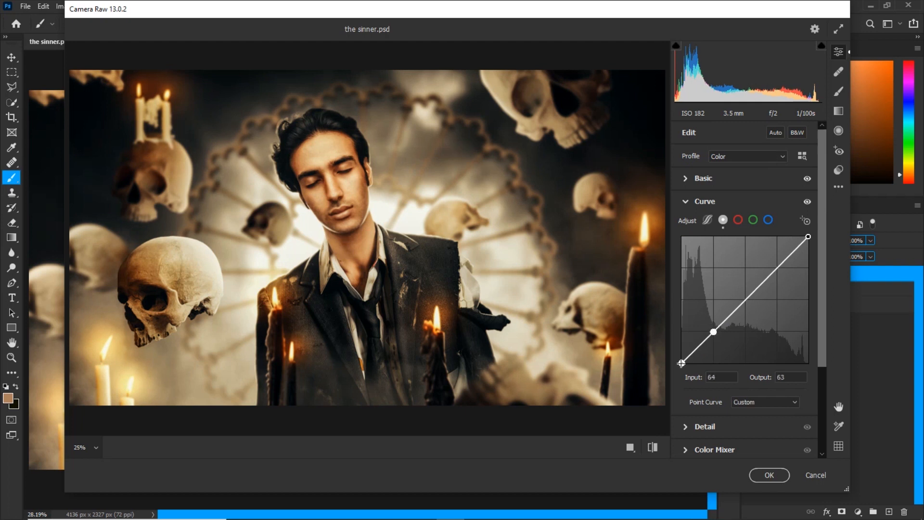
drag(682, 362, 682, 354)
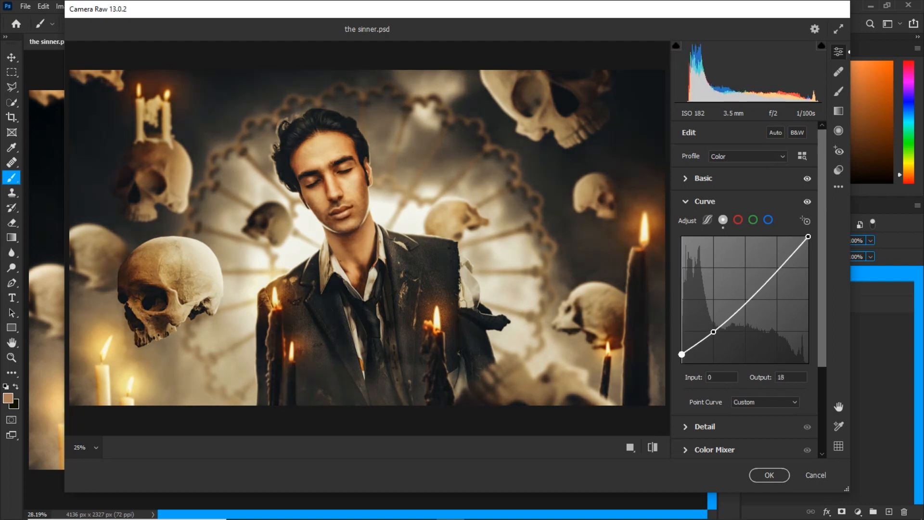
drag(682, 354, 683, 357)
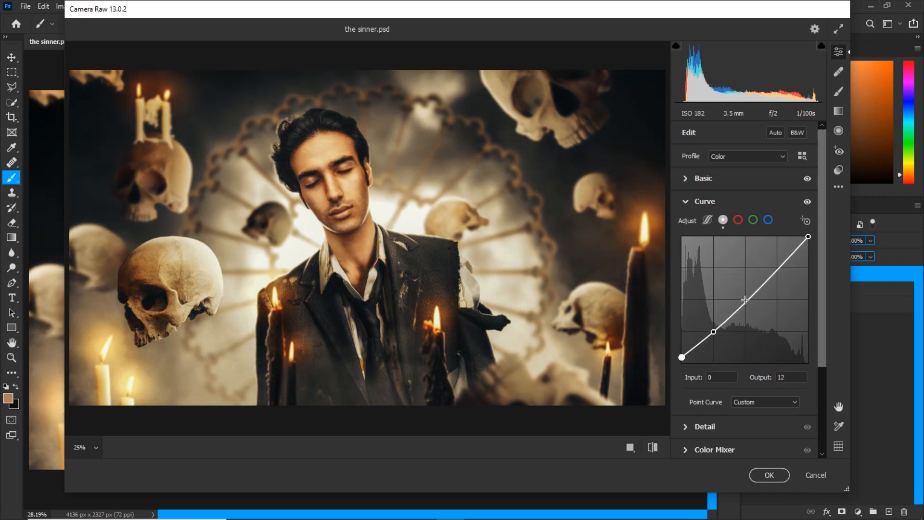
drag(745, 299, 746, 300)
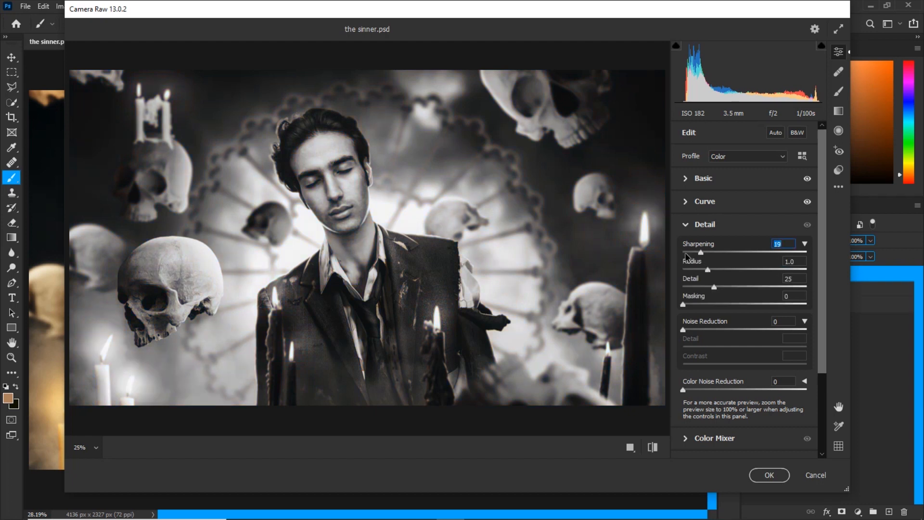
Step: Raise the sharpening amount and view the preview at 100% actual size
drag(701, 251, 682, 251)
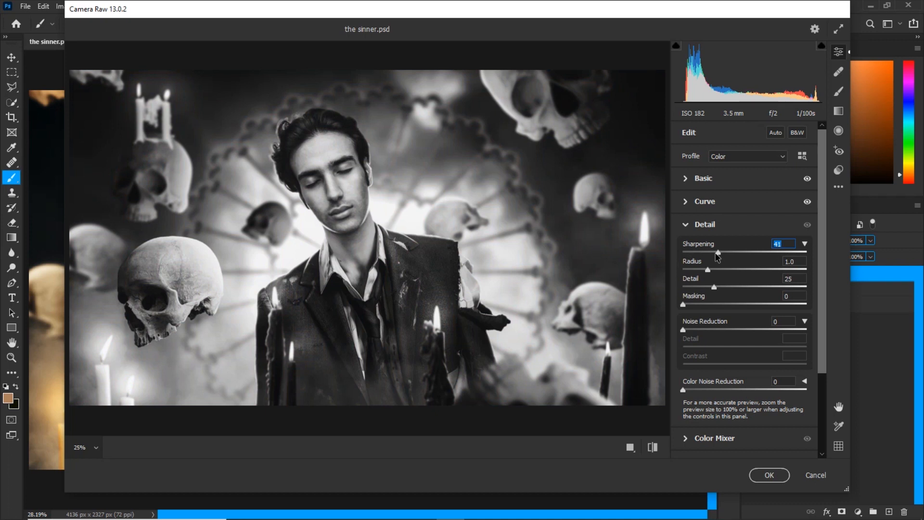
drag(715, 254, 708, 254)
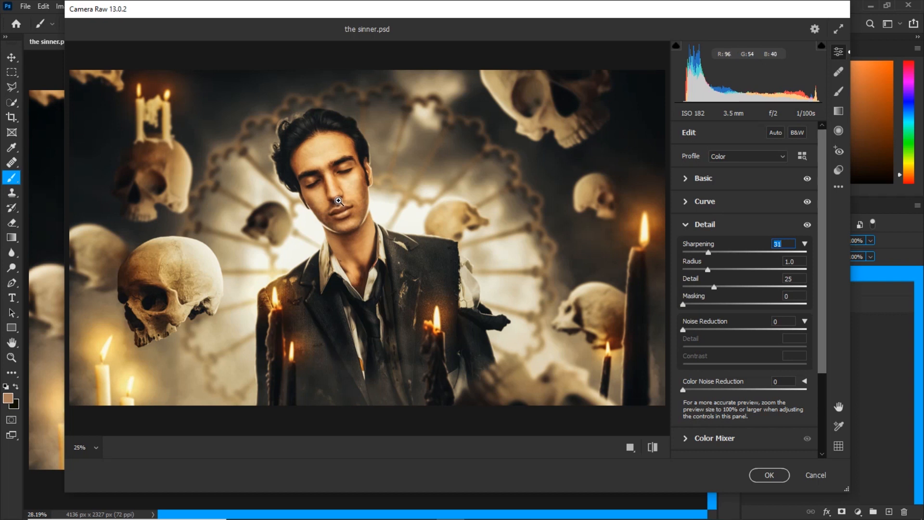
mouse_move(92, 460)
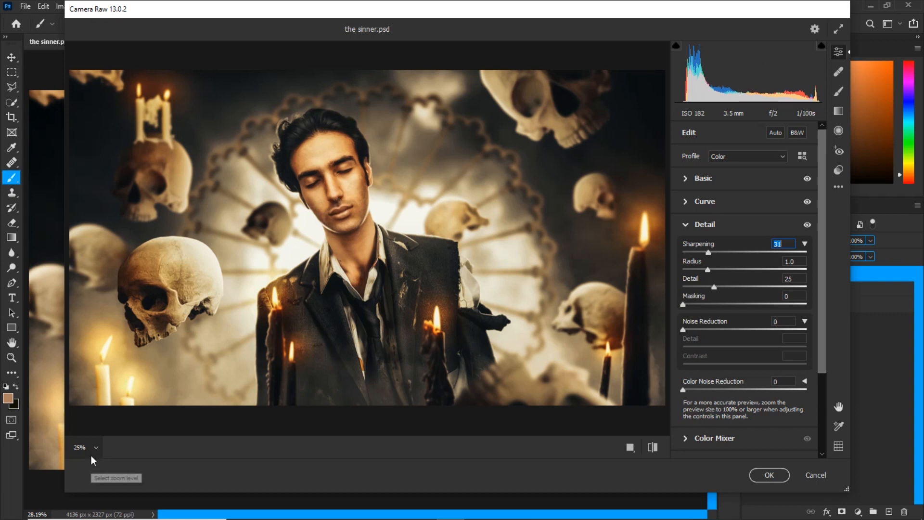
click(82, 447)
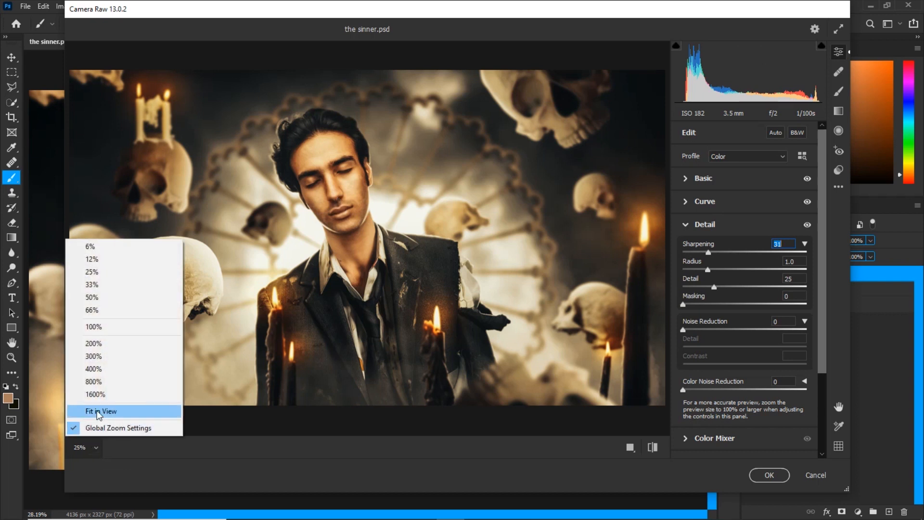
mouse_move(91, 259)
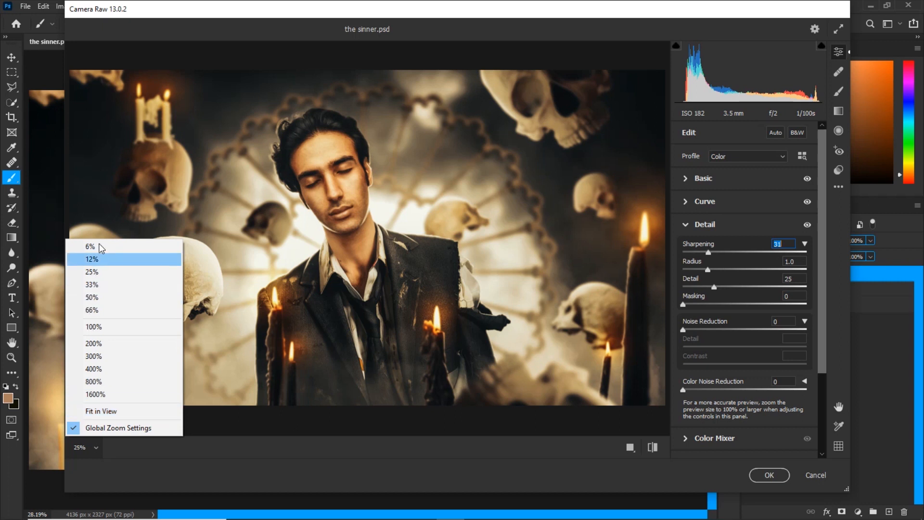
mouse_move(92, 326)
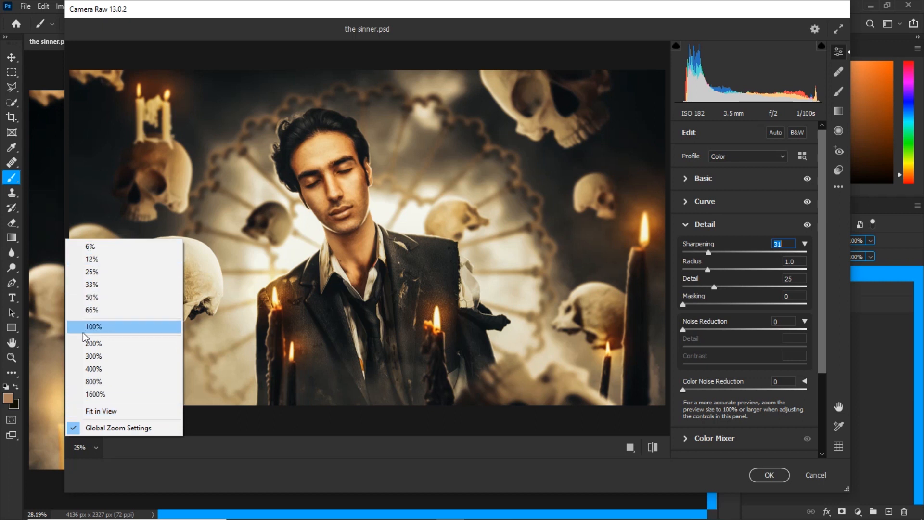
click(92, 327)
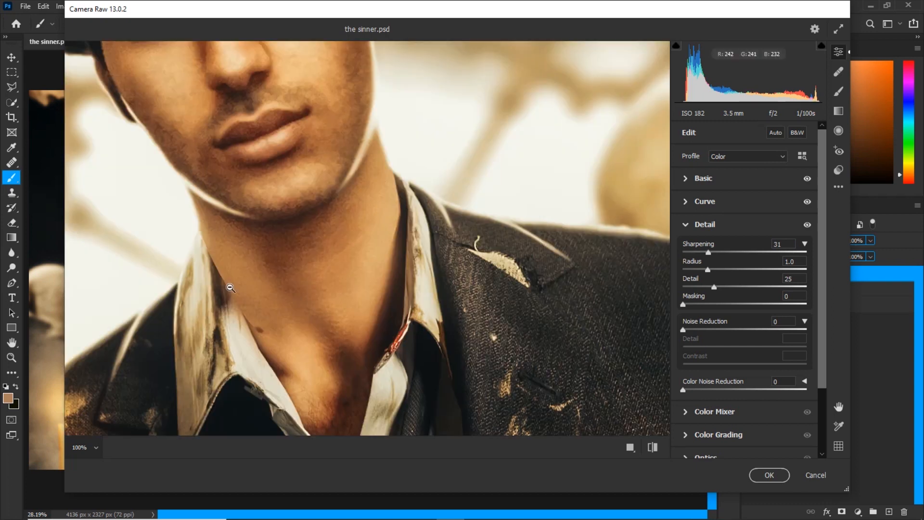
mouse_move(286, 202)
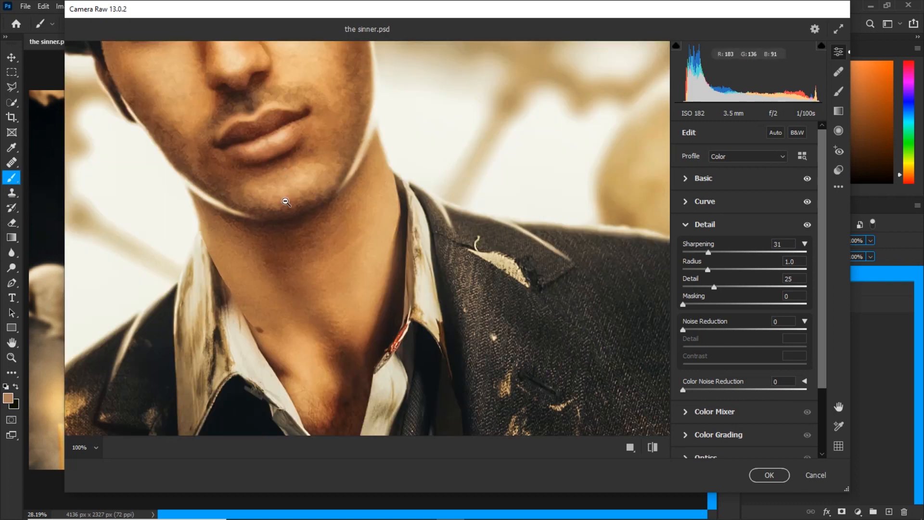
mouse_move(728, 339)
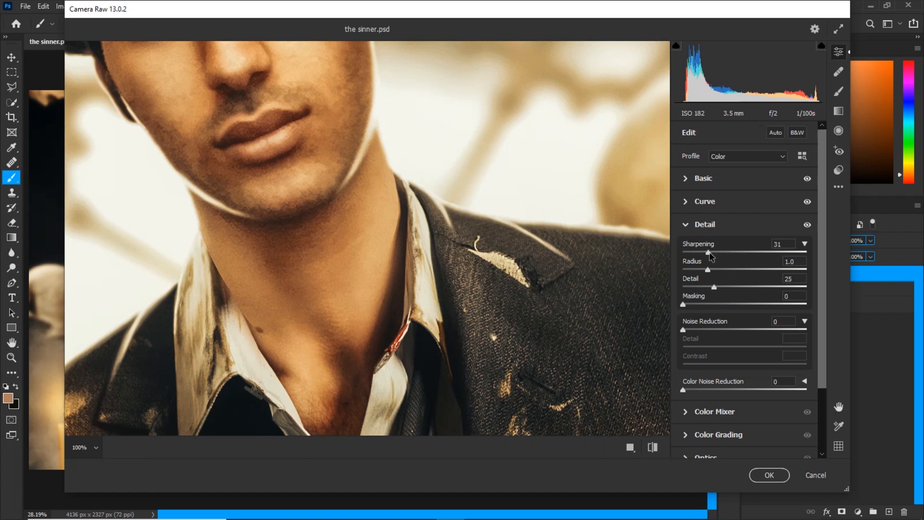
Step: Set sharpening to 35, return to 25% zoom, then masking 80 and noise reduction 12
drag(710, 252, 682, 251)
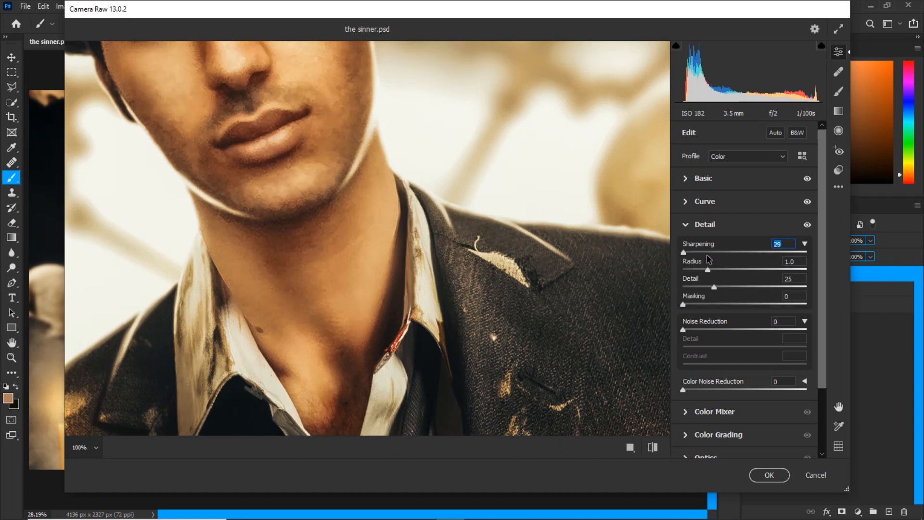
drag(714, 253, 706, 252)
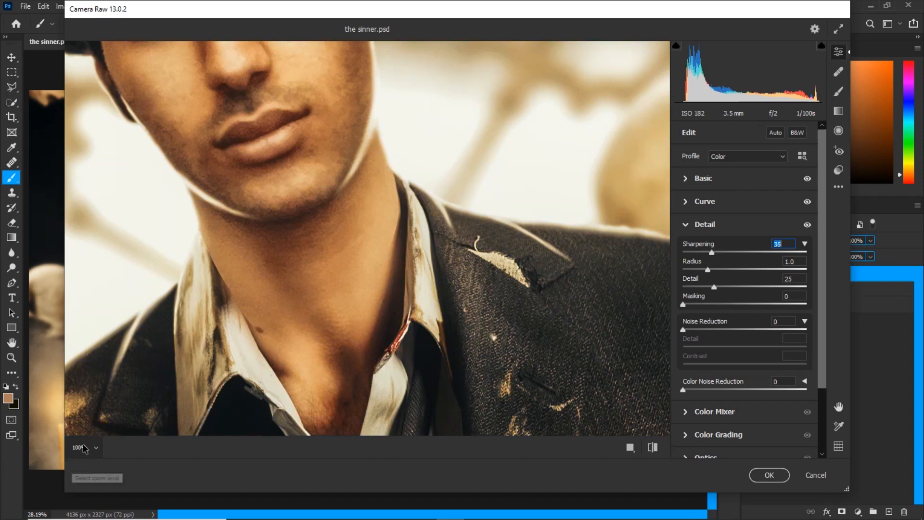
click(82, 450)
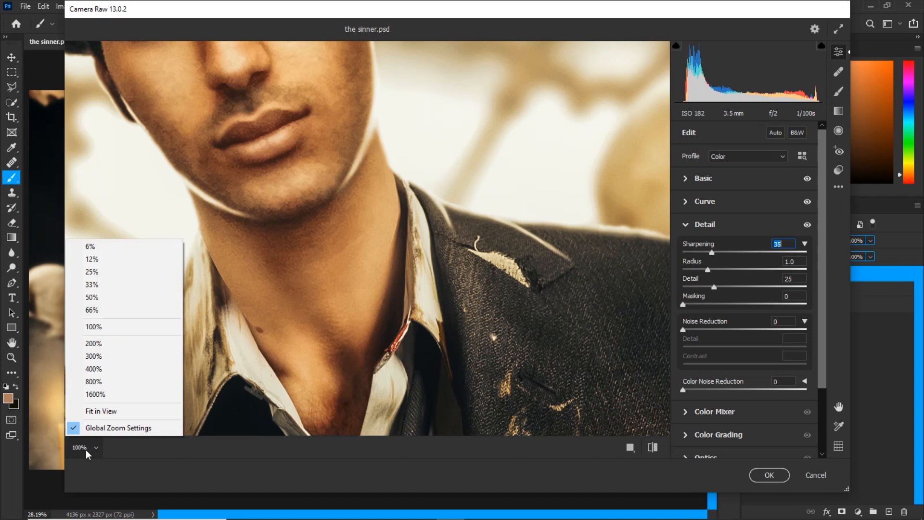
mouse_move(92, 271)
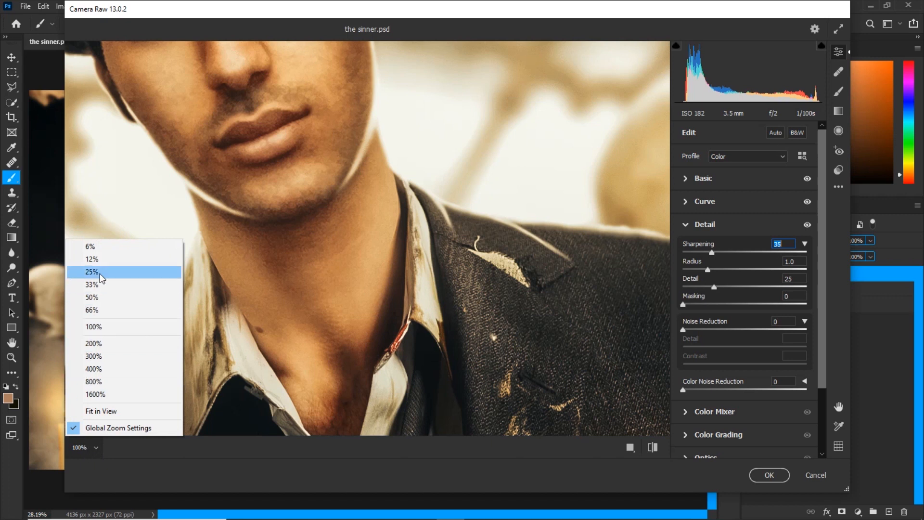
click(92, 272)
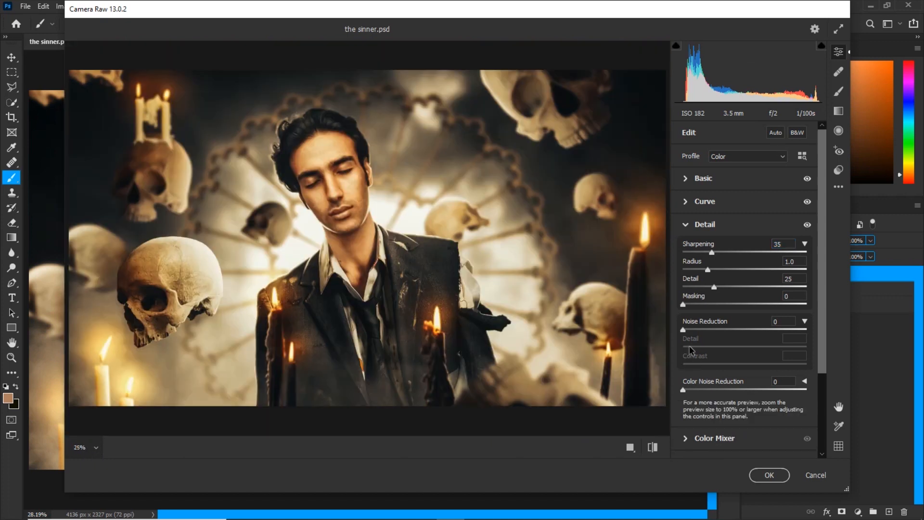
drag(683, 304, 722, 304)
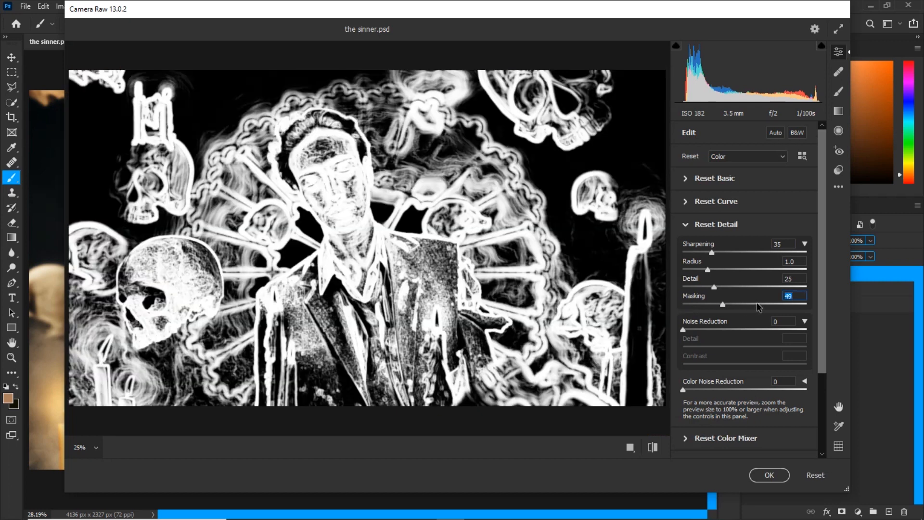
drag(722, 304, 784, 304)
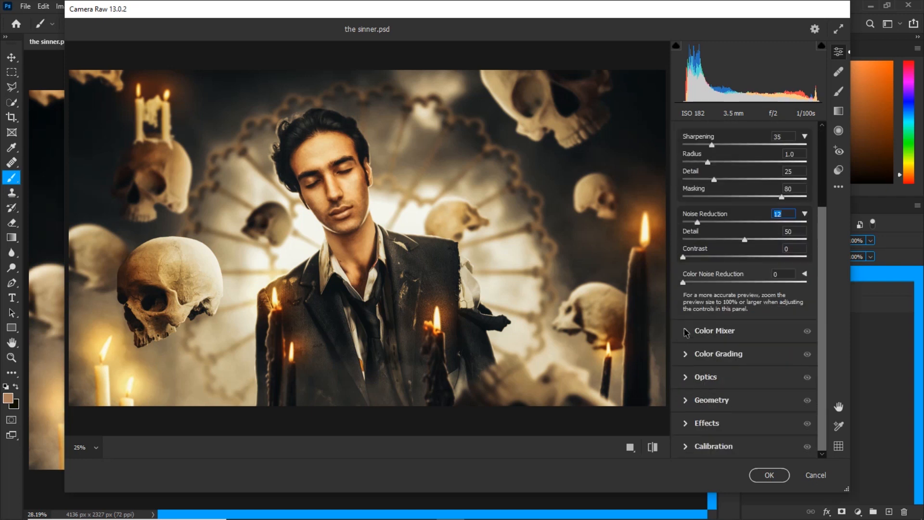
Step: Expand the Color Mixer and shift the Oranges hue toward red
click(715, 330)
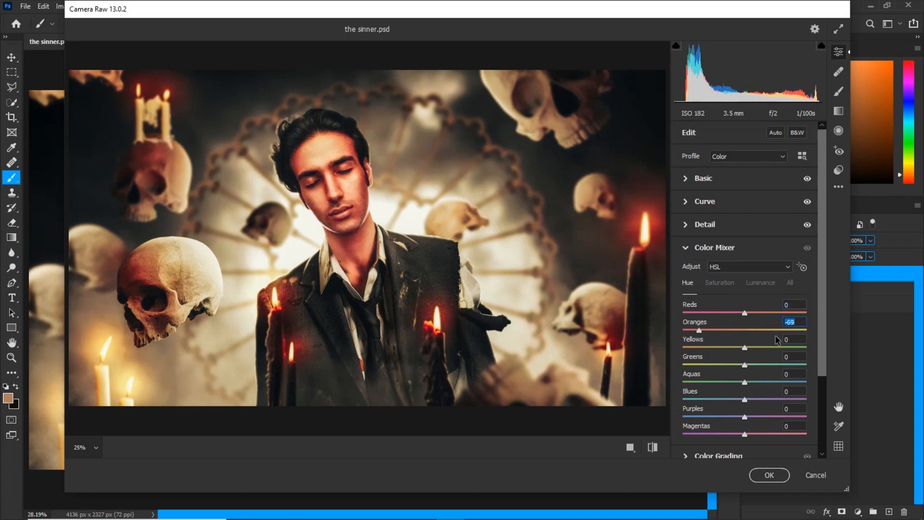
drag(699, 330, 741, 330)
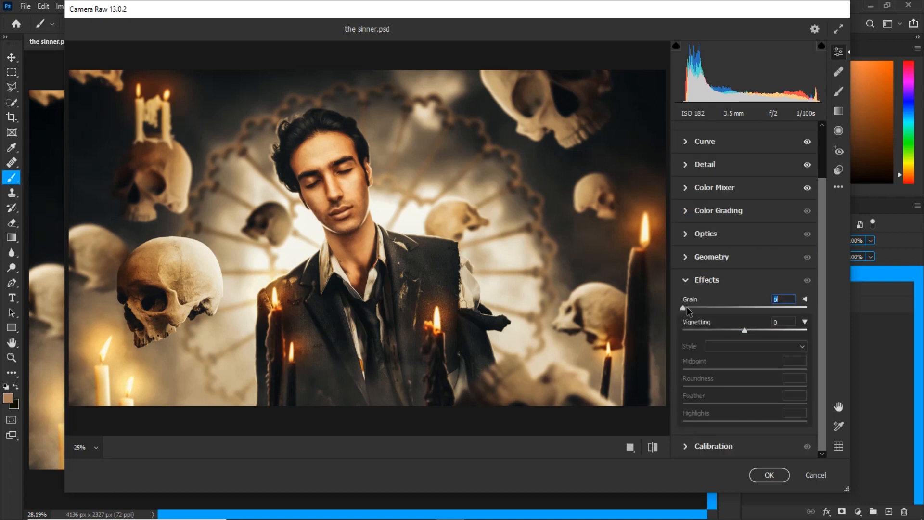
Step: Add a light film grain of 5 and compare the edited preview with the original
drag(683, 307, 688, 306)
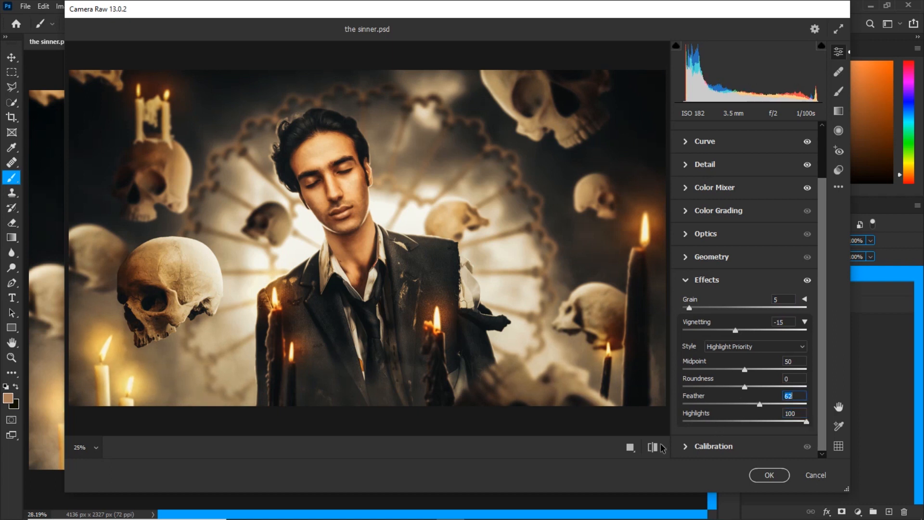
click(651, 446)
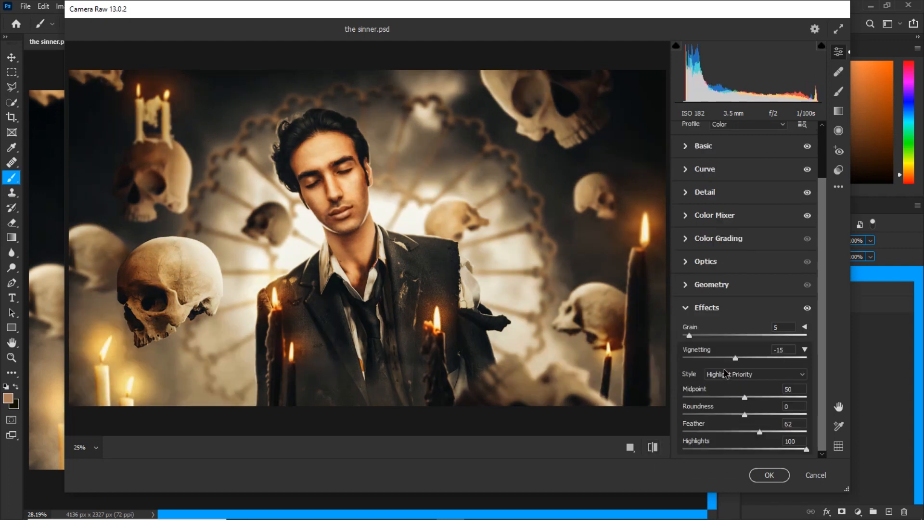
scroll(down, 3)
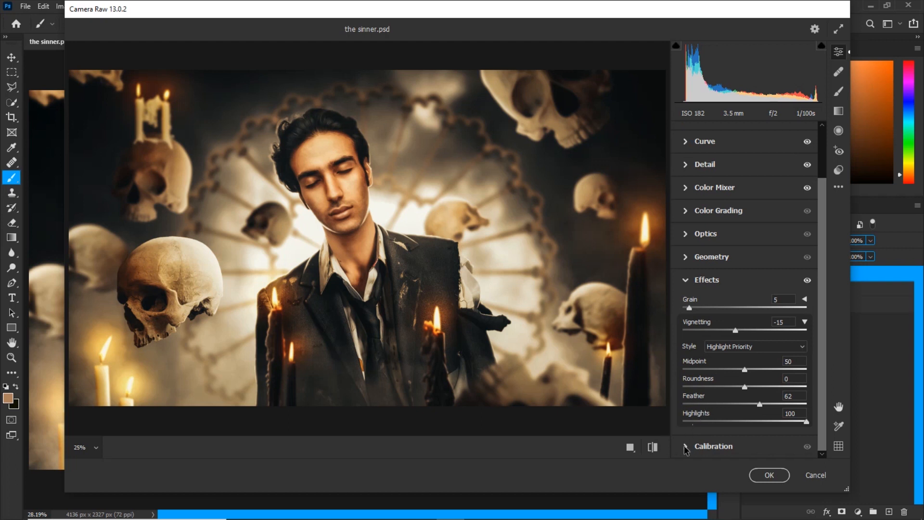
Step: Expand Calibration and set the Blue Primary Hue to -15
click(714, 446)
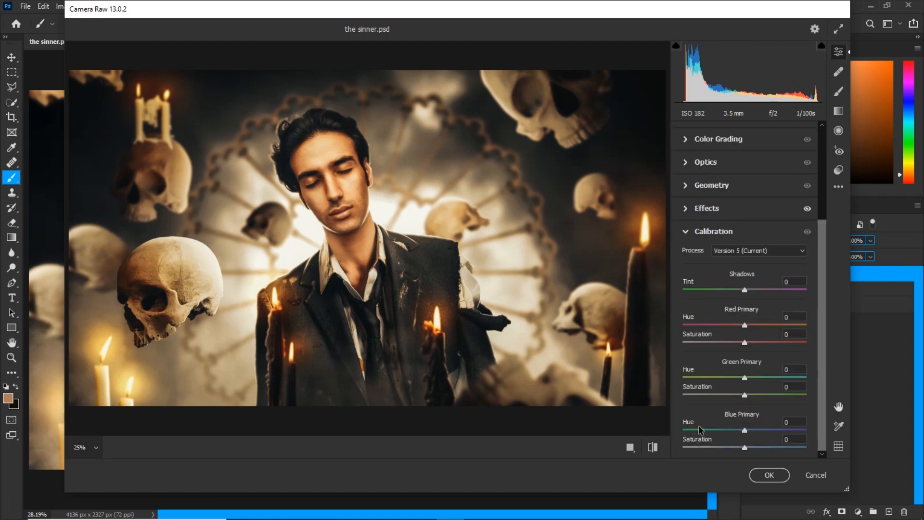
mouse_move(726, 433)
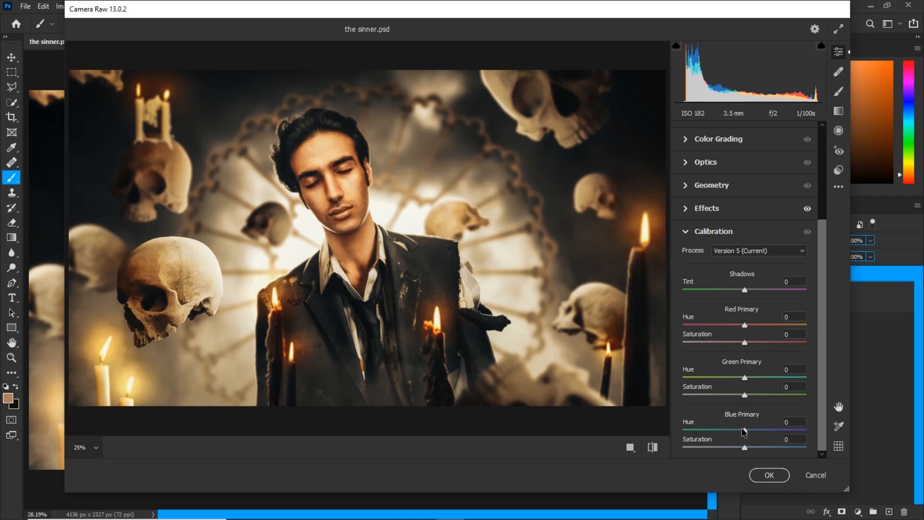
mouse_move(698, 436)
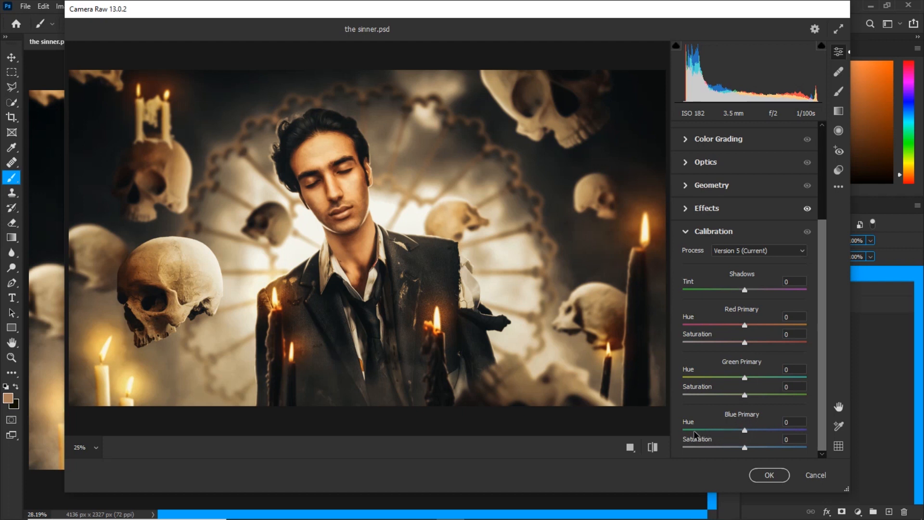
drag(745, 430, 692, 429)
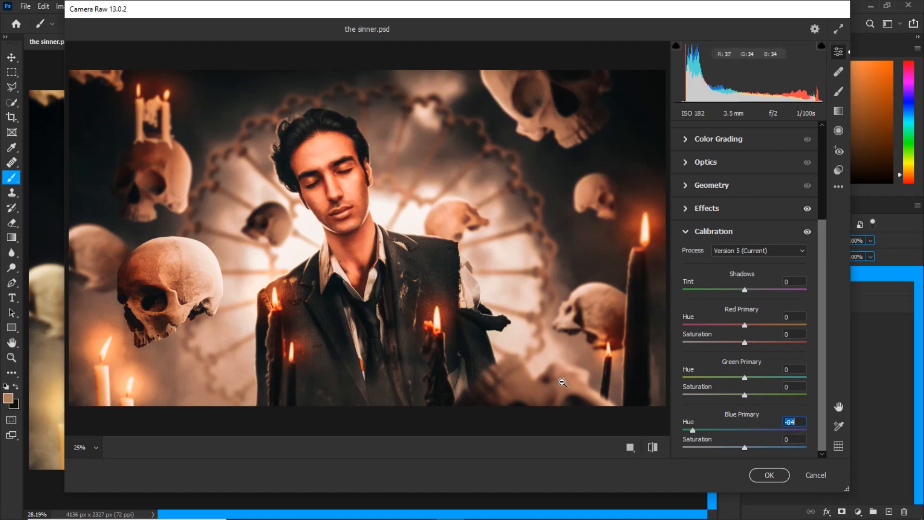
drag(693, 430, 733, 430)
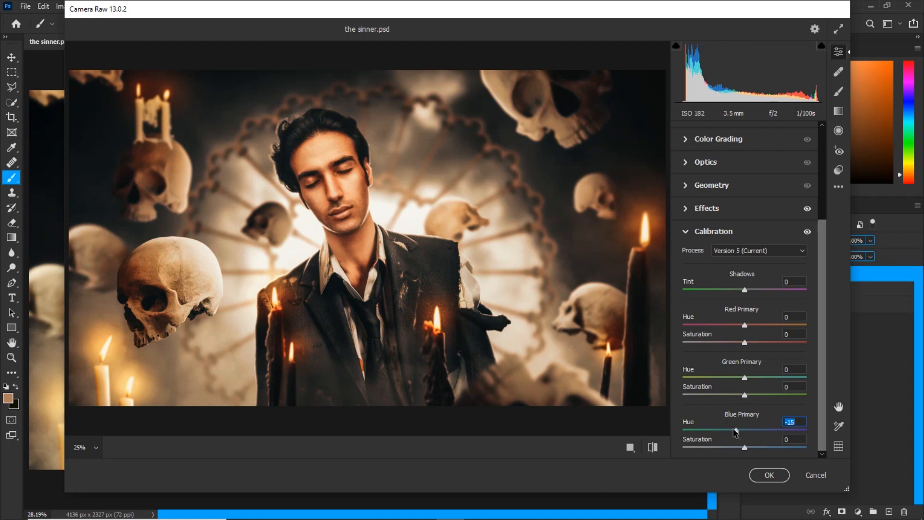
drag(743, 431, 735, 431)
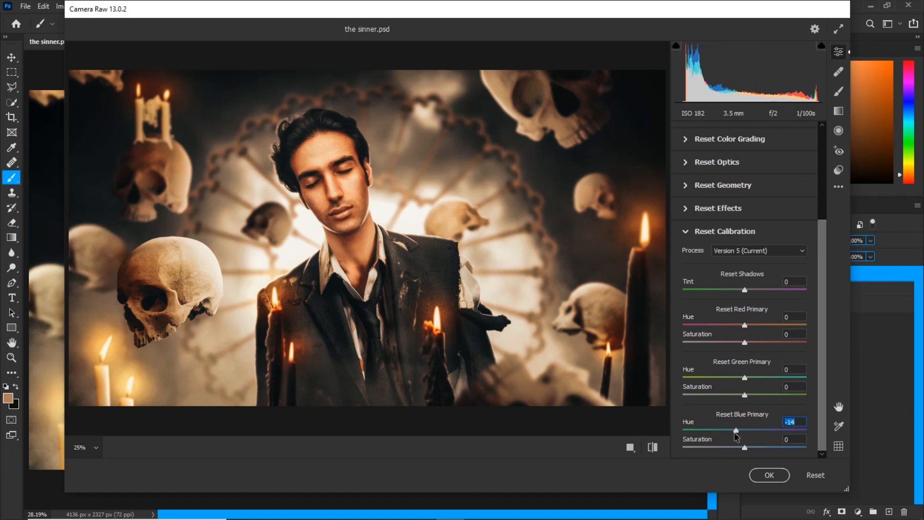
Step: Set Green Primary Hue to +15, apply Camera Raw, and toggle Layer 43 to compare
click(794, 369)
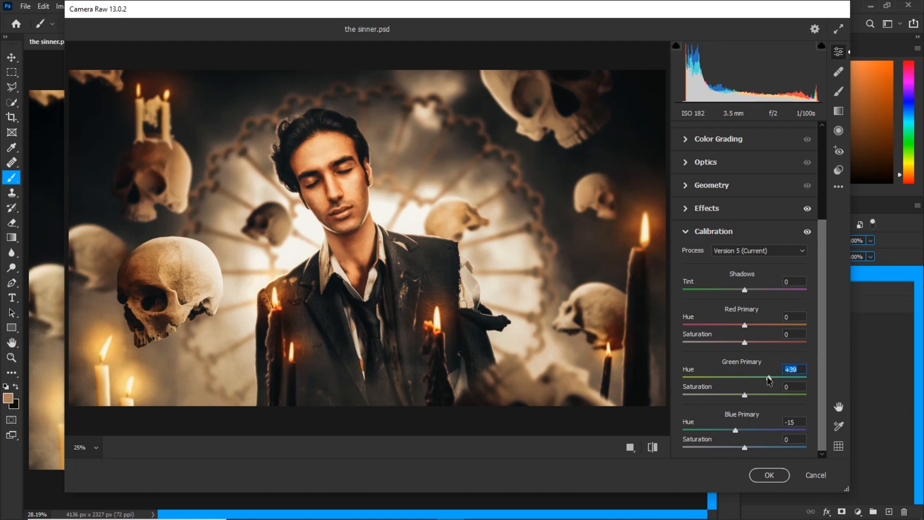
drag(768, 379, 765, 379)
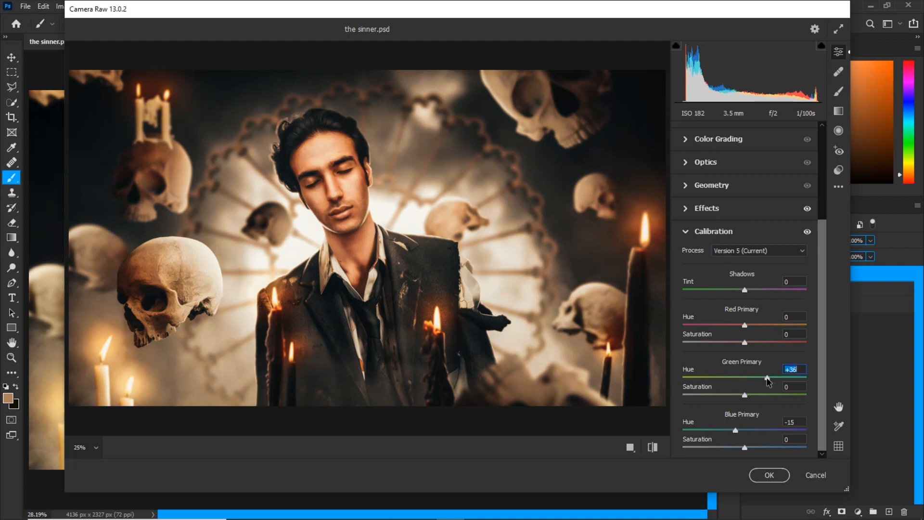
drag(766, 379, 763, 379)
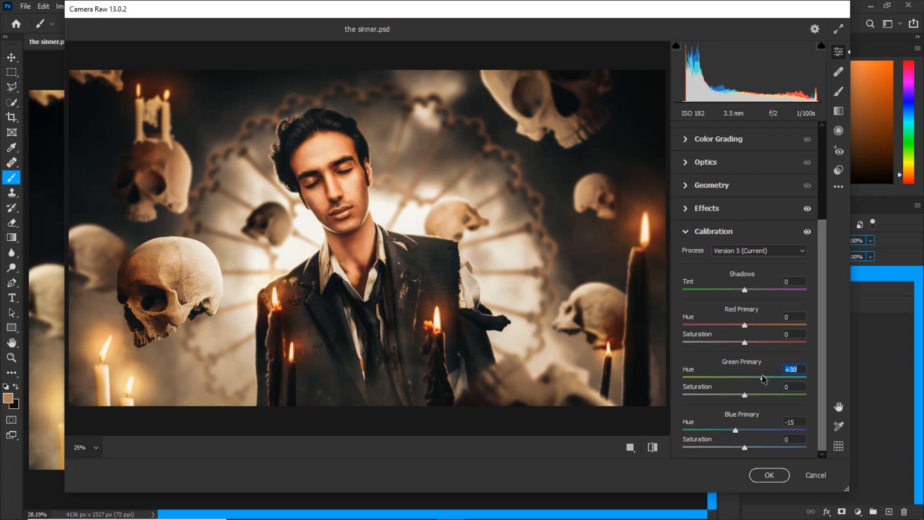
drag(757, 378, 744, 378)
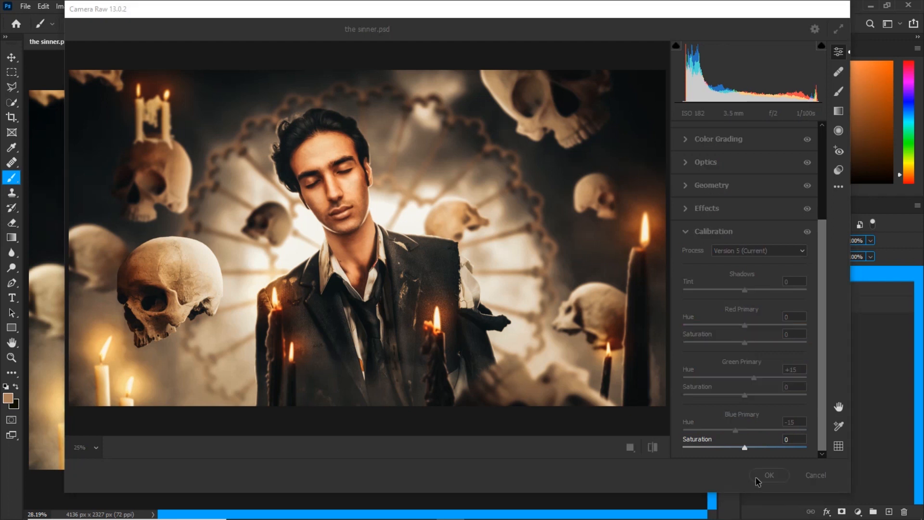
click(769, 475)
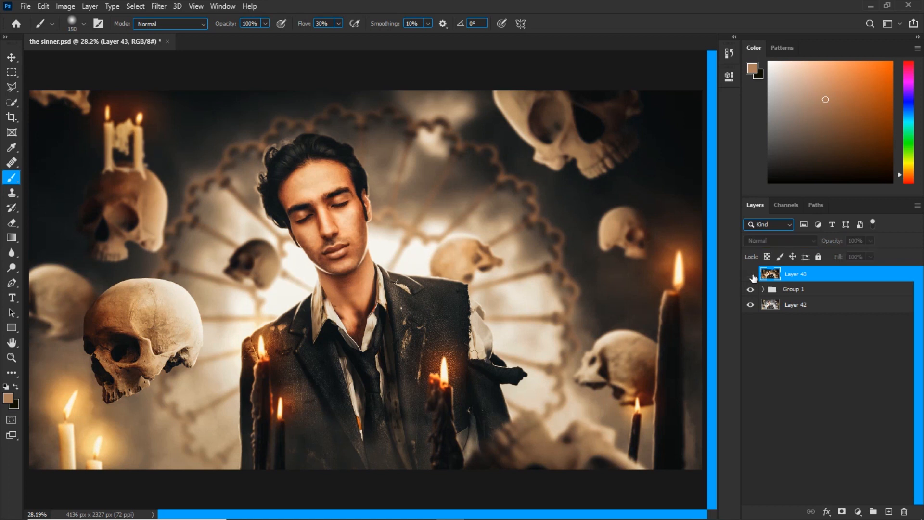
click(750, 274)
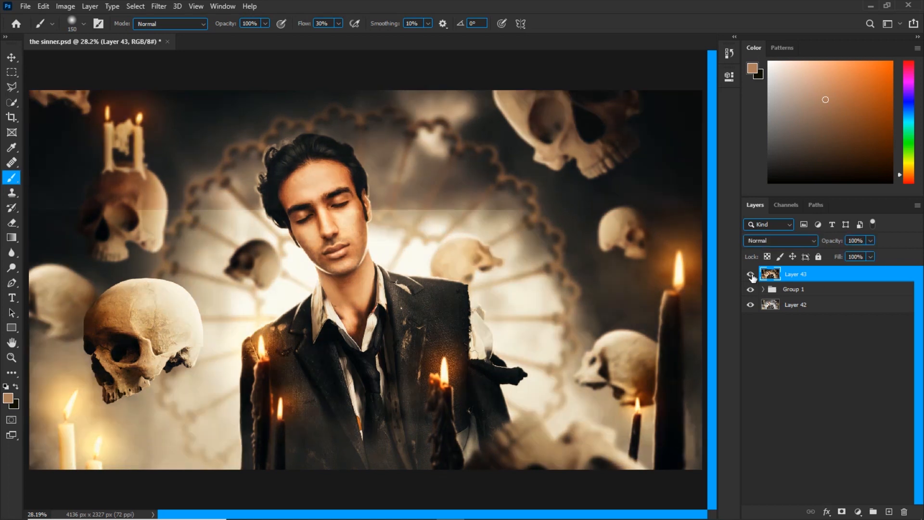